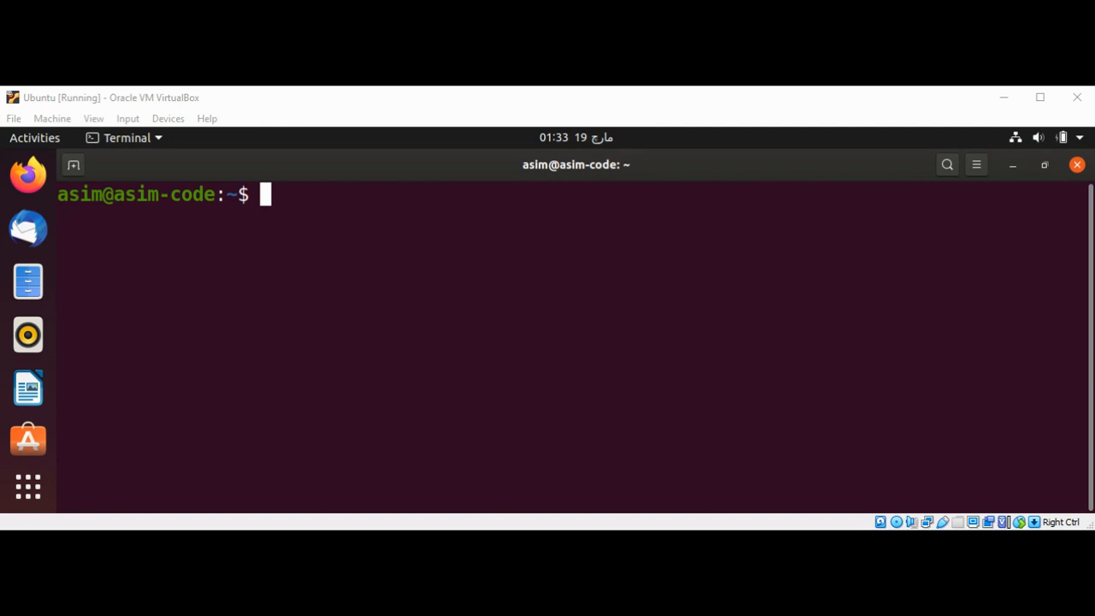
mouse_move(791, 280)
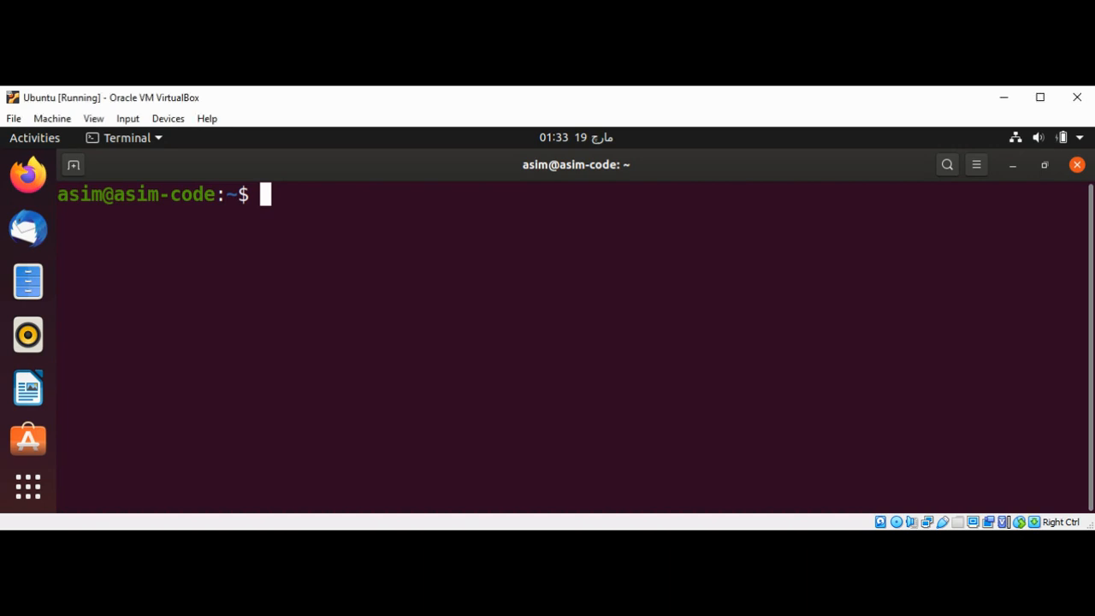
Run 'pip3 install asciimatics', installing asciimatics 1.11.0 with pyfiglet and wcwidth
text(pip3)
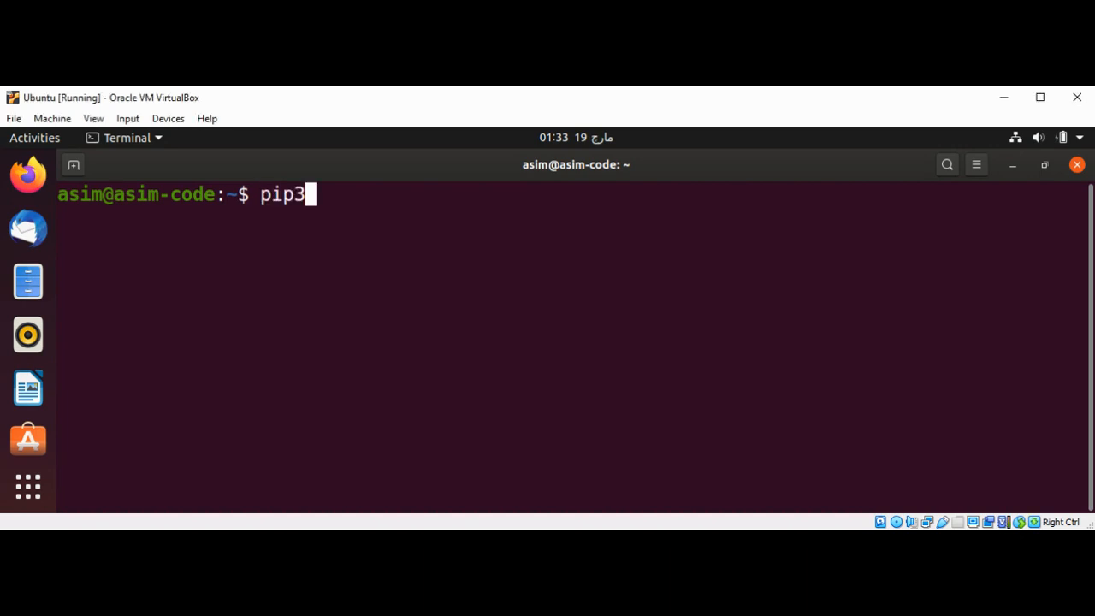
text(install)
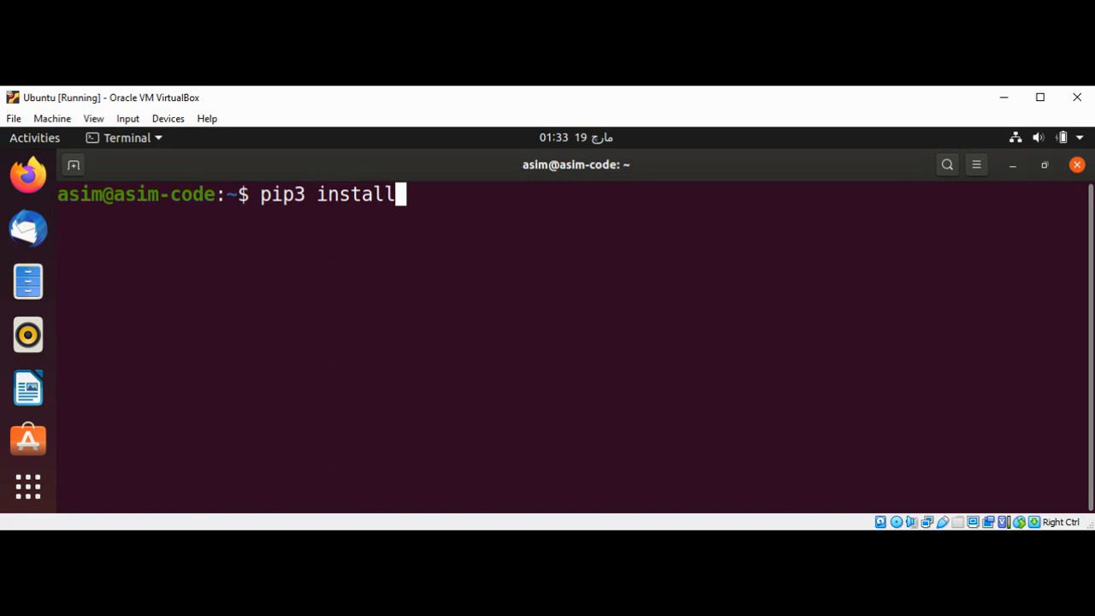
text(as)
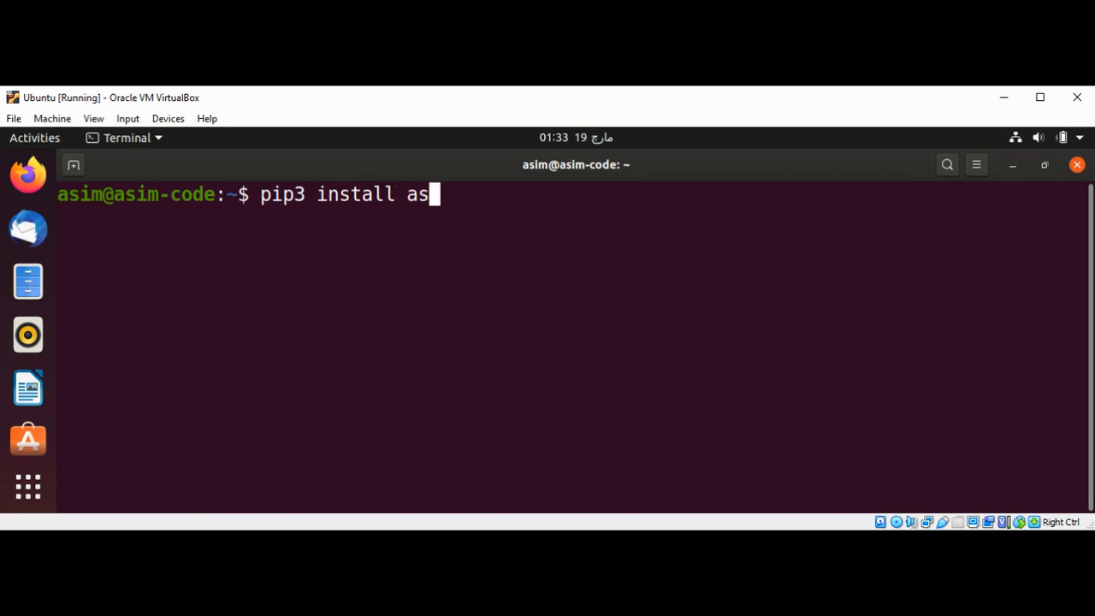
text(ci)
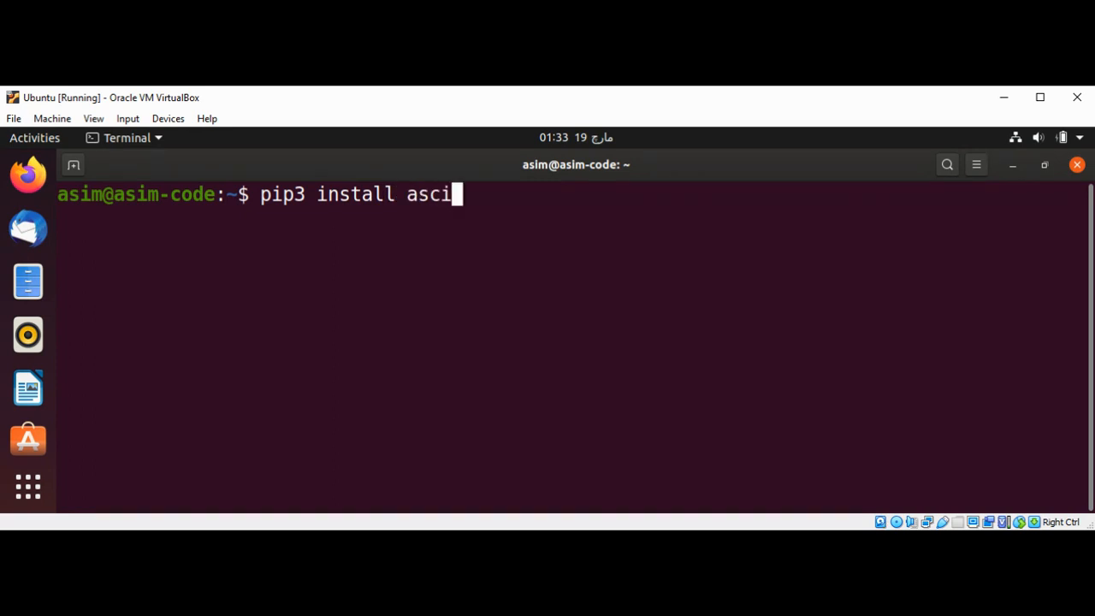
text(imati)
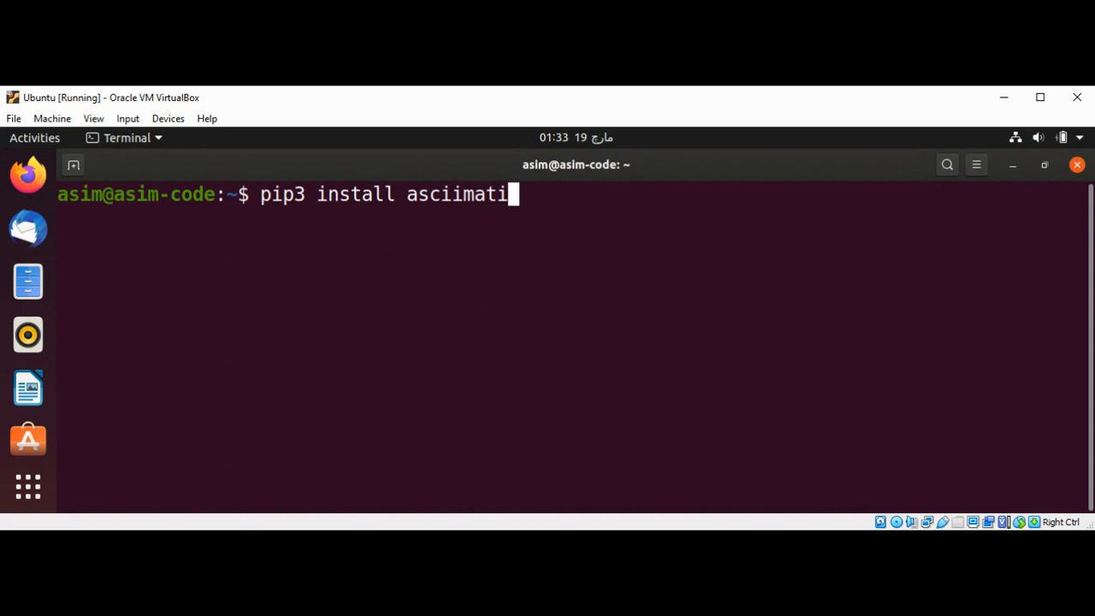
text(cs)
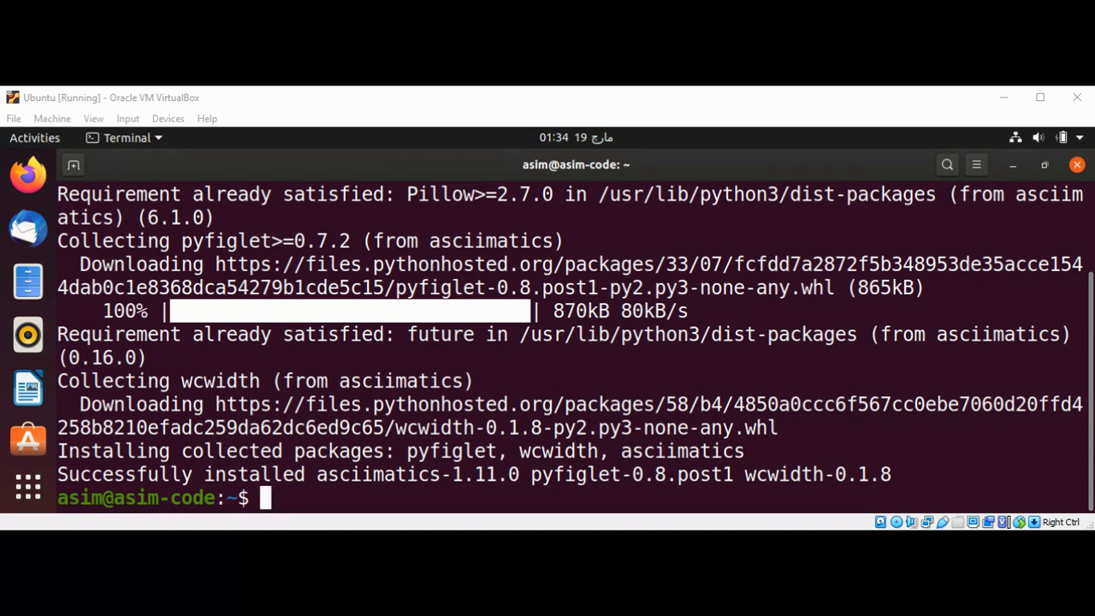
text(c)
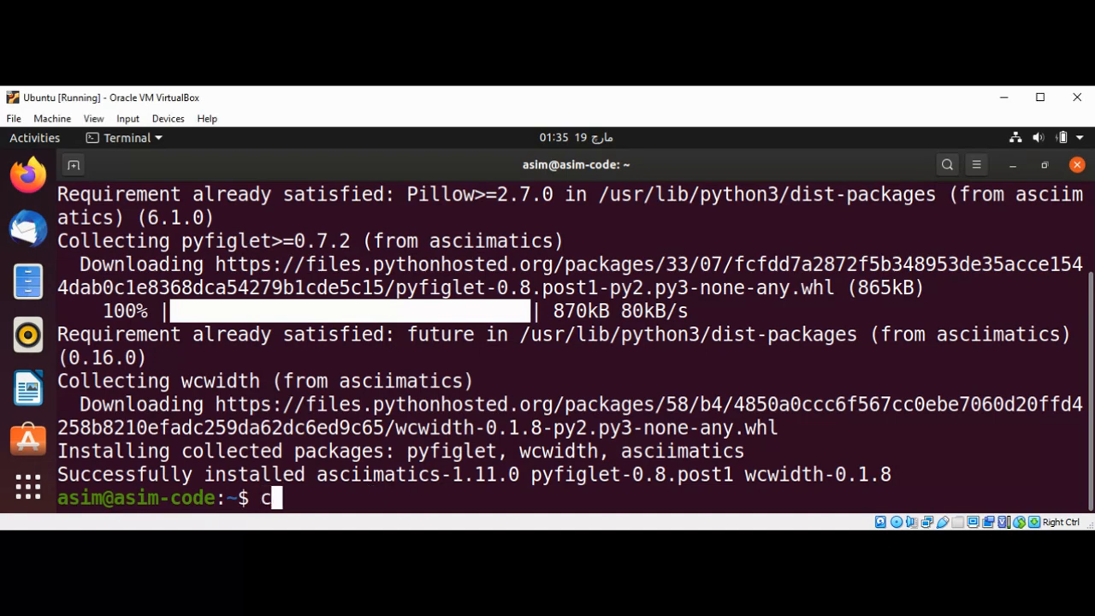
Clear the terminal and run 'gedit anim.py' to open an empty file
text(lear)
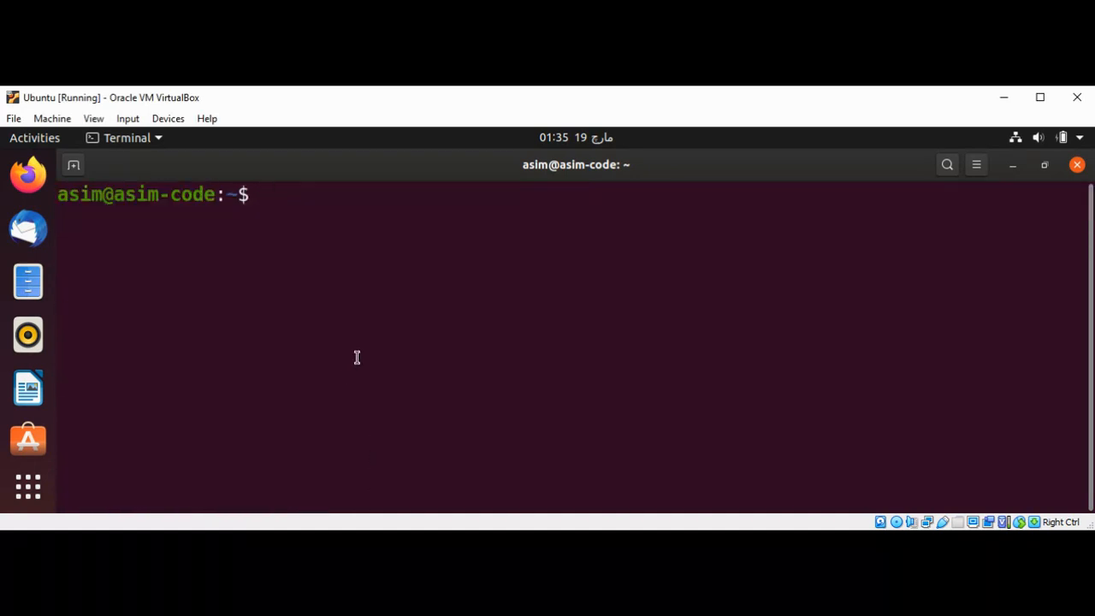
text(gedit ani)
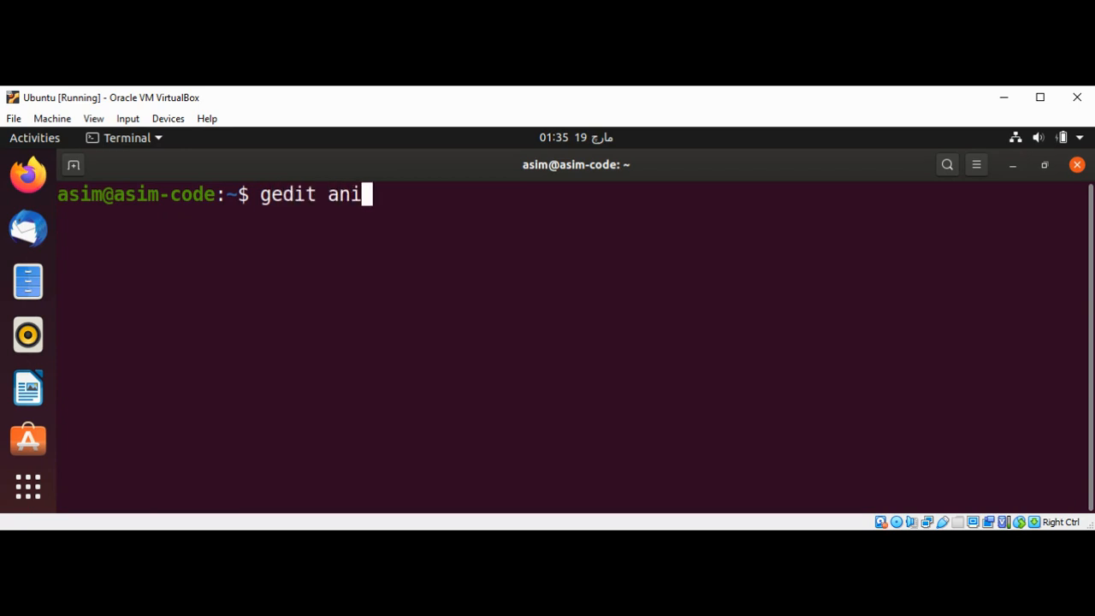
text(m.)
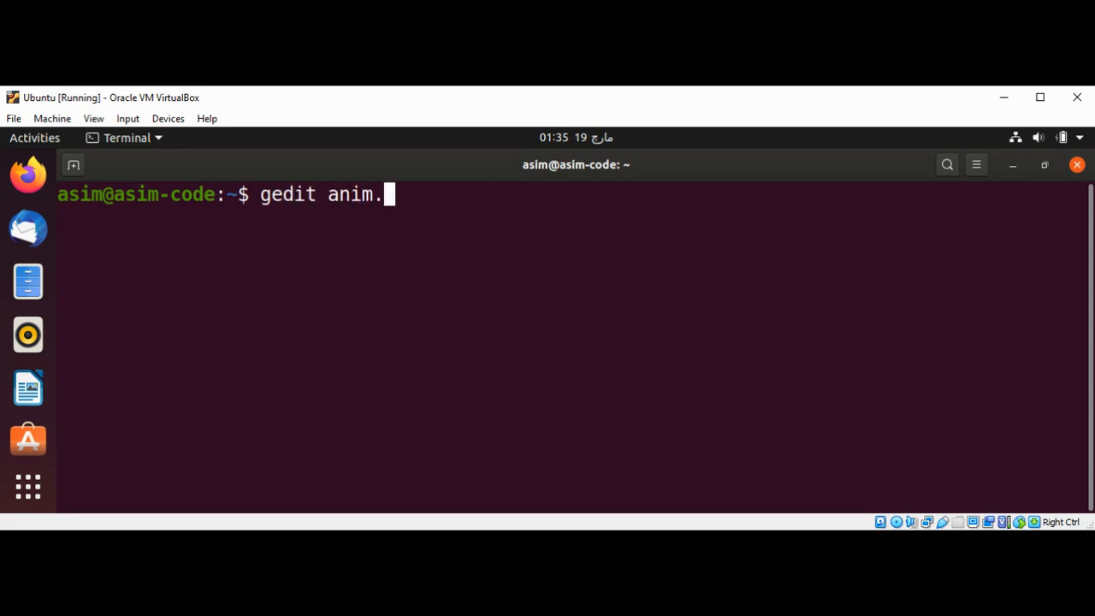
text(py)
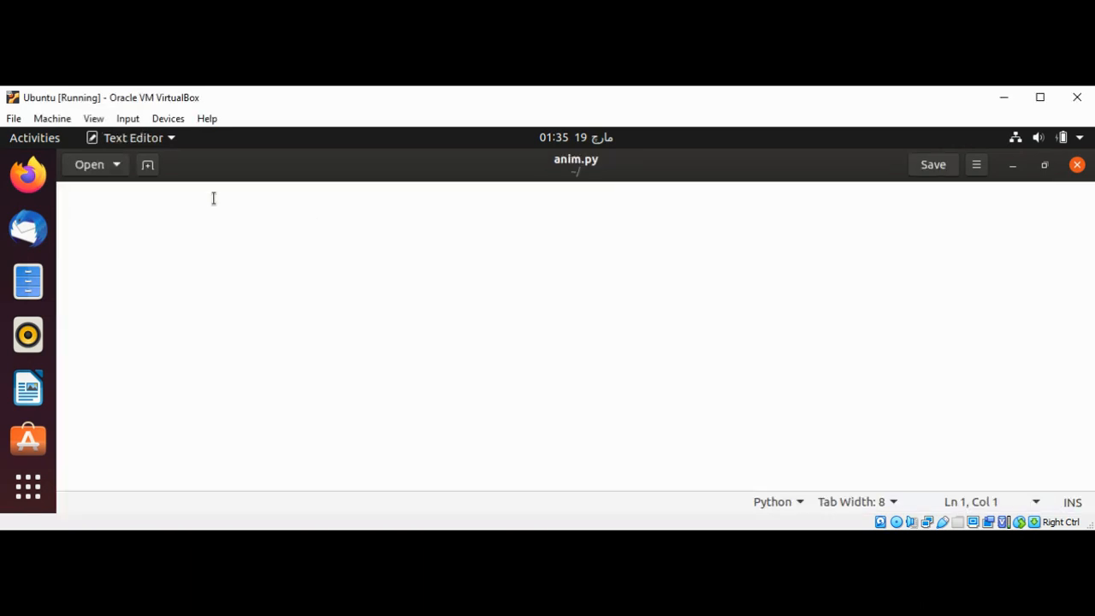
Type 'from asciimatics.effects import Cycle, Stars' as the first line
text(from a)
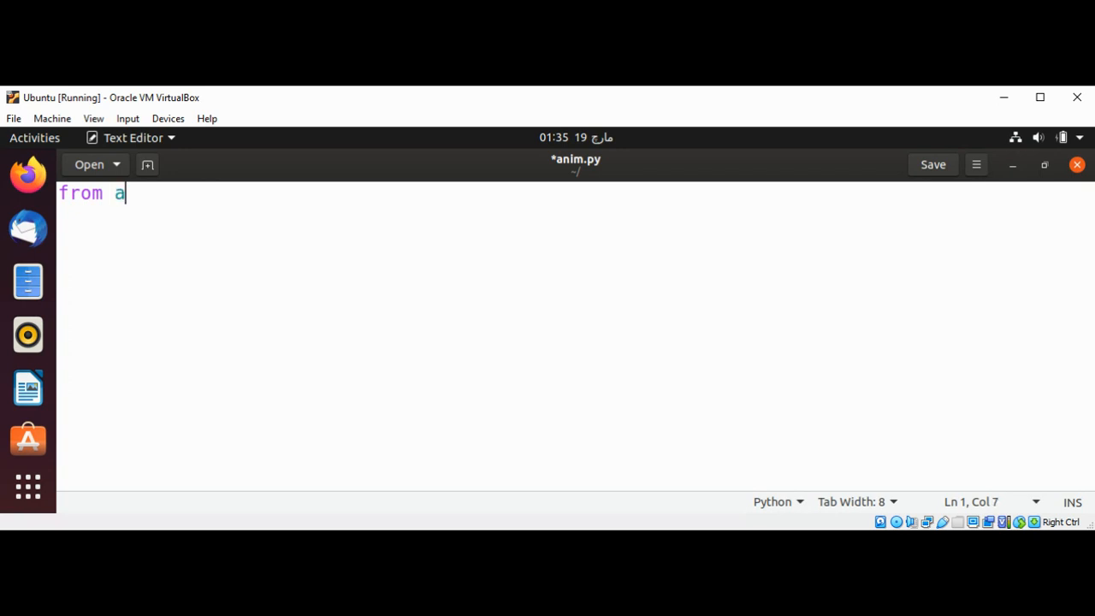
text(ss)
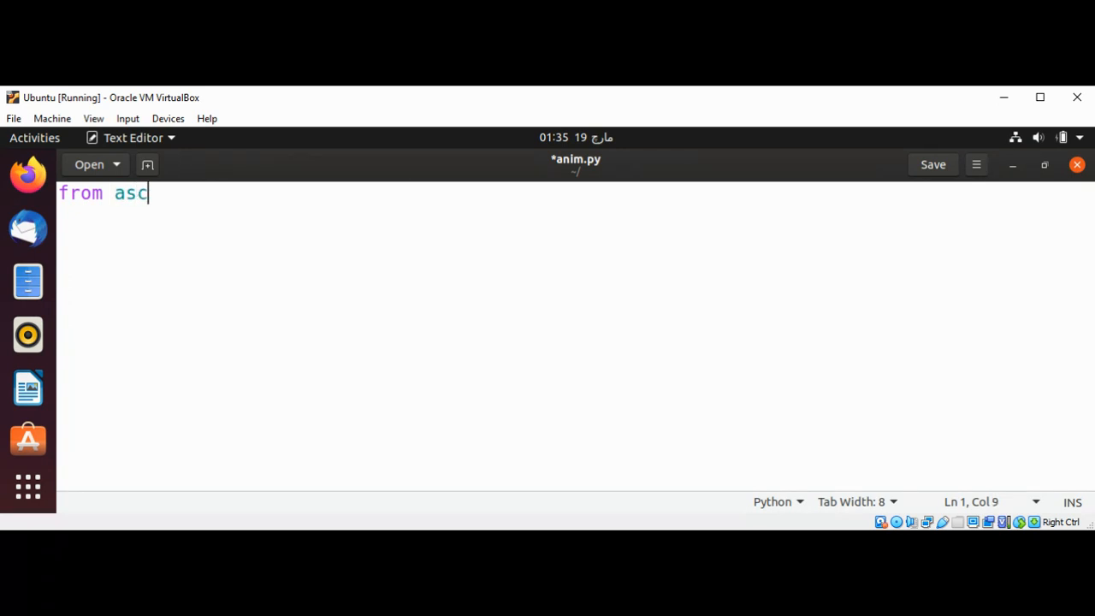
text(ii)
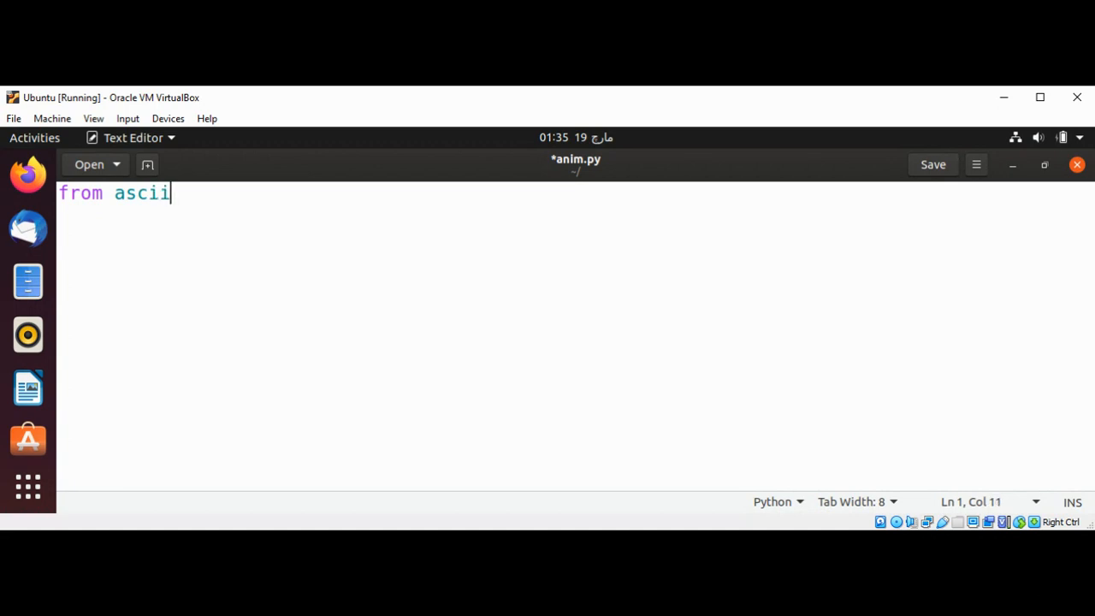
text(matics)
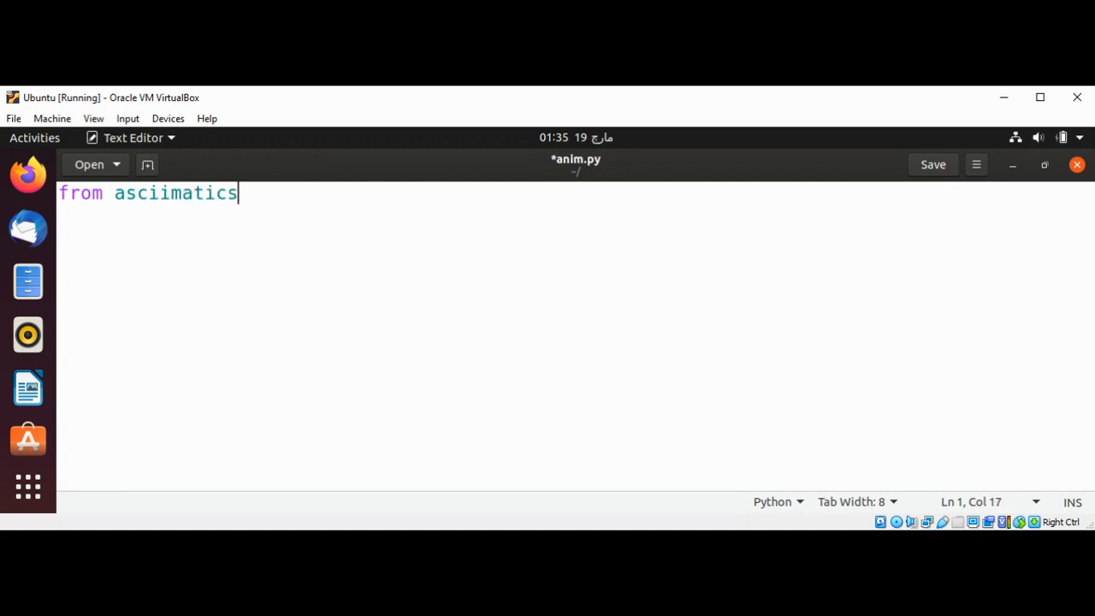
text(.effect)
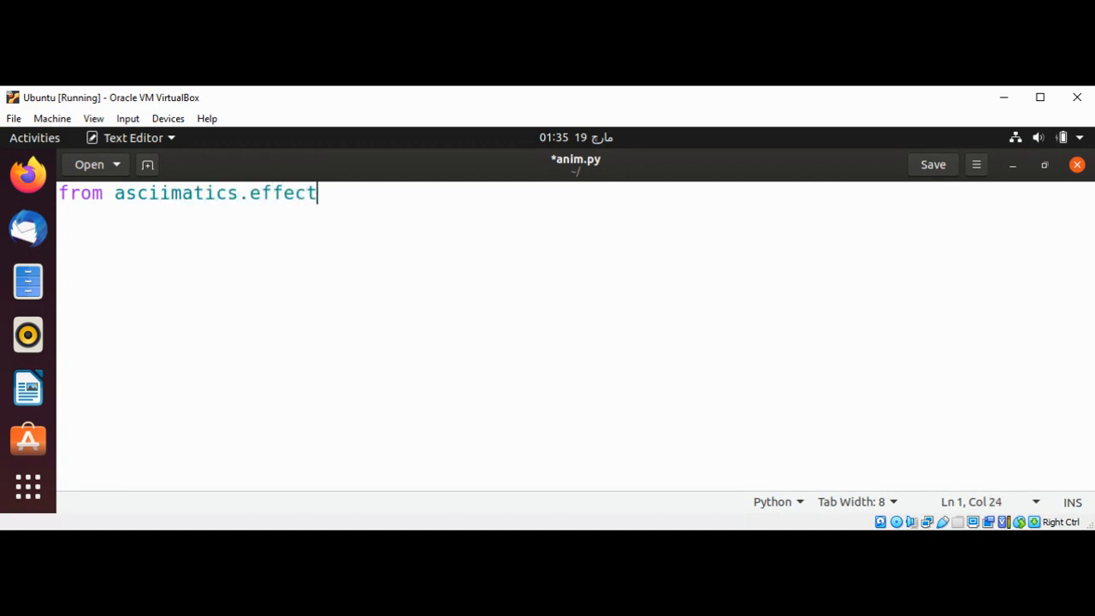
text(s import)
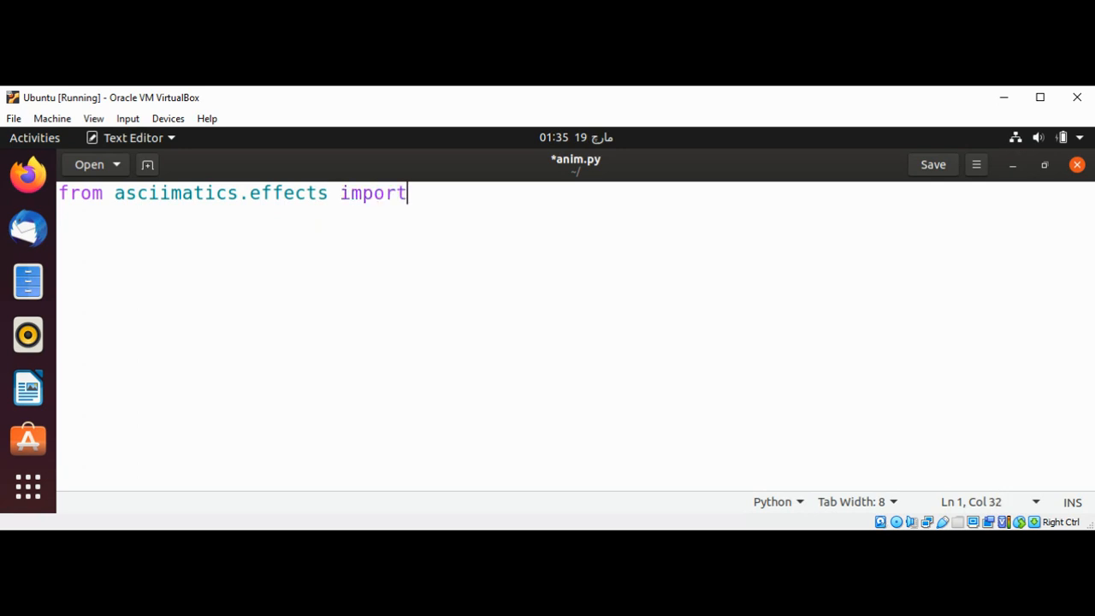
text(Cyc)
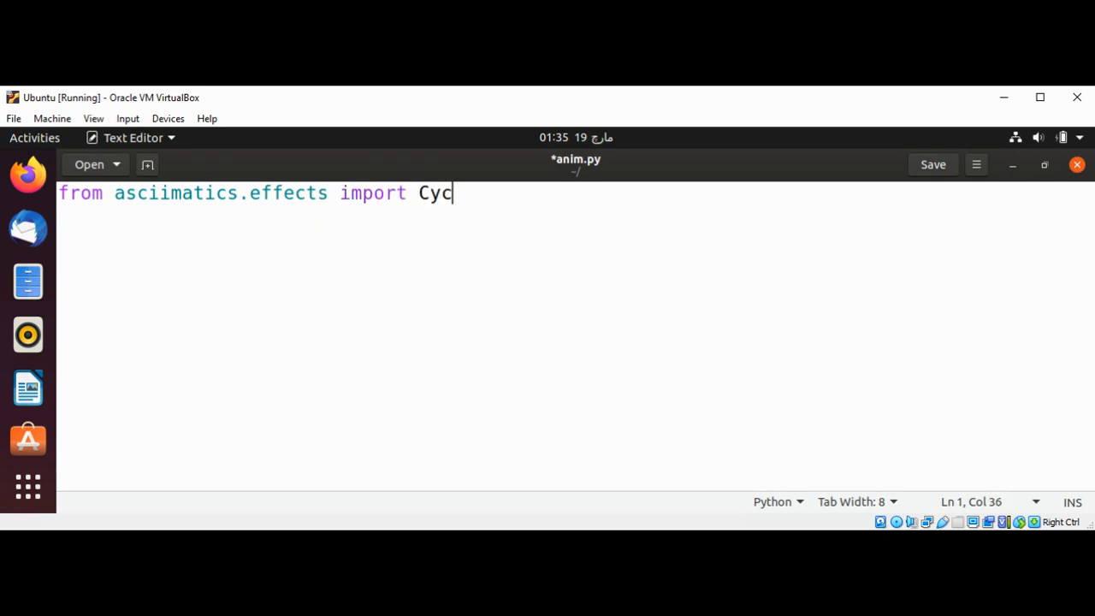
text(le,)
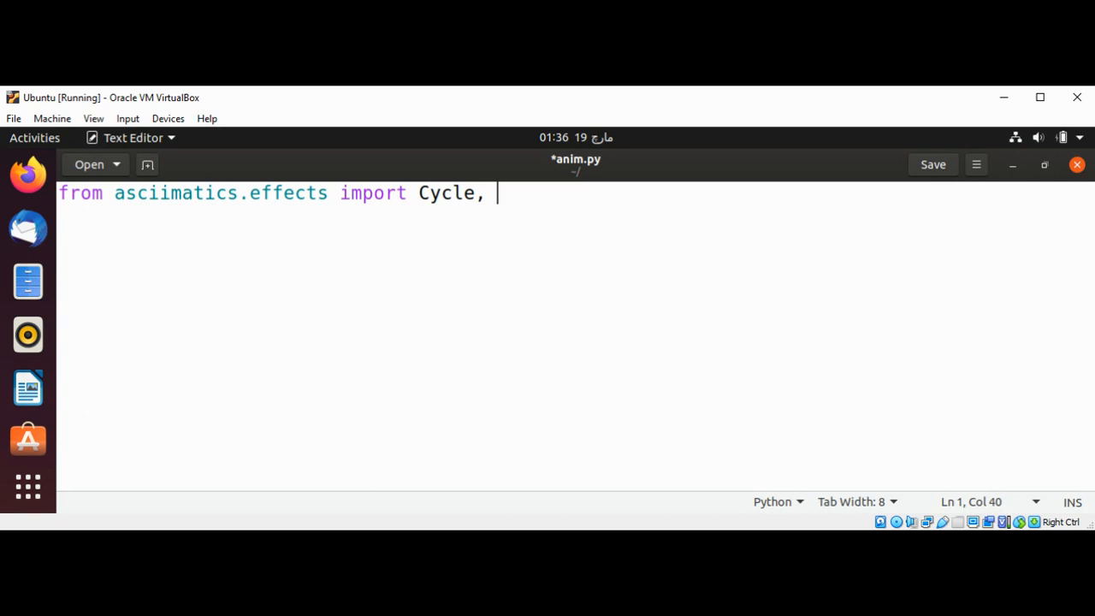
text(Stars)
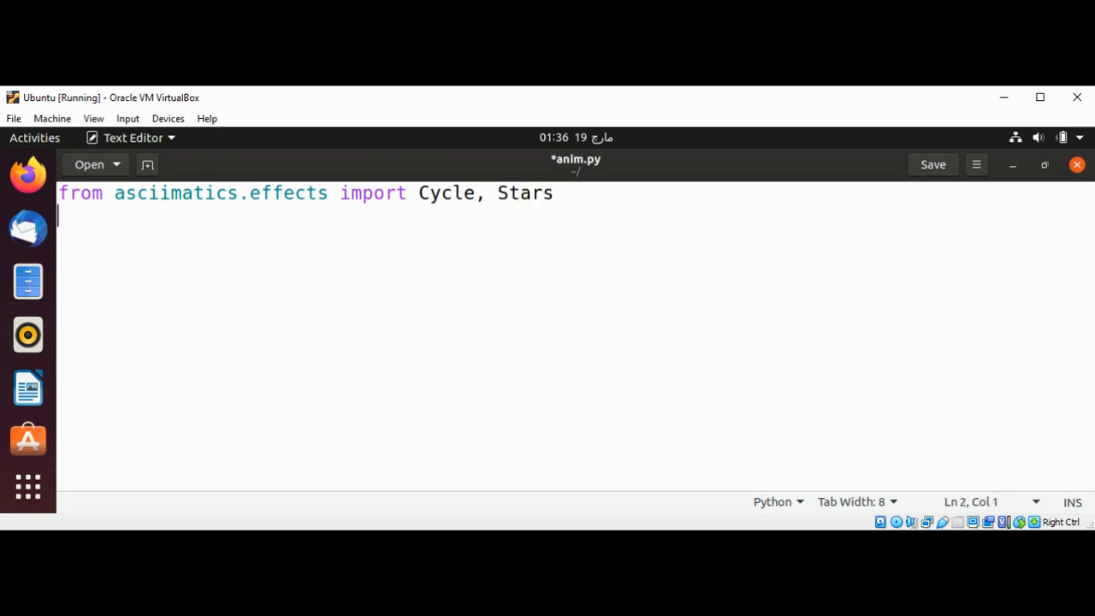
Add the line 'from asciimatics.renderers import FigletText'
text(from)
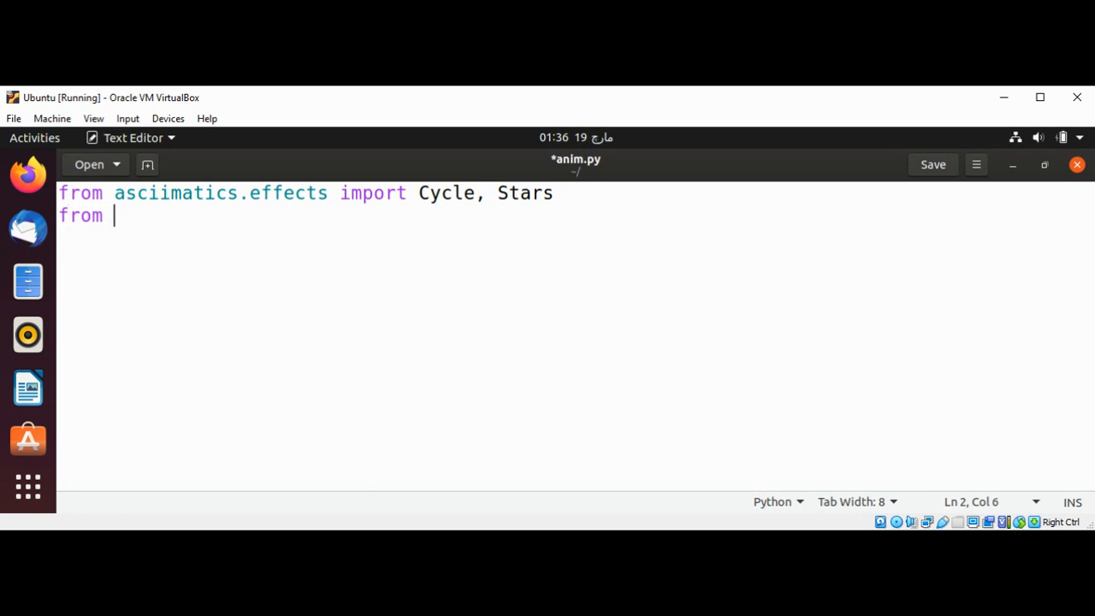
text(asc)
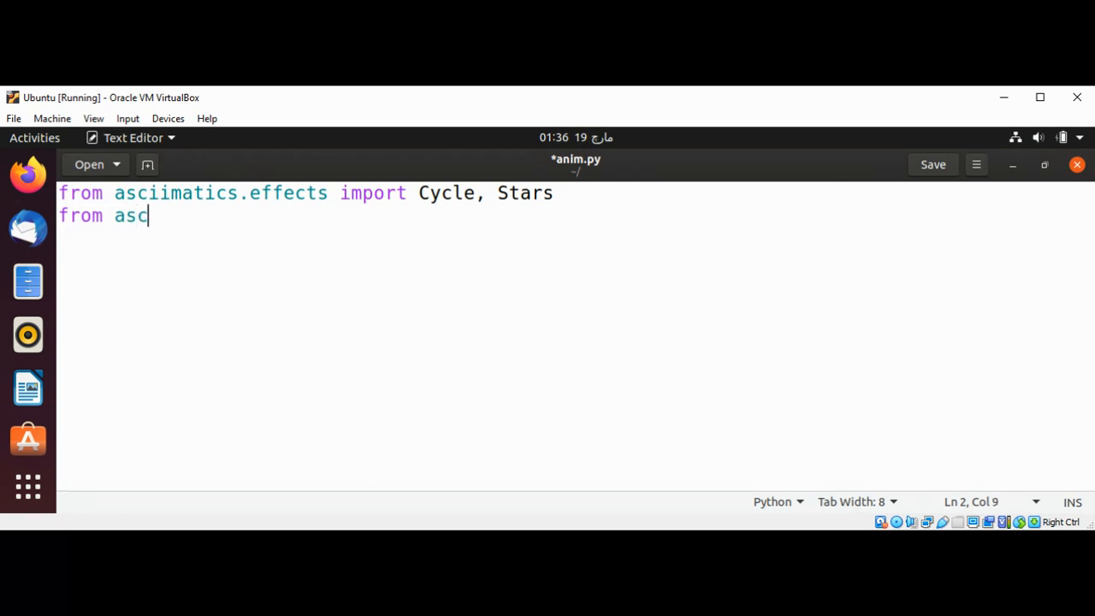
text(iimat)
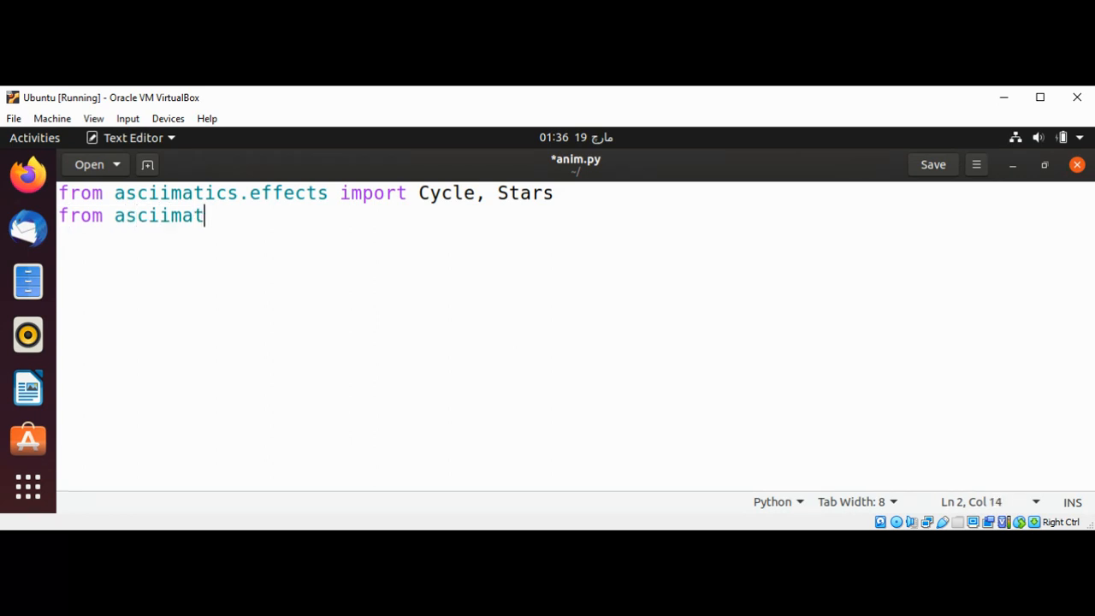
text(ics.ren)
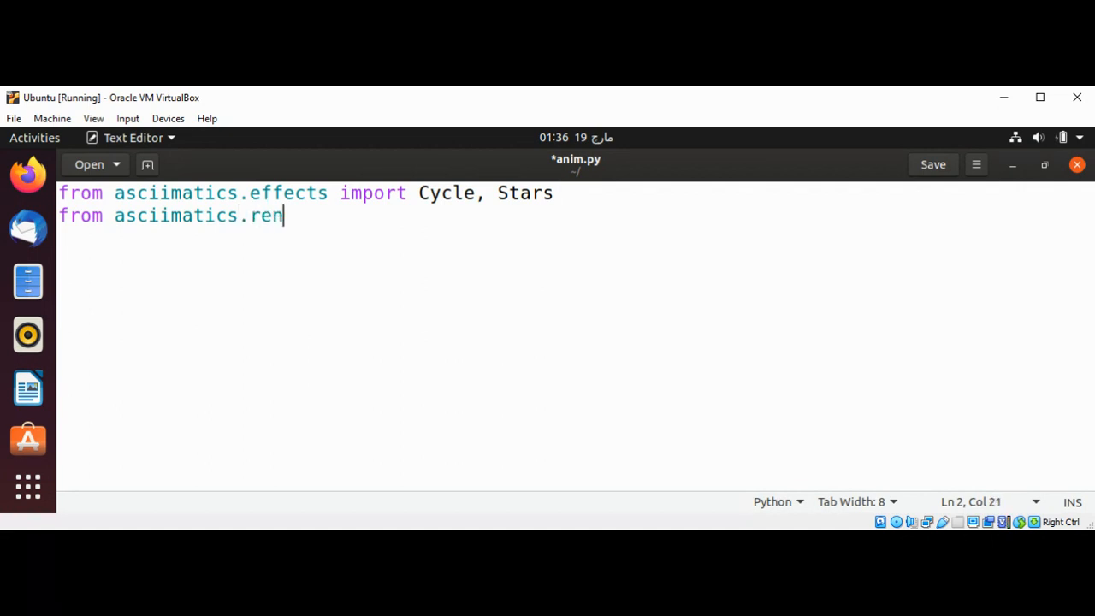
text(d)
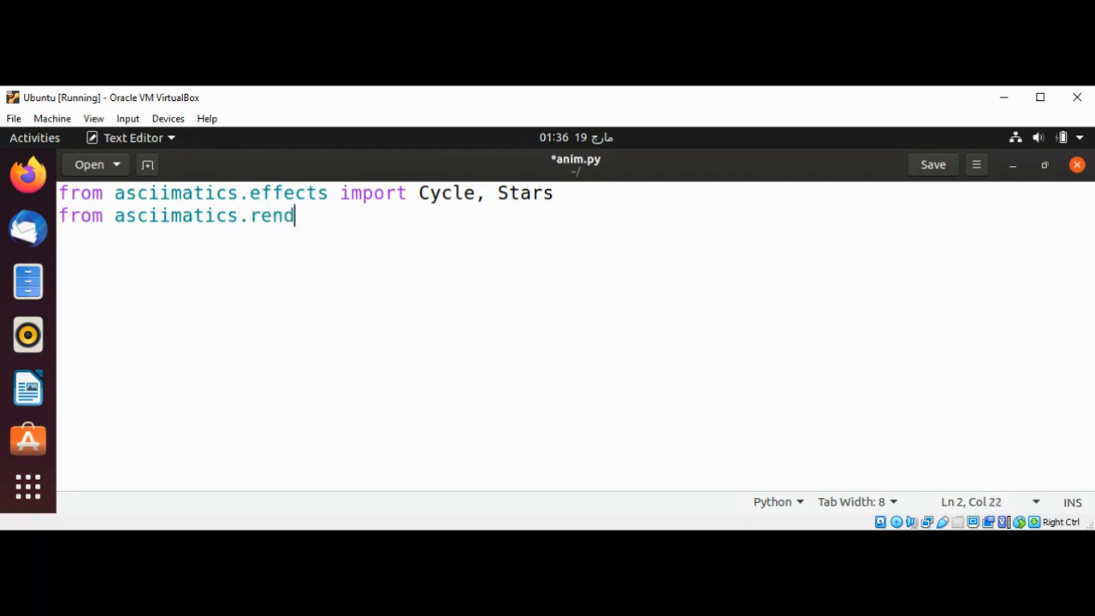
text(eres)
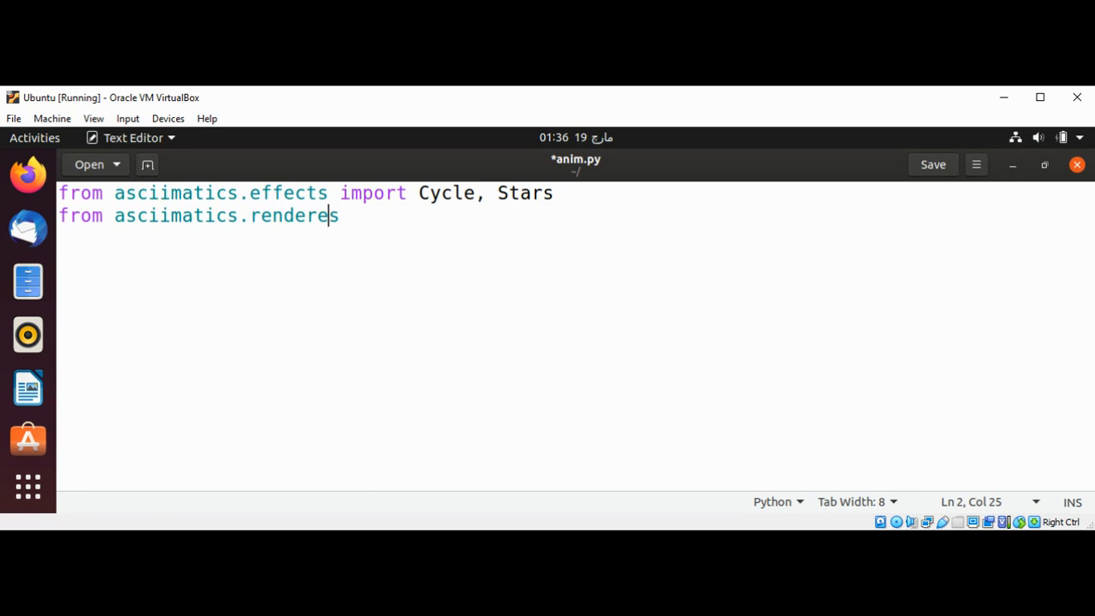
text(rs)
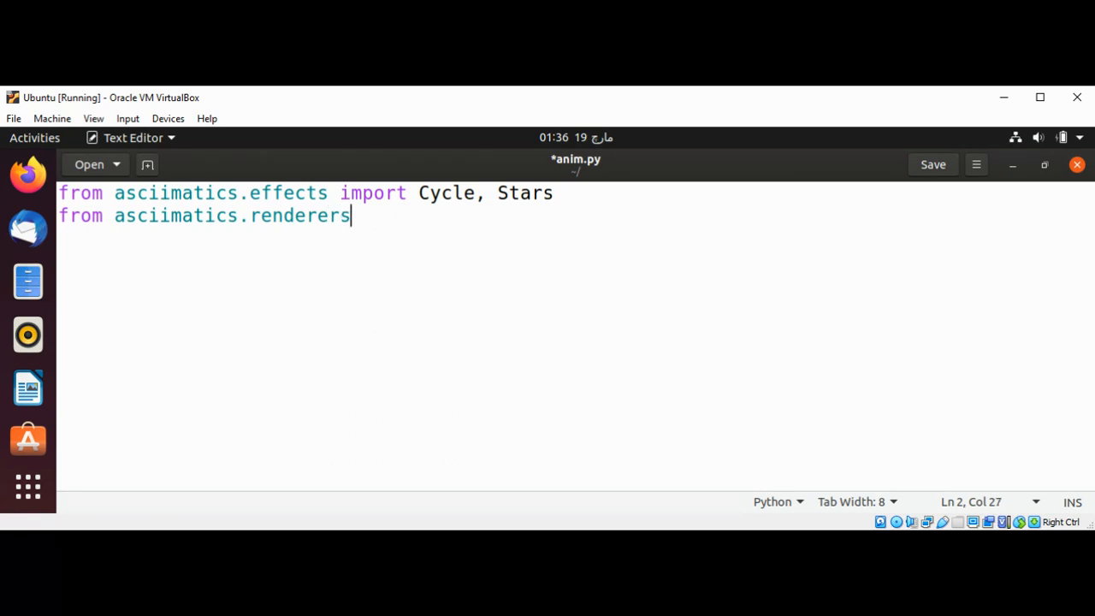
text(impo)
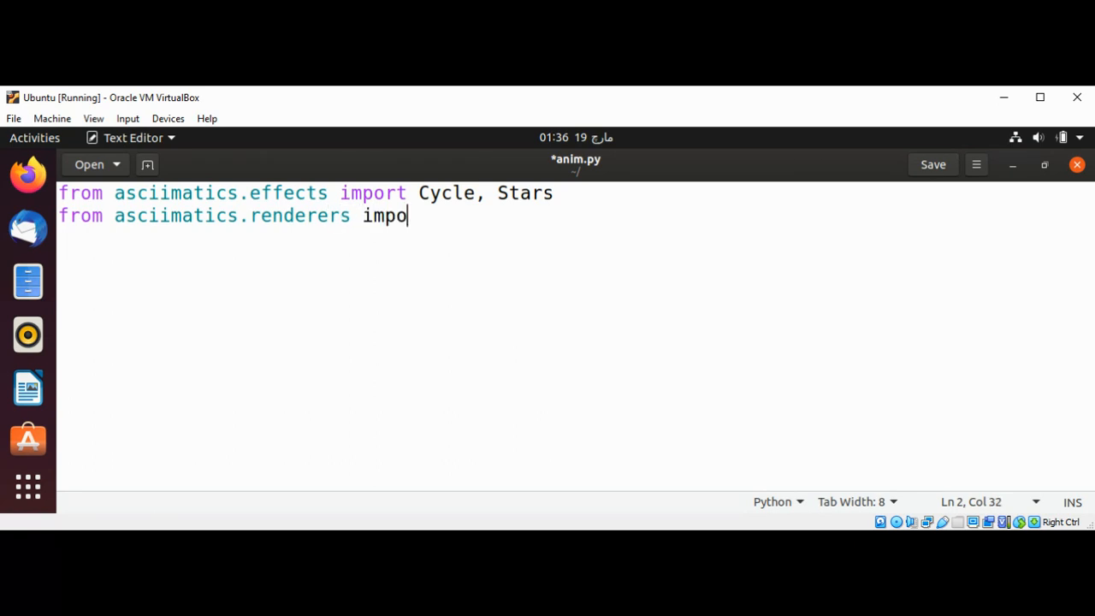
text(rt)
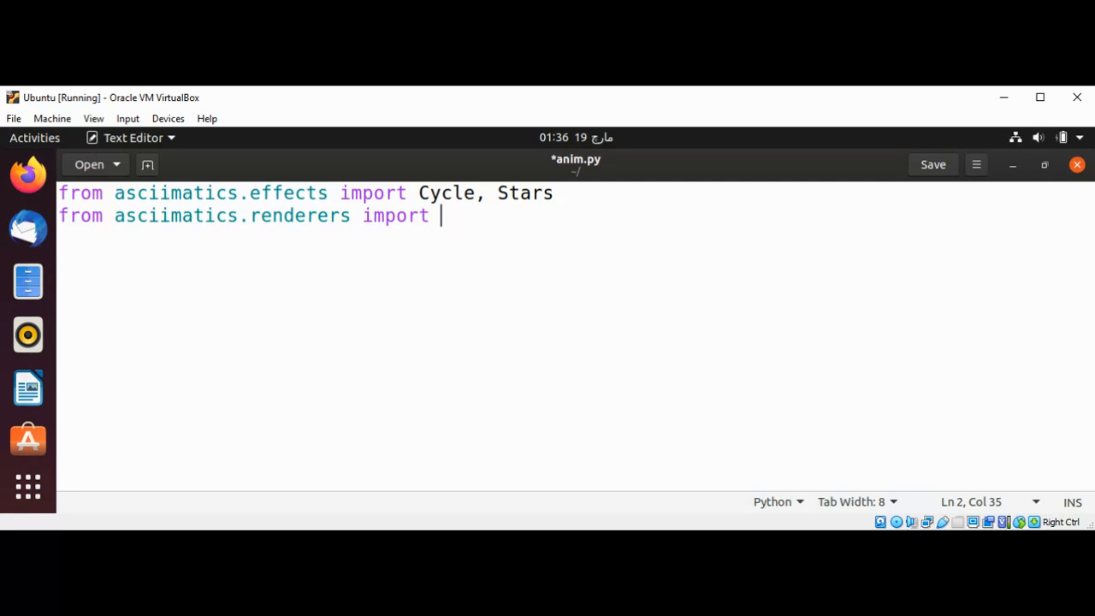
text(Figl)
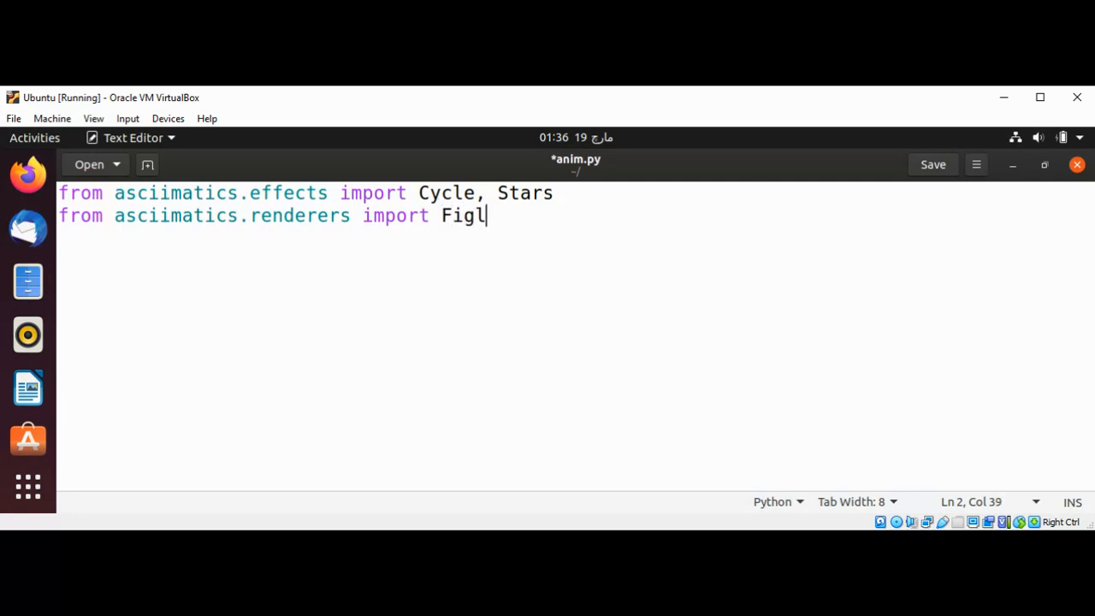
text(e)
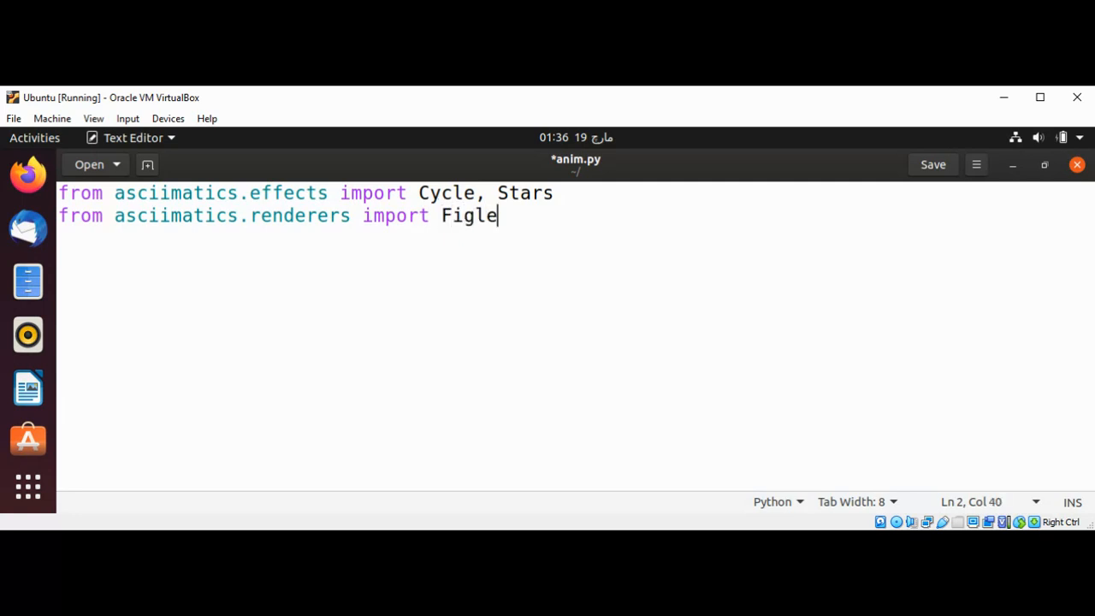
text(t)
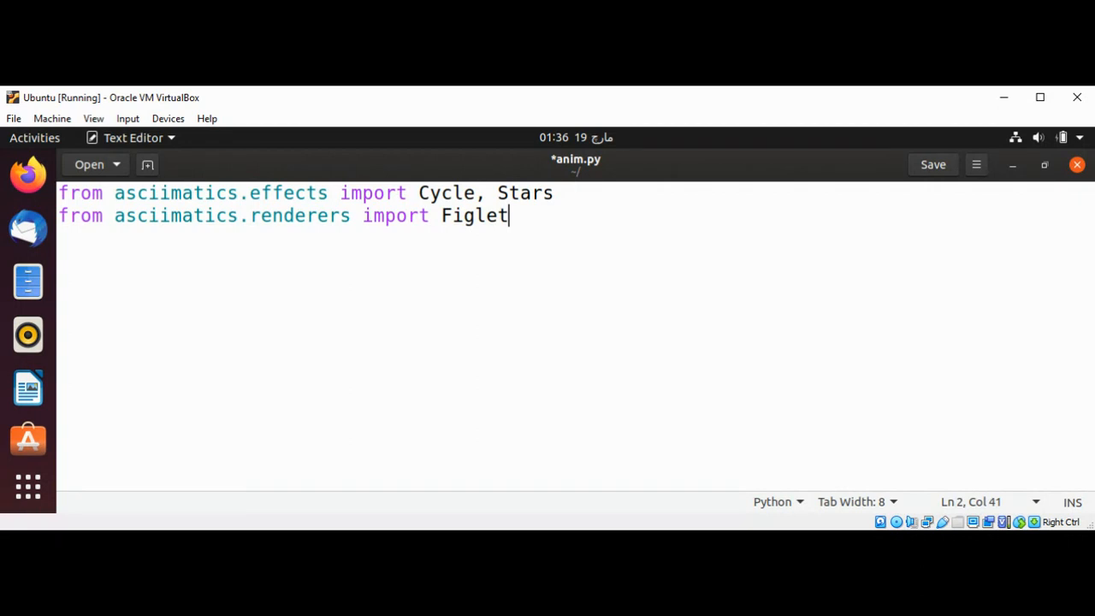
text(Tex)
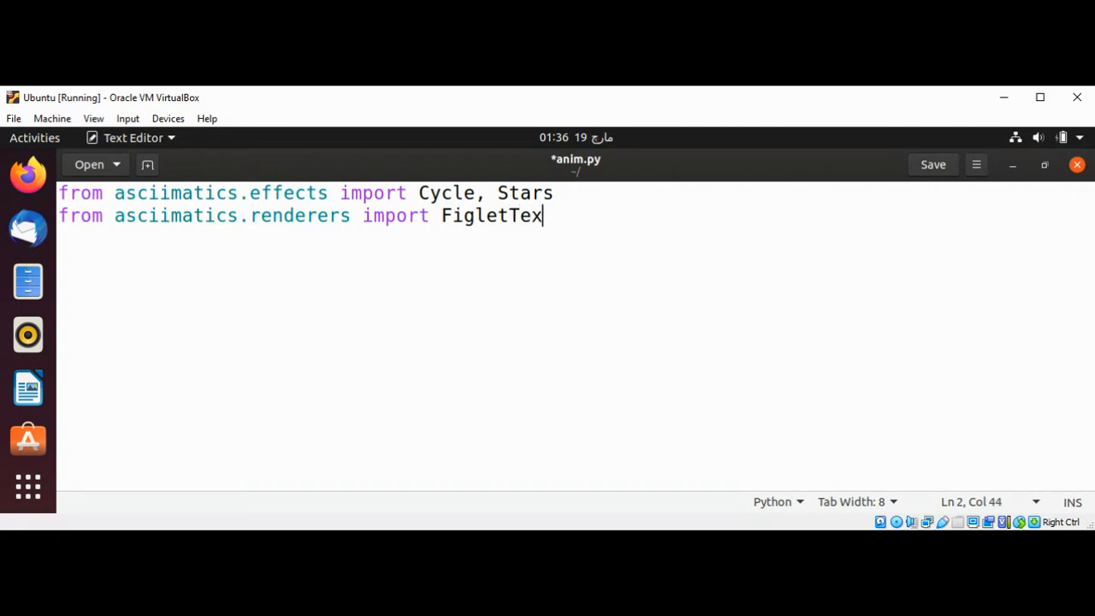
text(t)
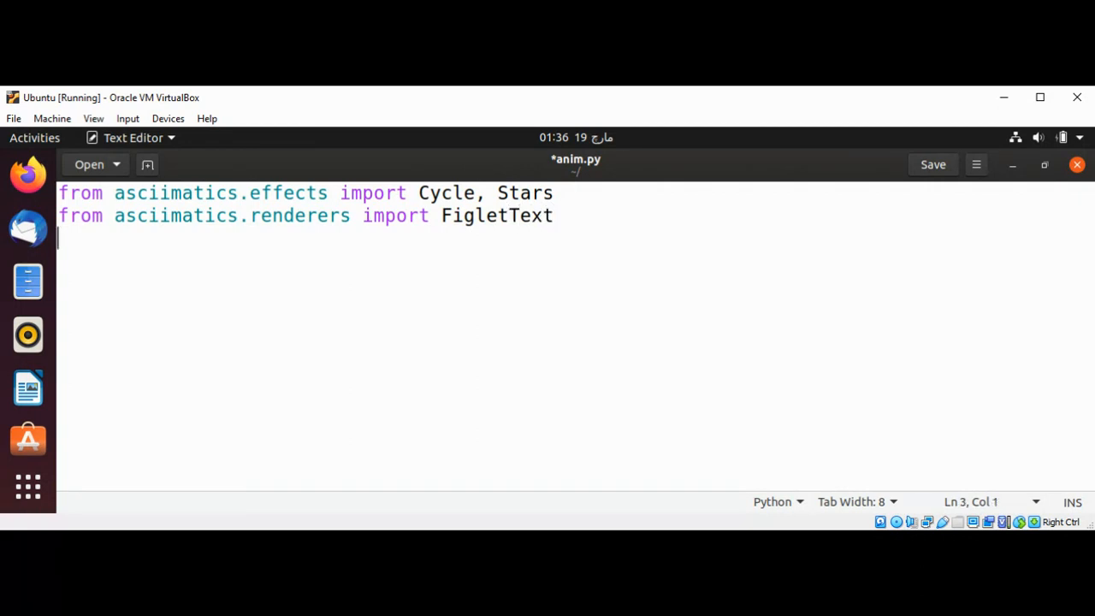
Add the line 'from asciimatics.scene import Scene'
text(from a)
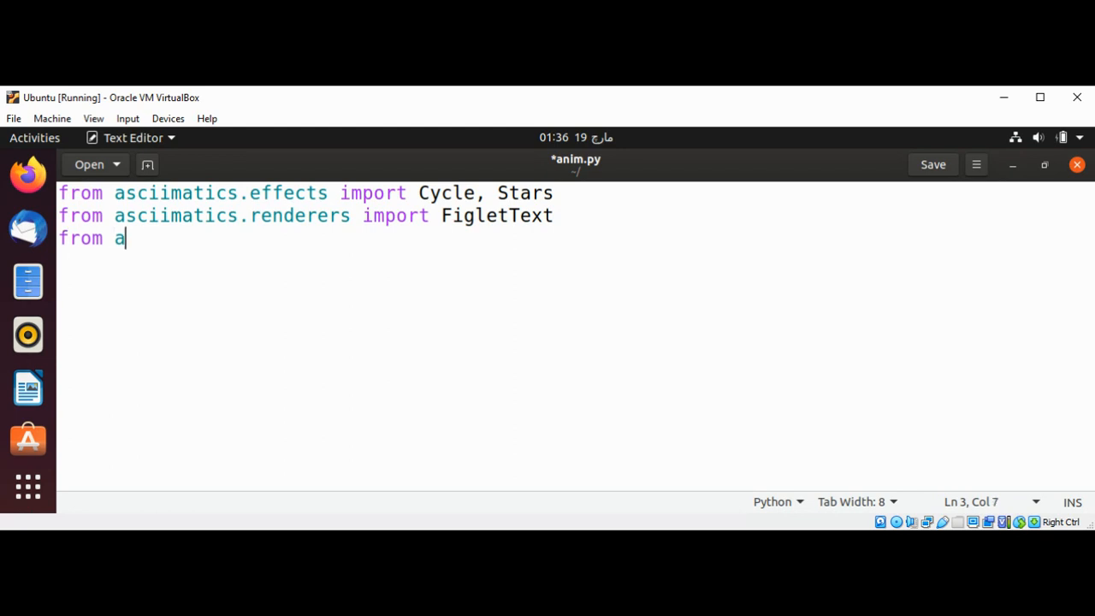
text(sc)
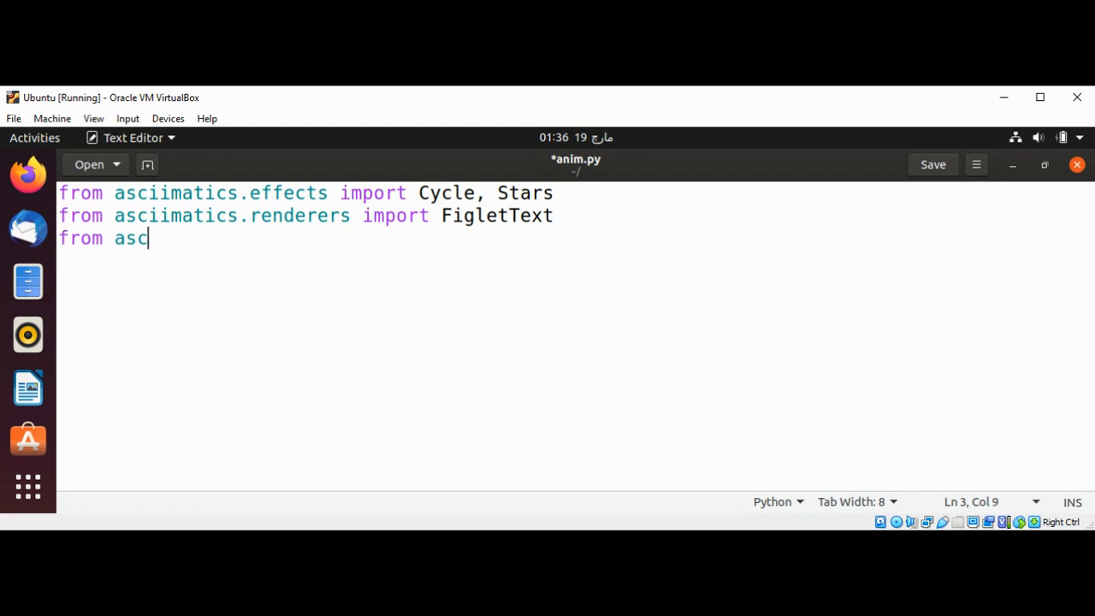
text(i)
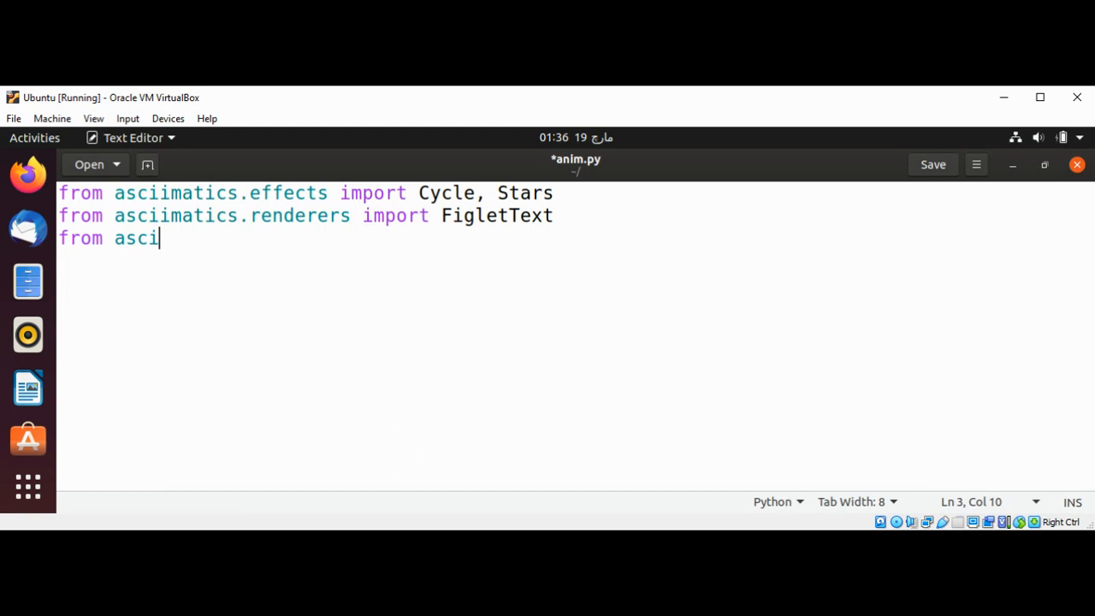
text(imatics)
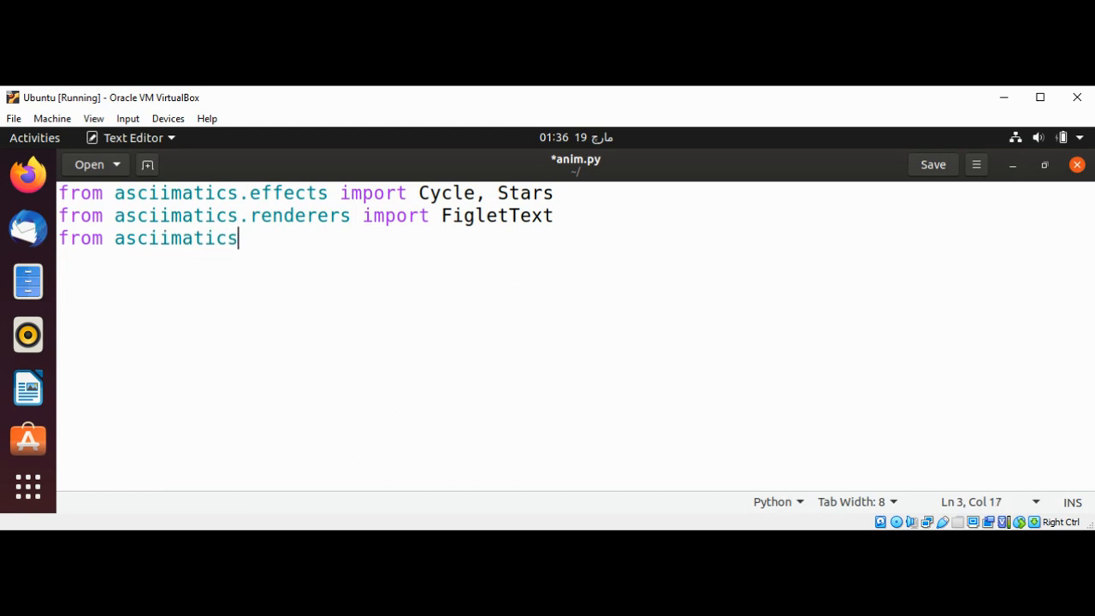
text(.s)
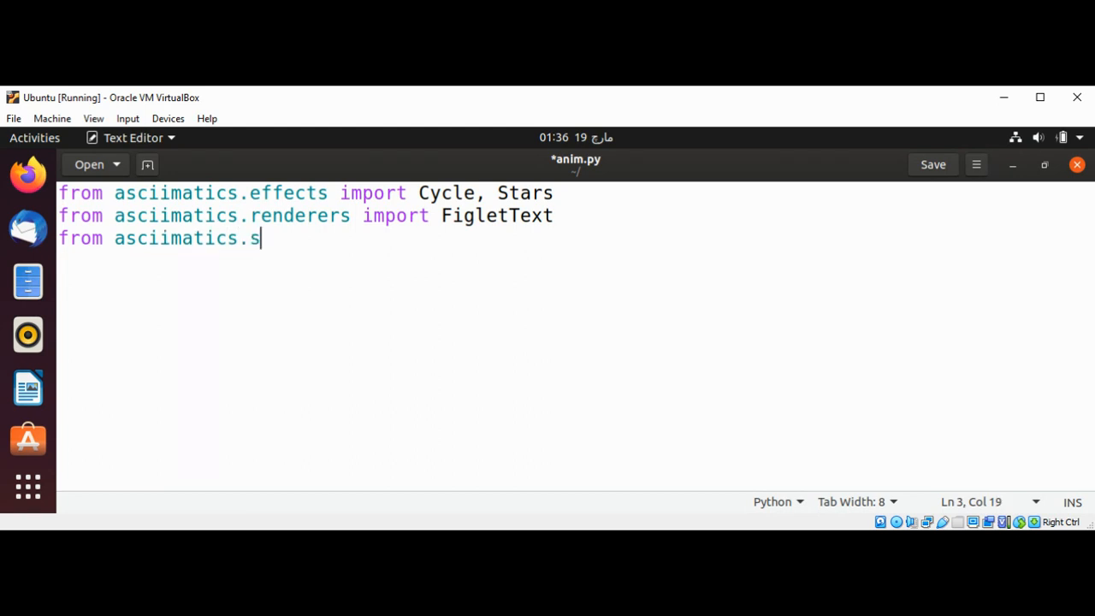
text(cene)
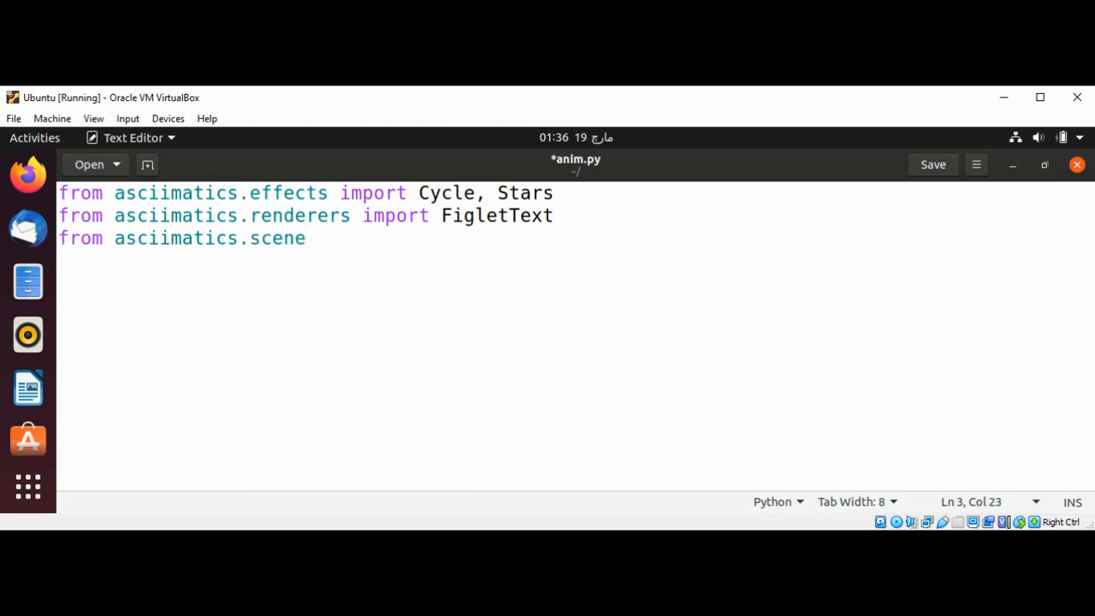
text(impo)
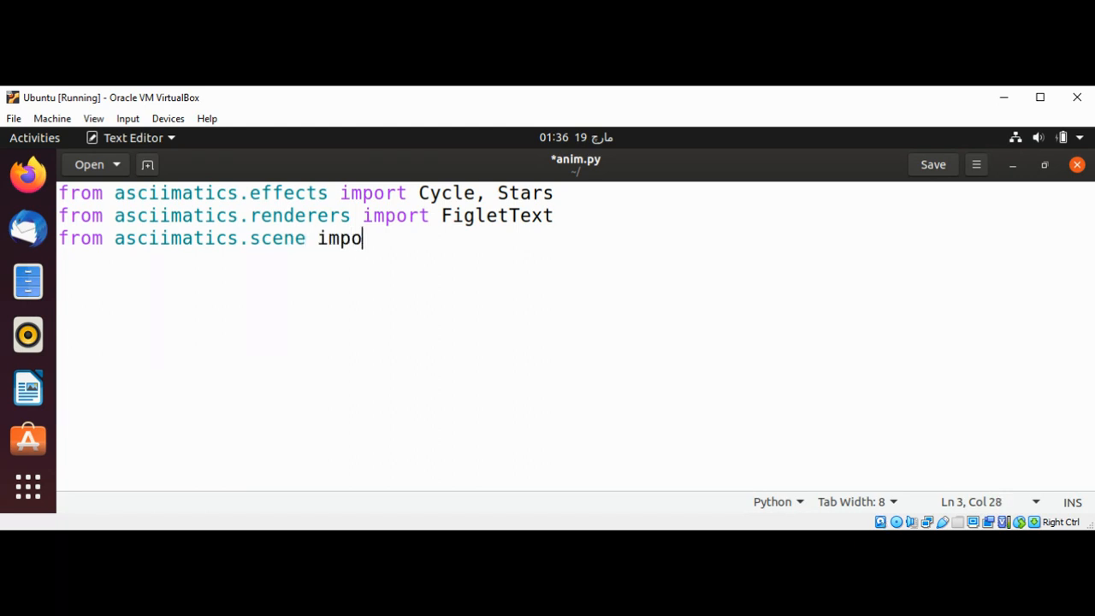
text(rt Scene)
text(from as)
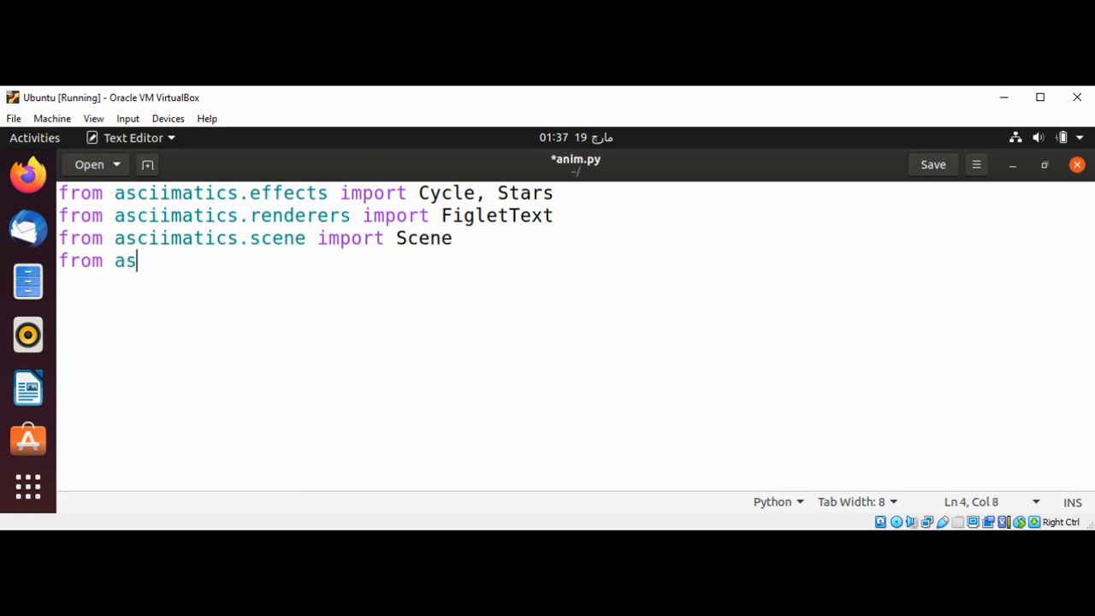
Add the line 'from asciimatics.screen import Screen'
text(ciimatics)
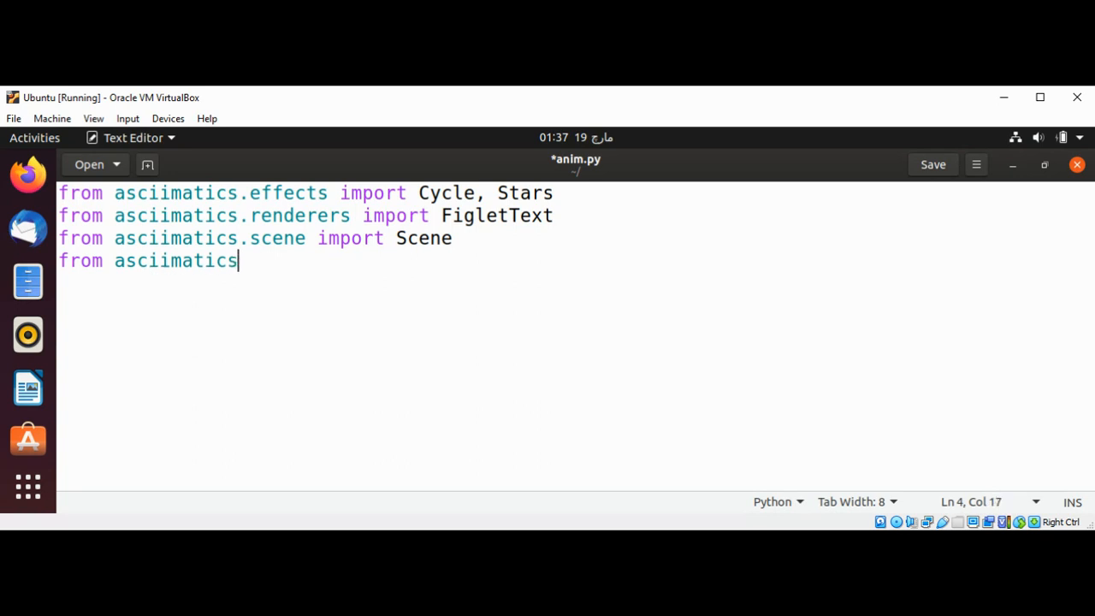
text(.screen)
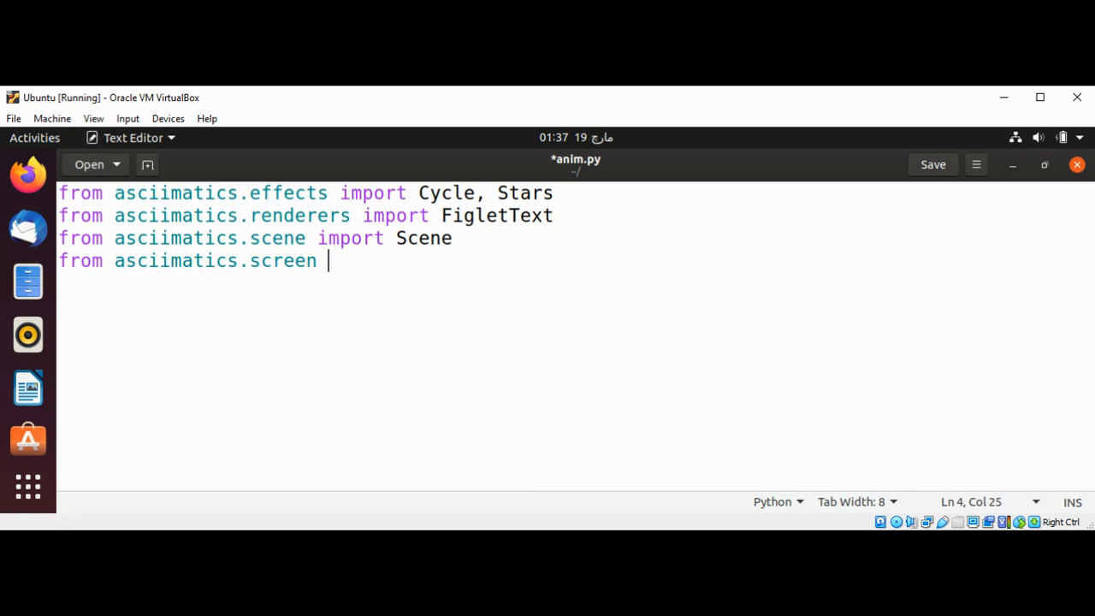
text(import)
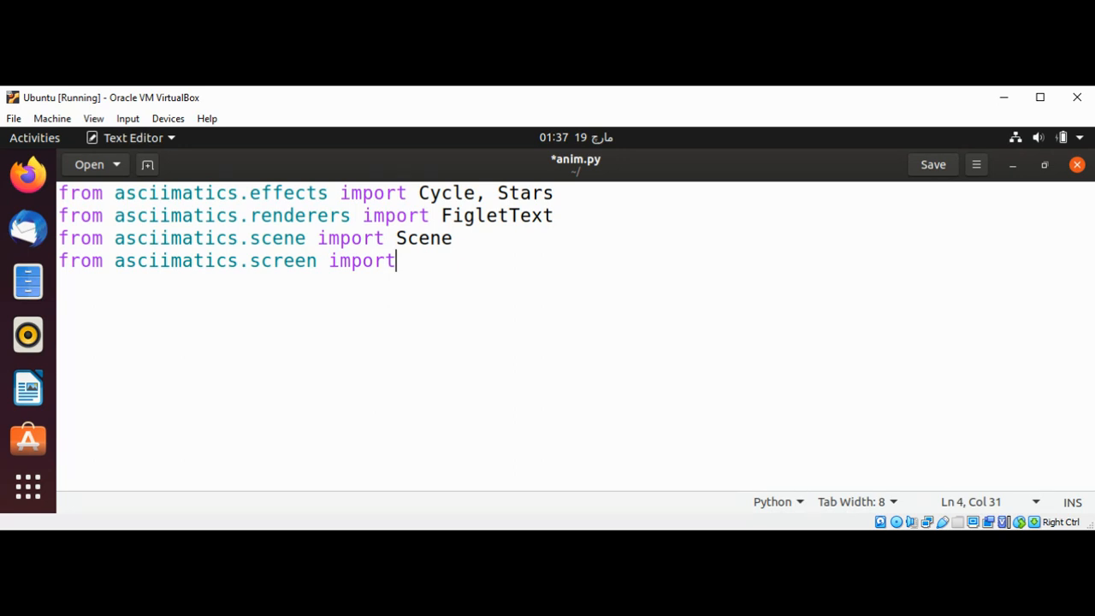
text(" ")
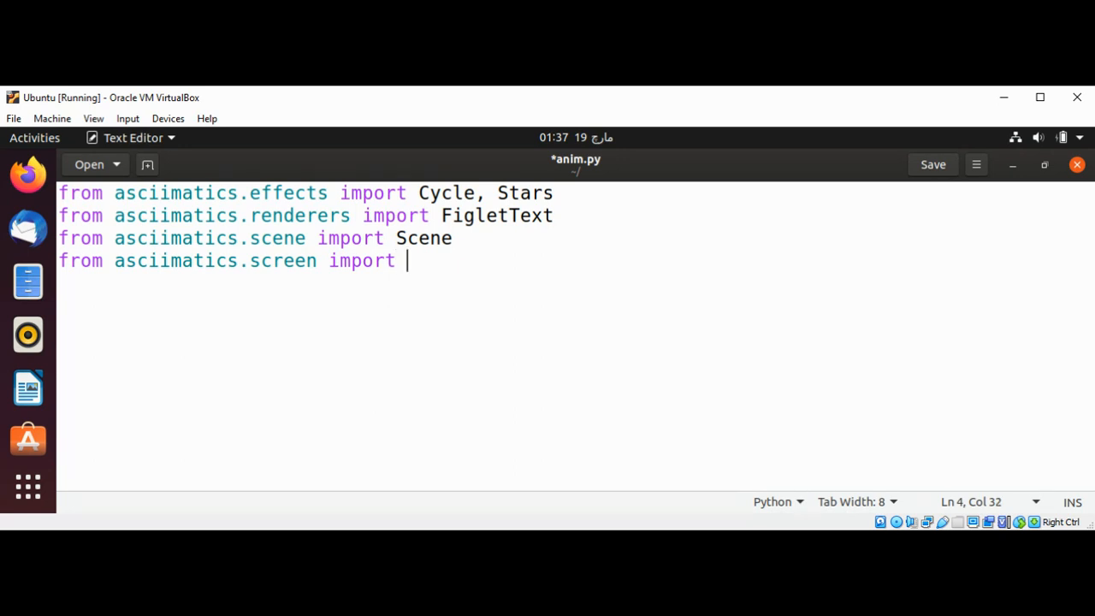
text(Sc)
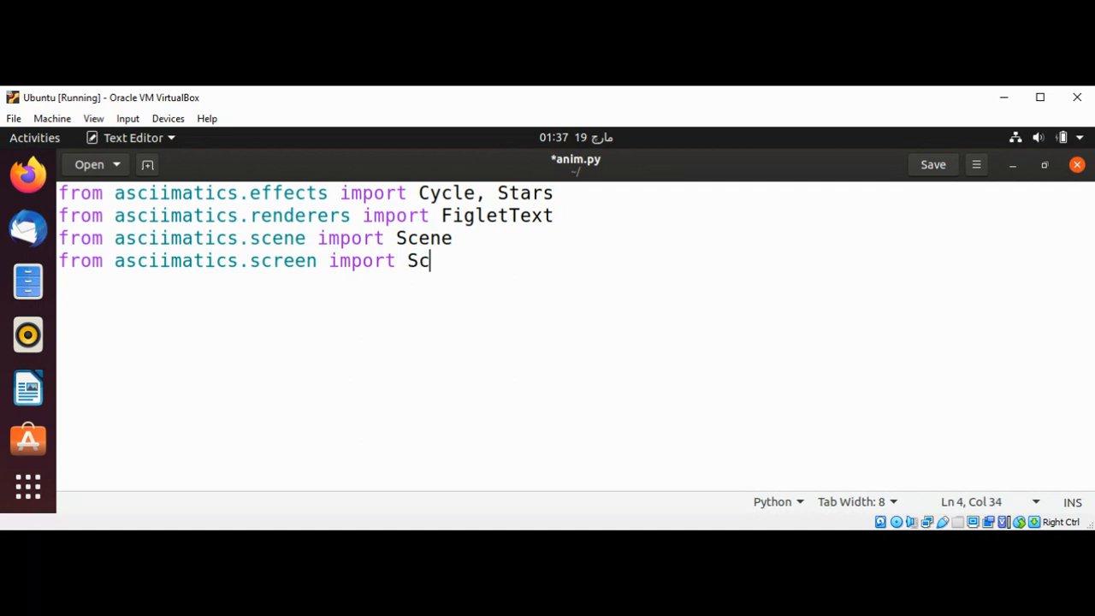
text(reen)
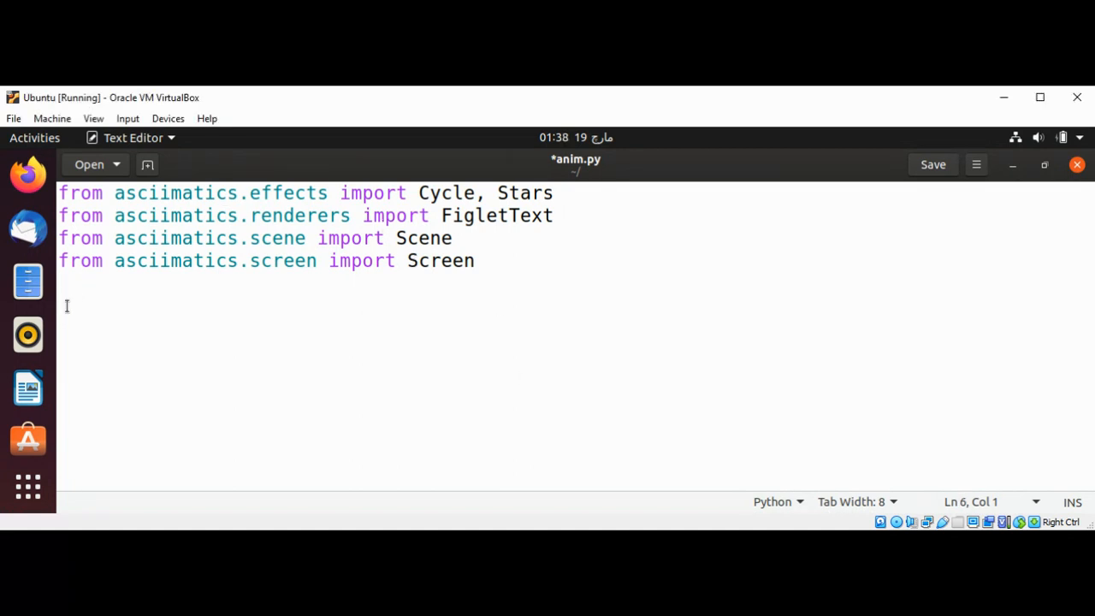
Define 'def doit(screen):' and begin its body with 'effects ='
text(def)
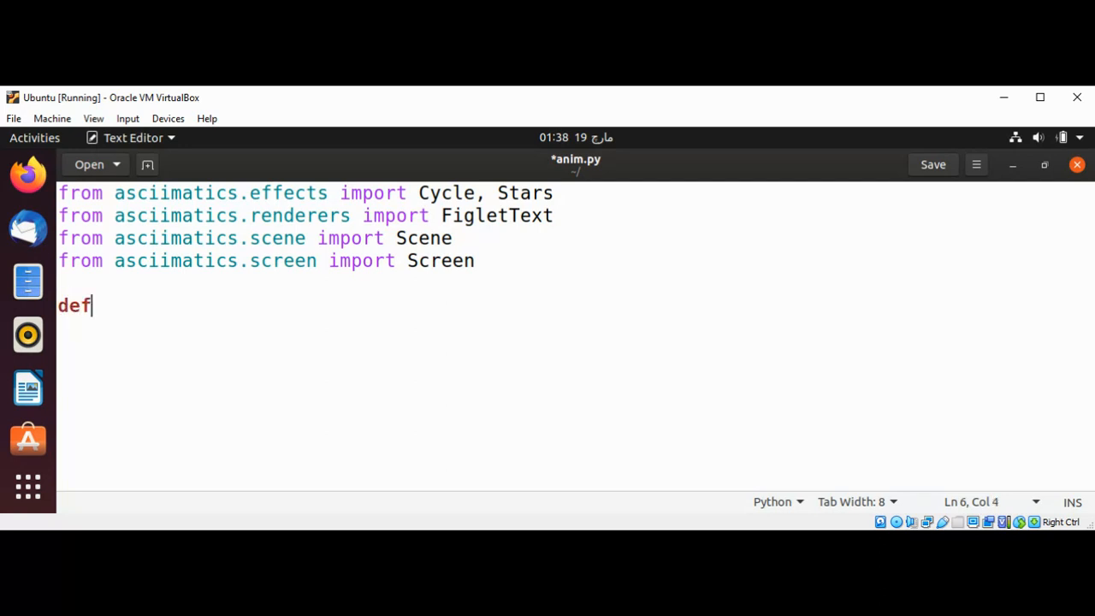
text(doi)
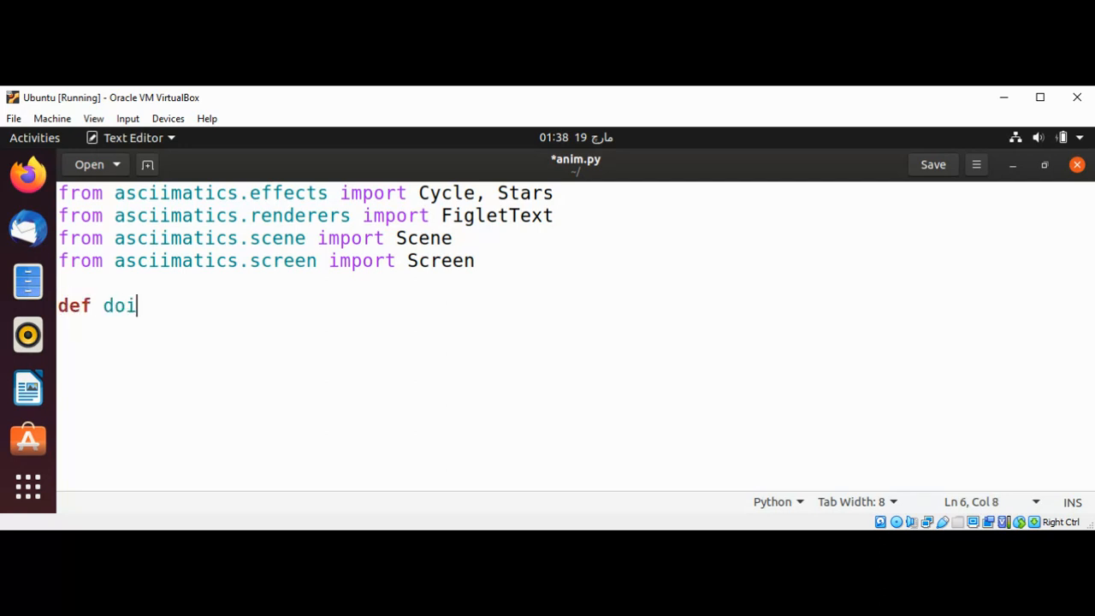
text(t(s)
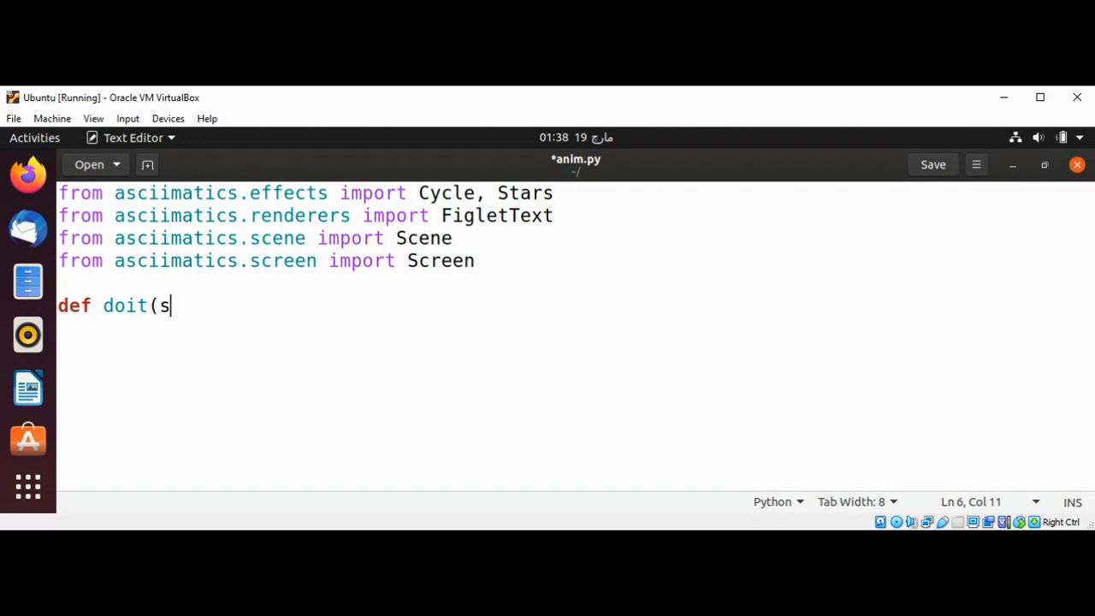
text(creen)
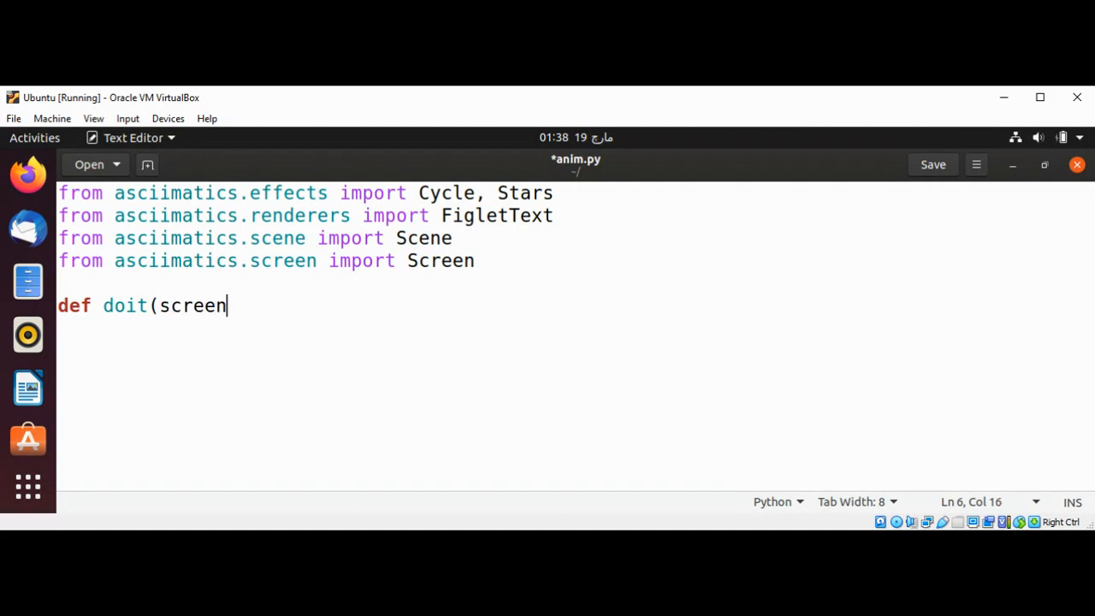
text():)
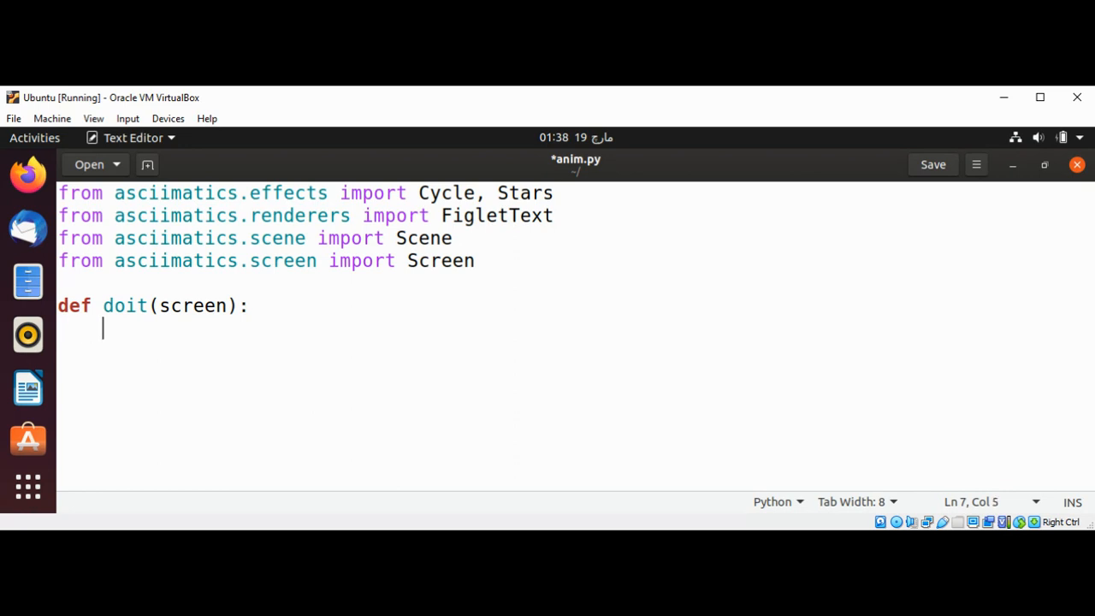
text(e)
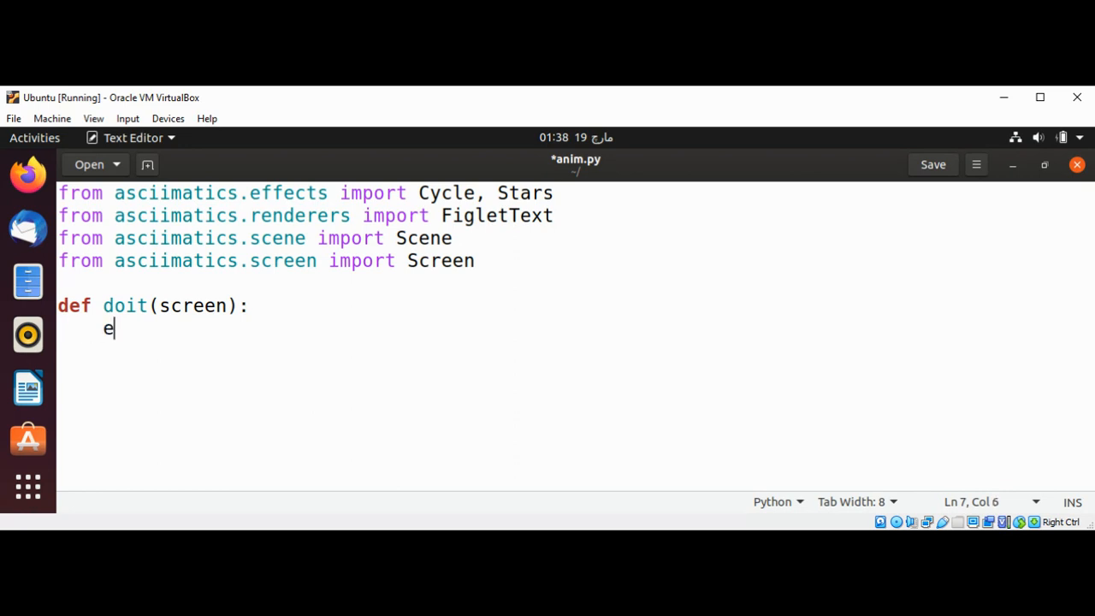
text(ffect)
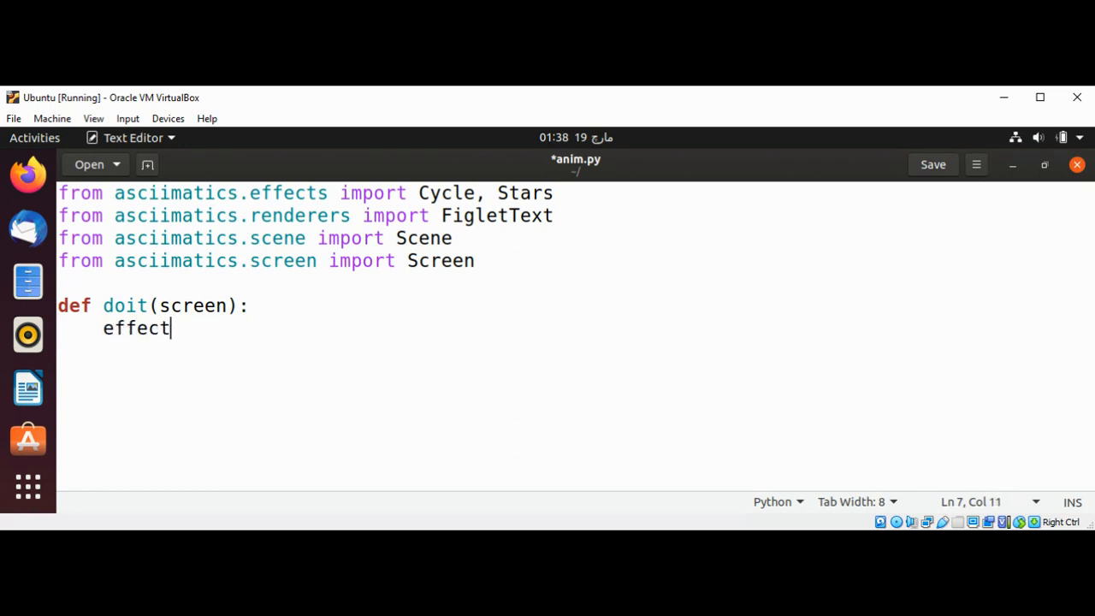
text(s =[)
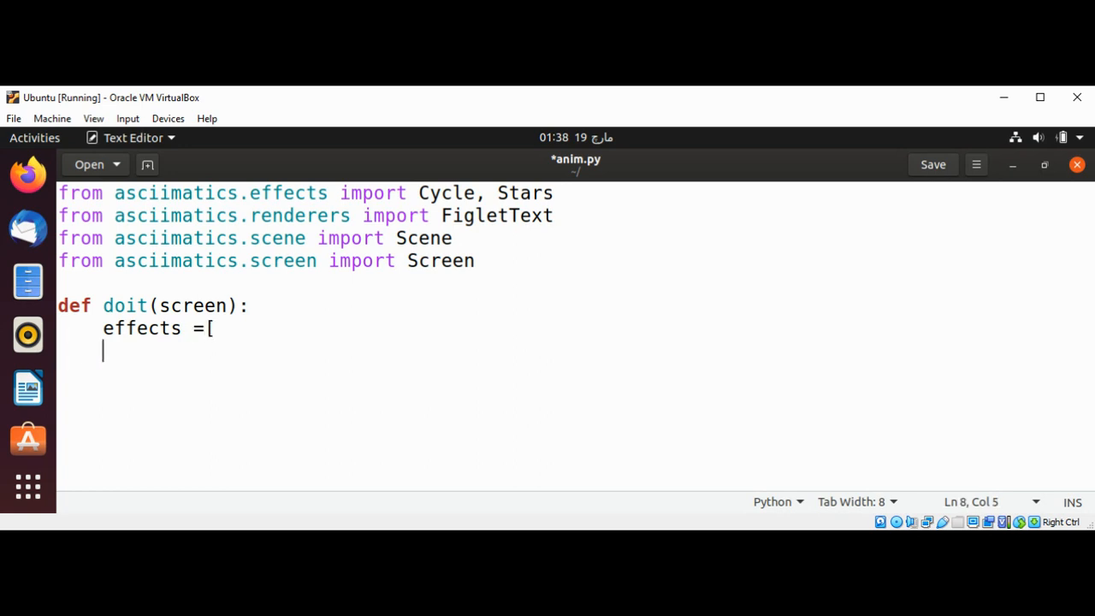
Start the first 'Cycle(' entry with 'screen,' as its first argument
key(Tab)
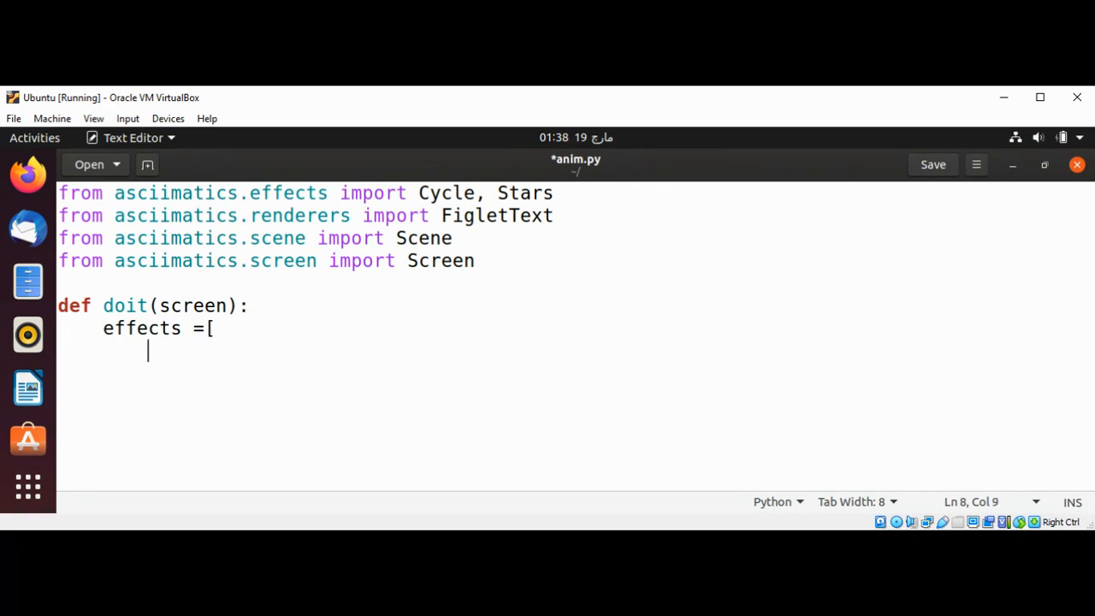
text(Cycl)
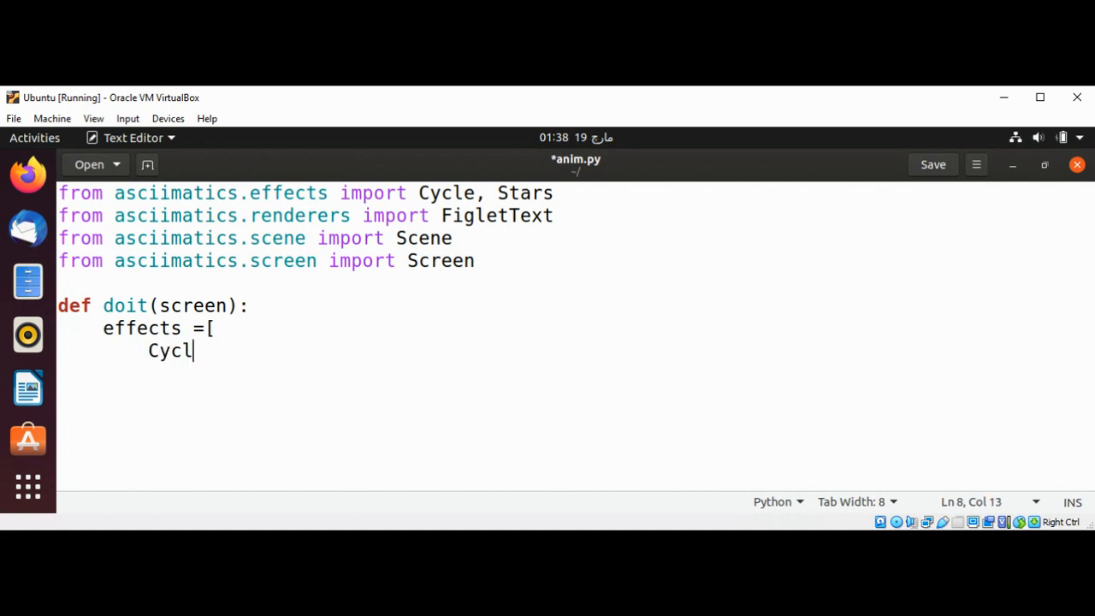
text(e)
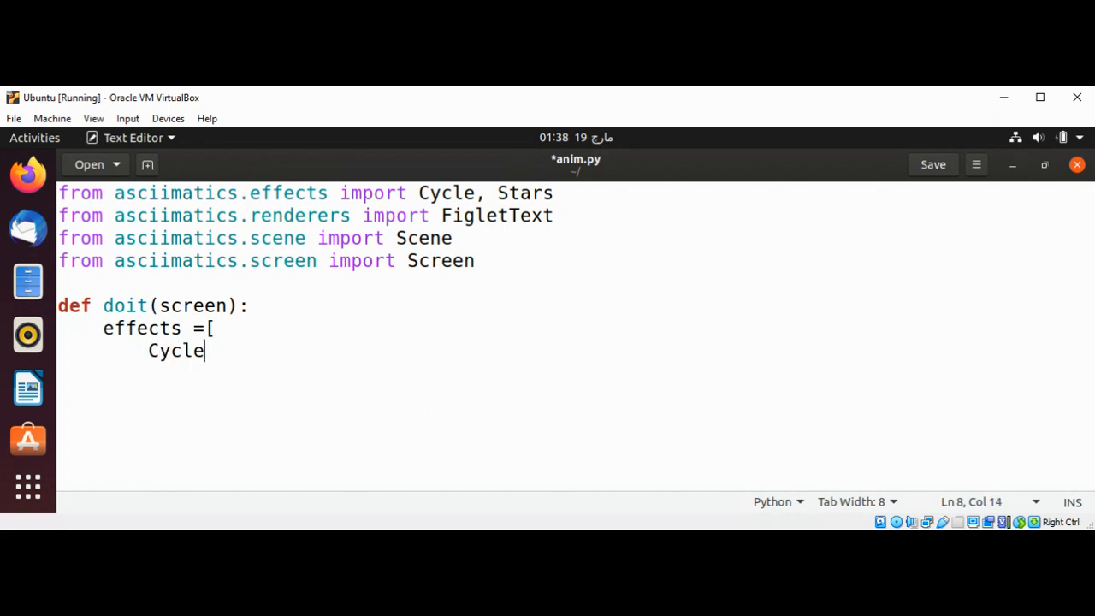
text(()
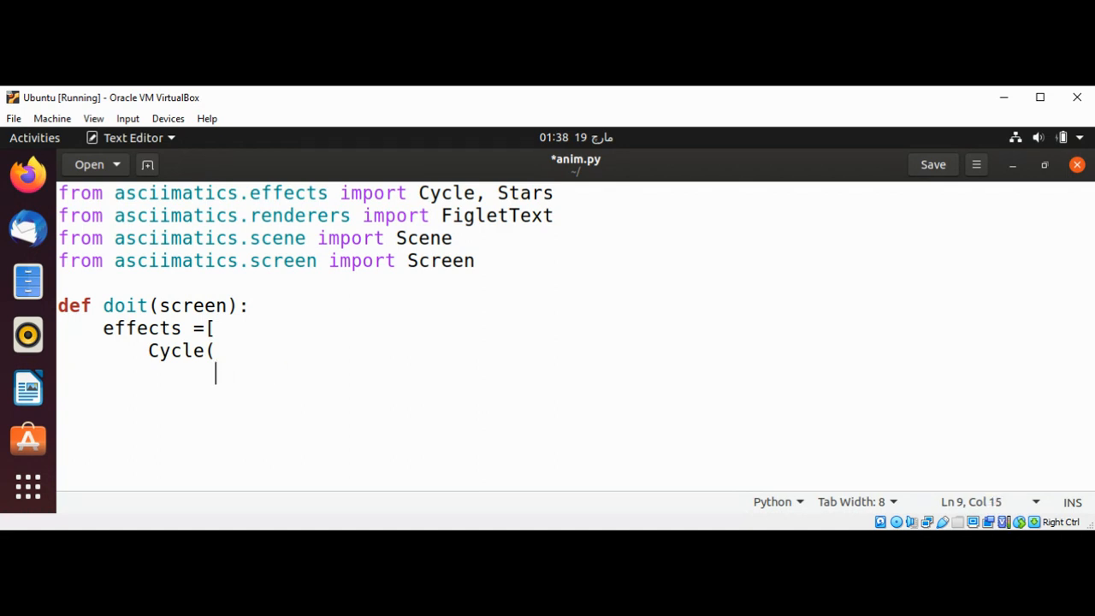
text(screen)
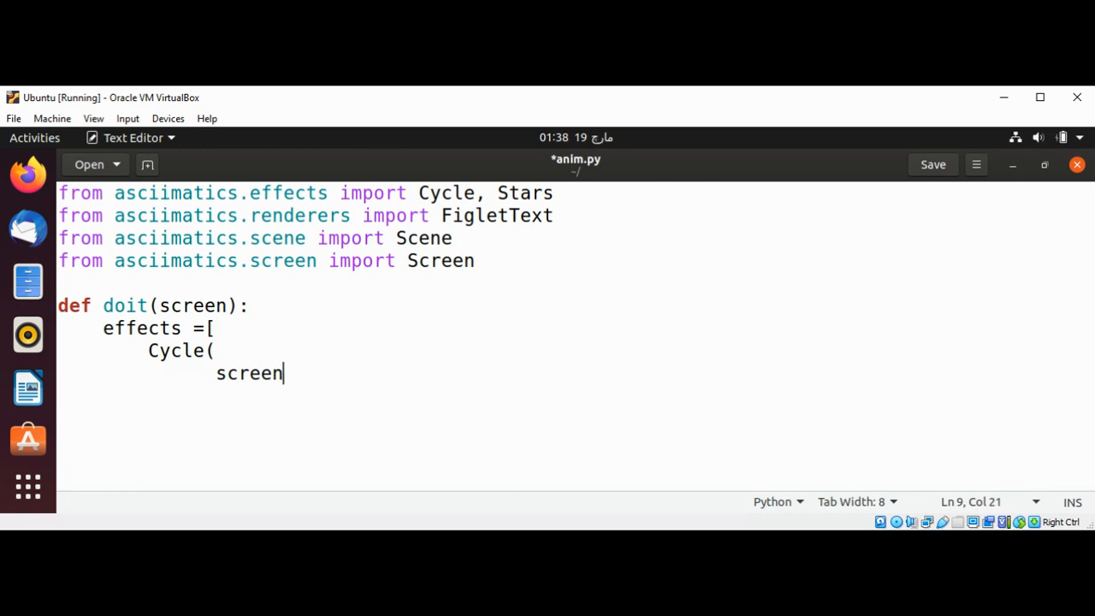
text(,)
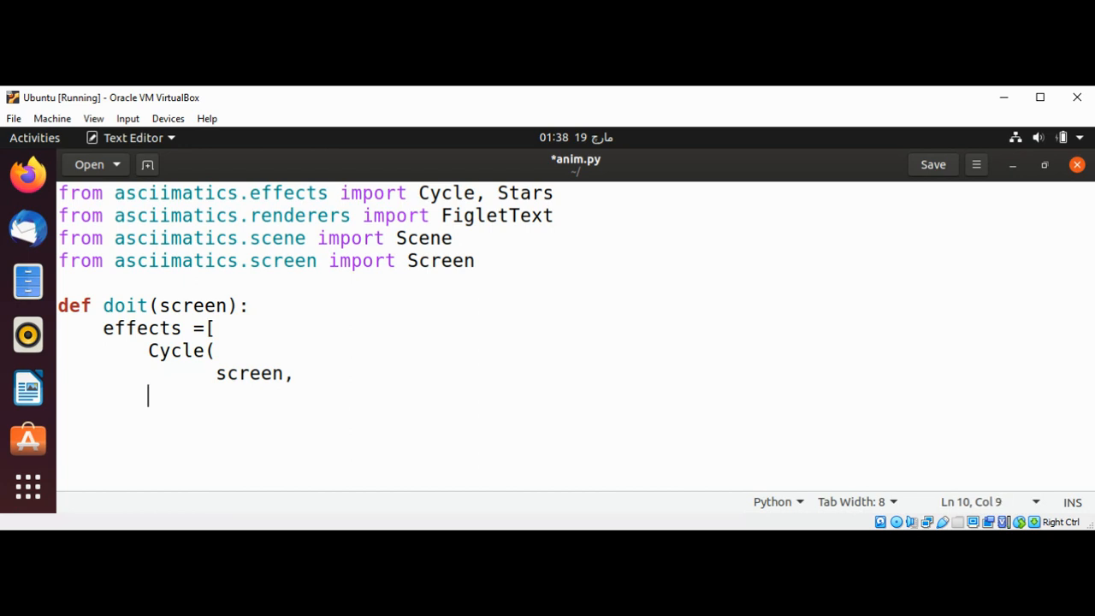
Add FigletText("Hello",font='big') as the second argument
key(Tab)
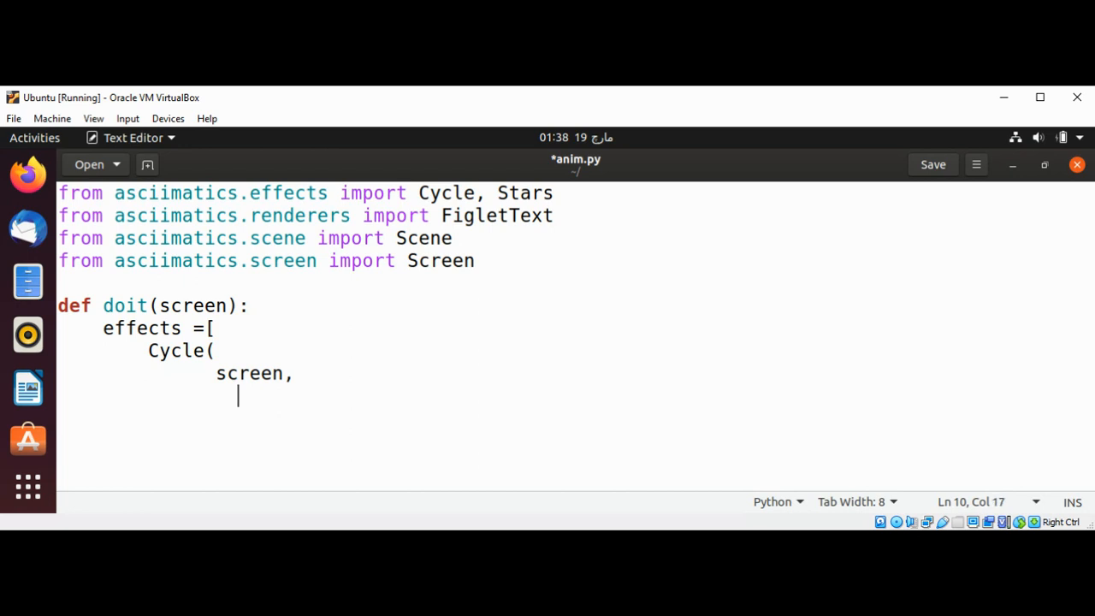
text(Figl)
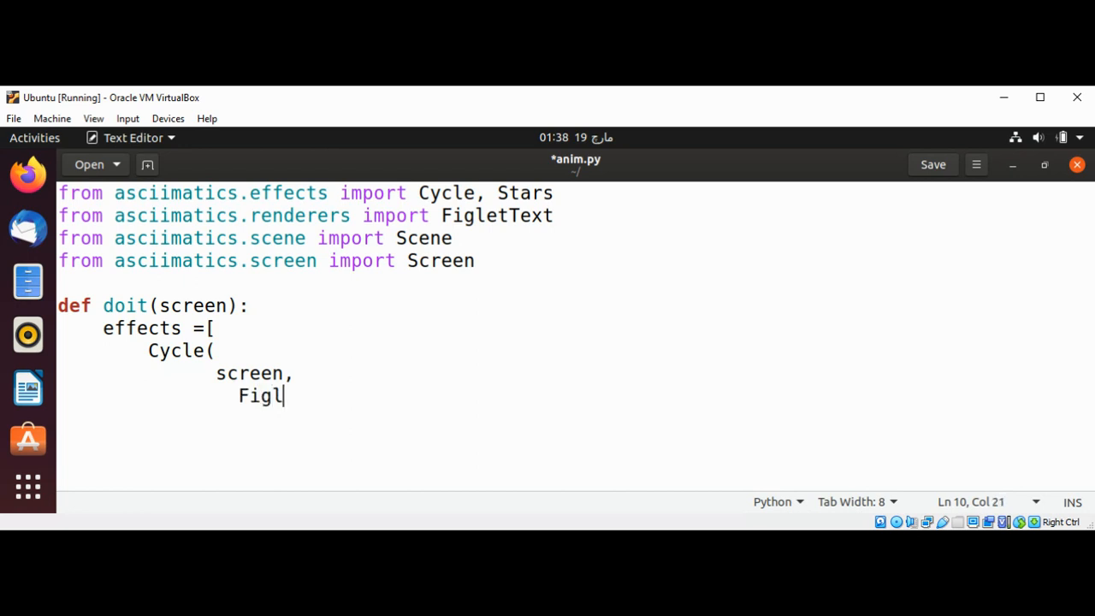
text(et)
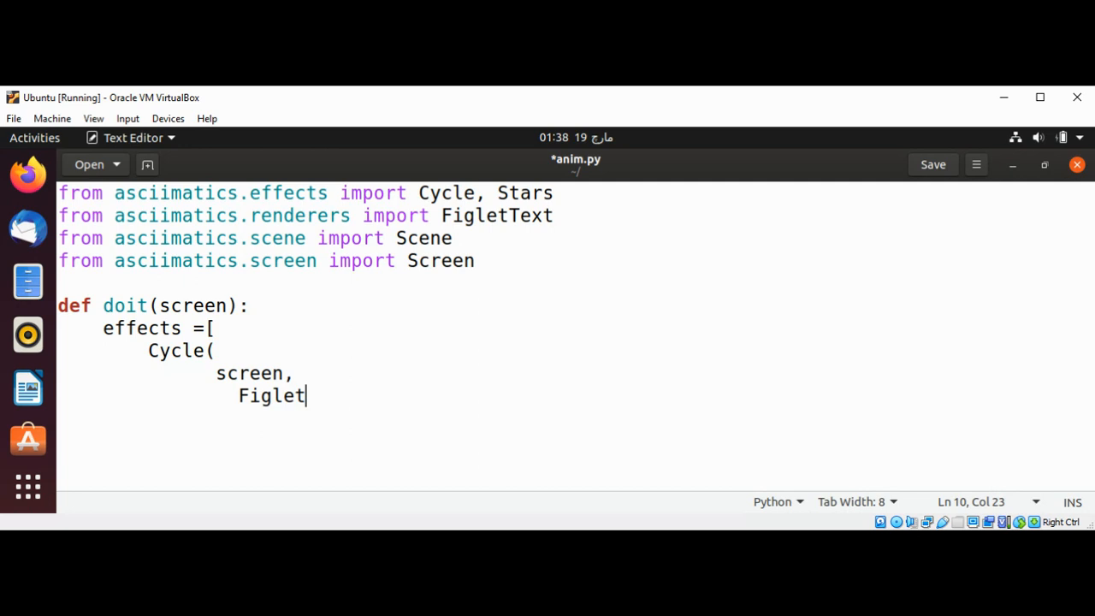
text(Text)
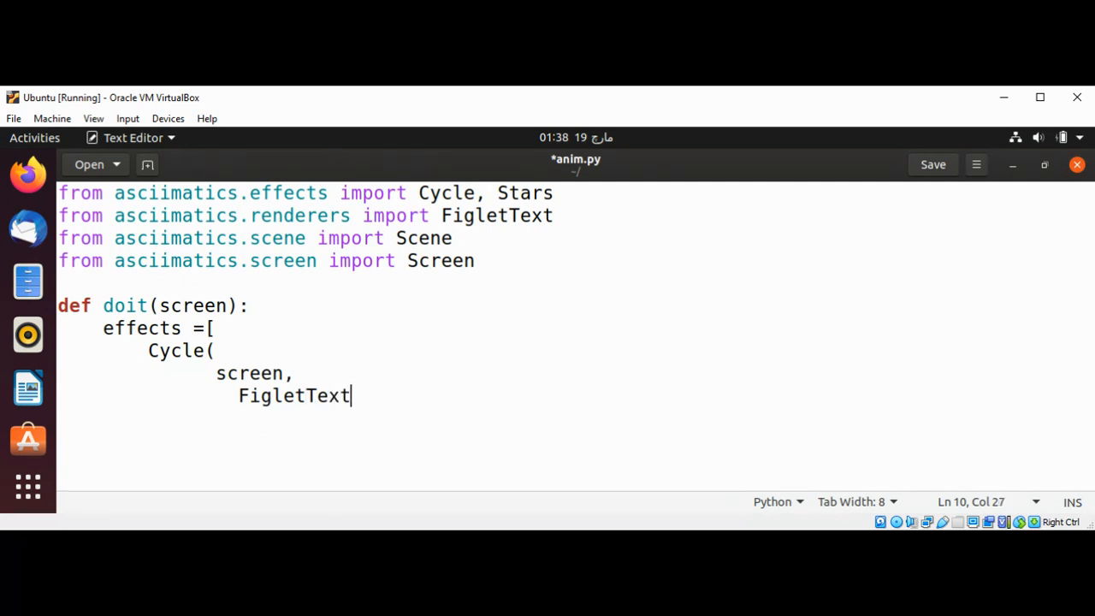
text((")
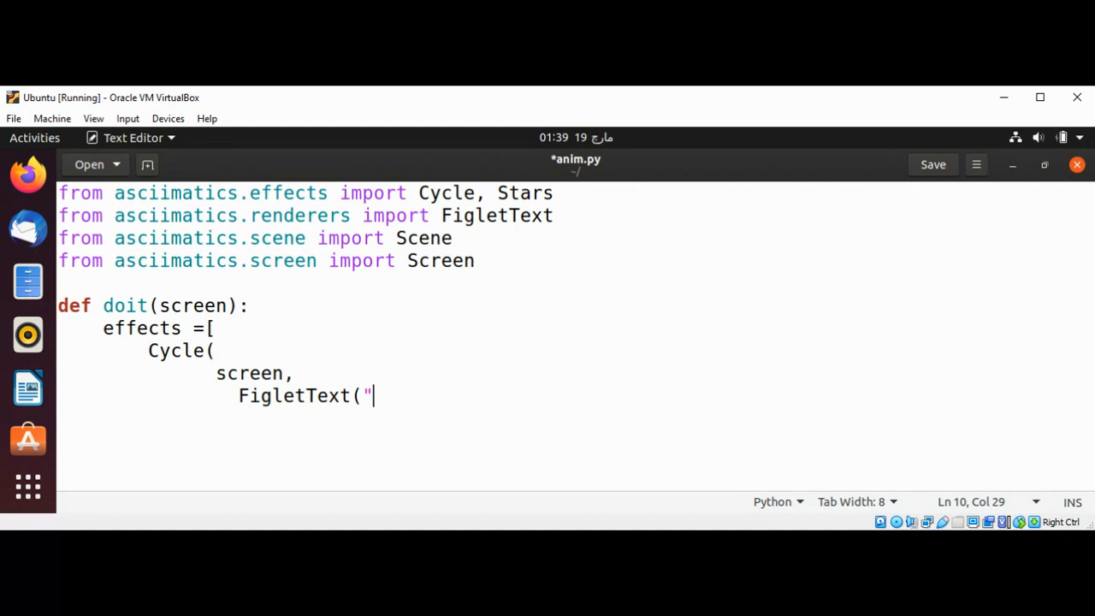
text(Hello)
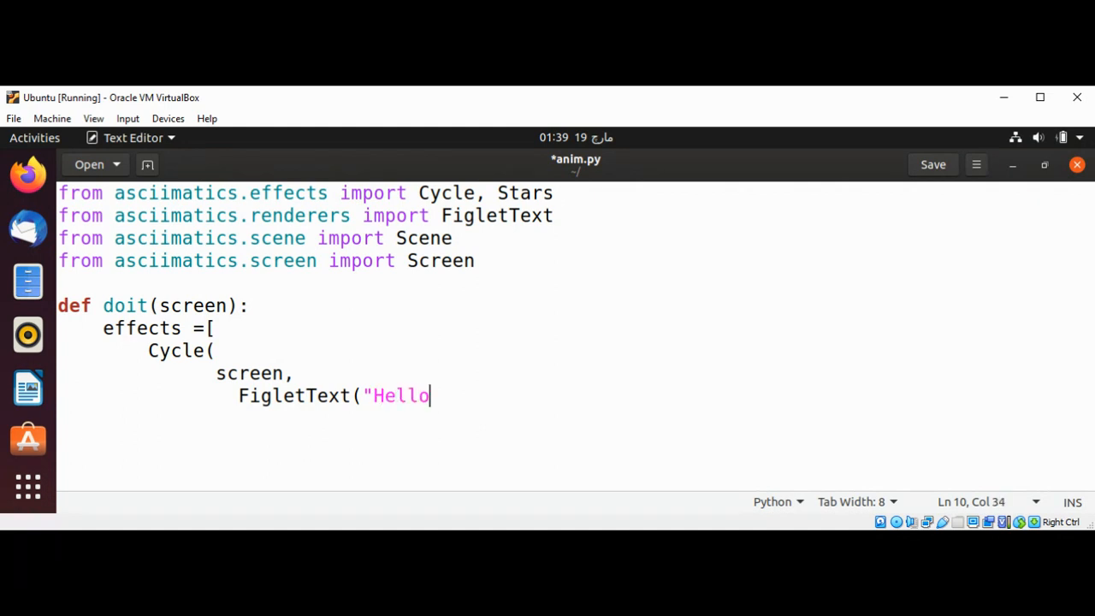
text(")
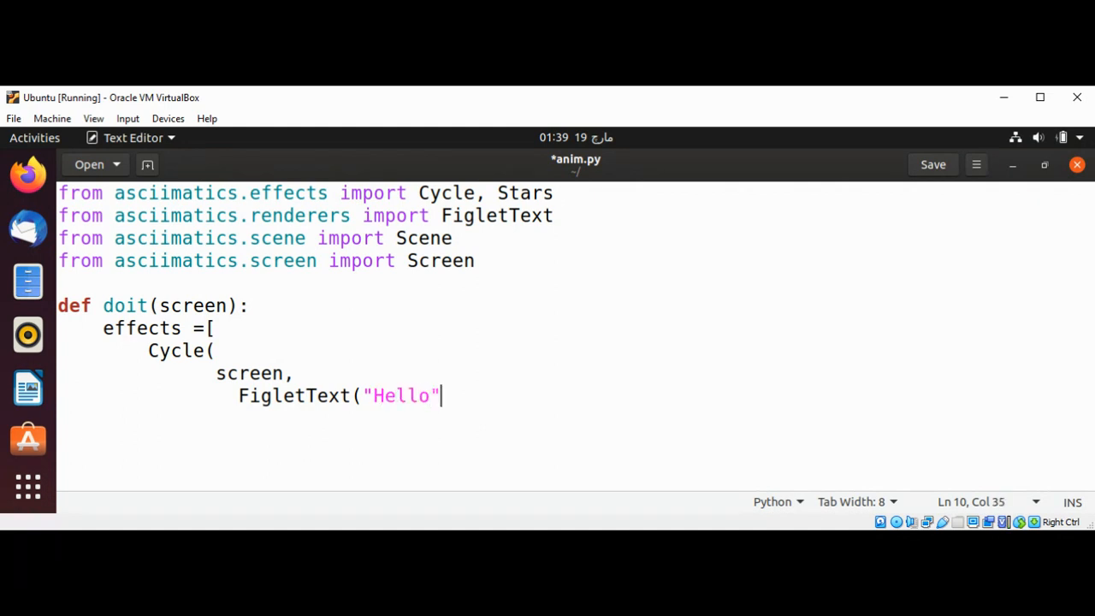
text(,font)
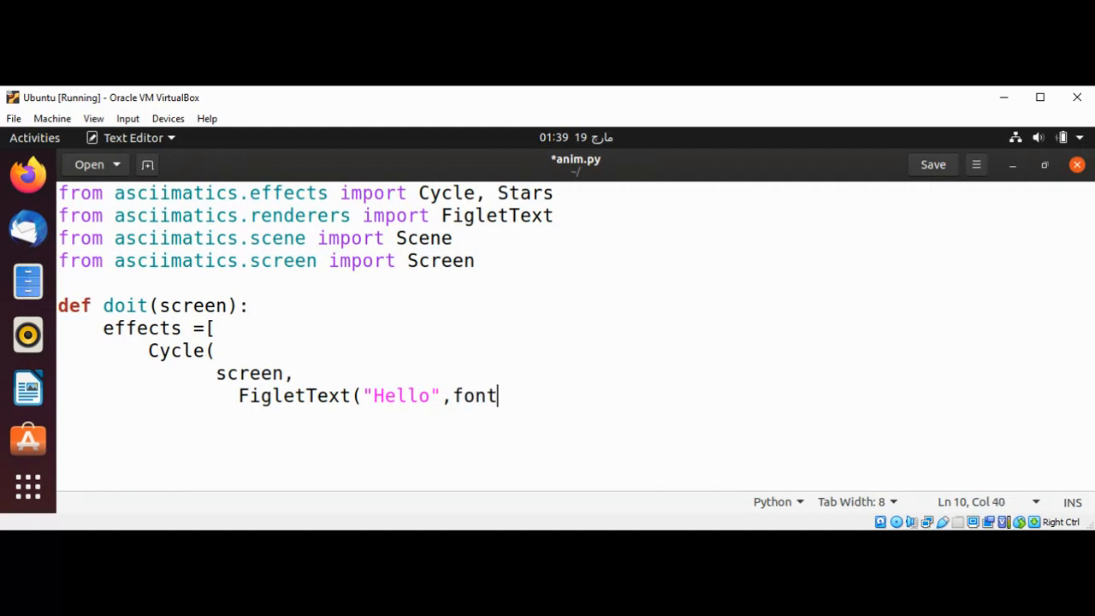
text(='b)
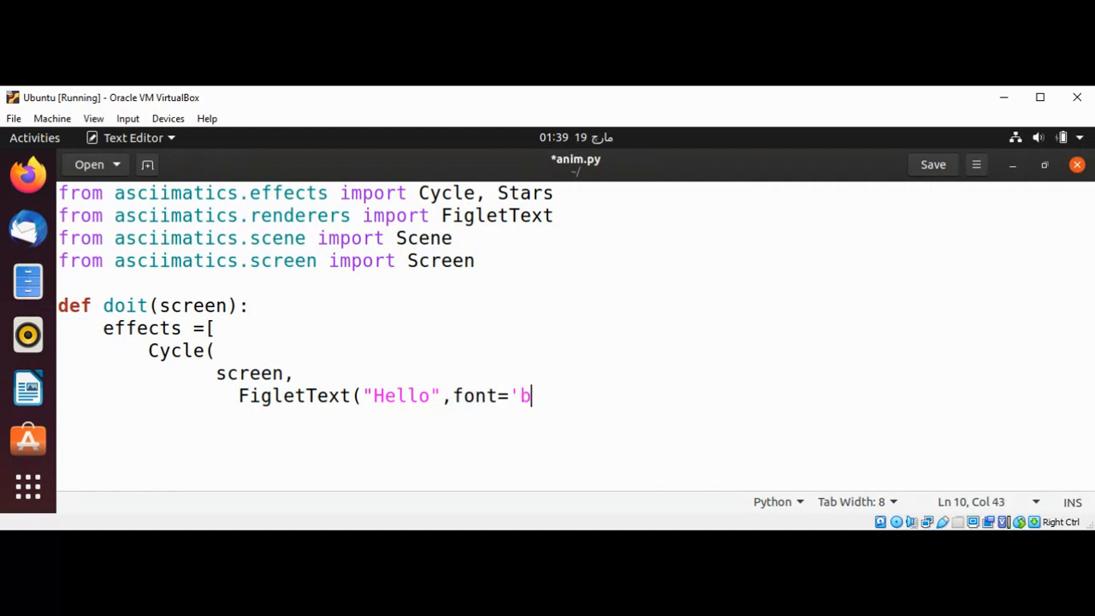
text(ig'))
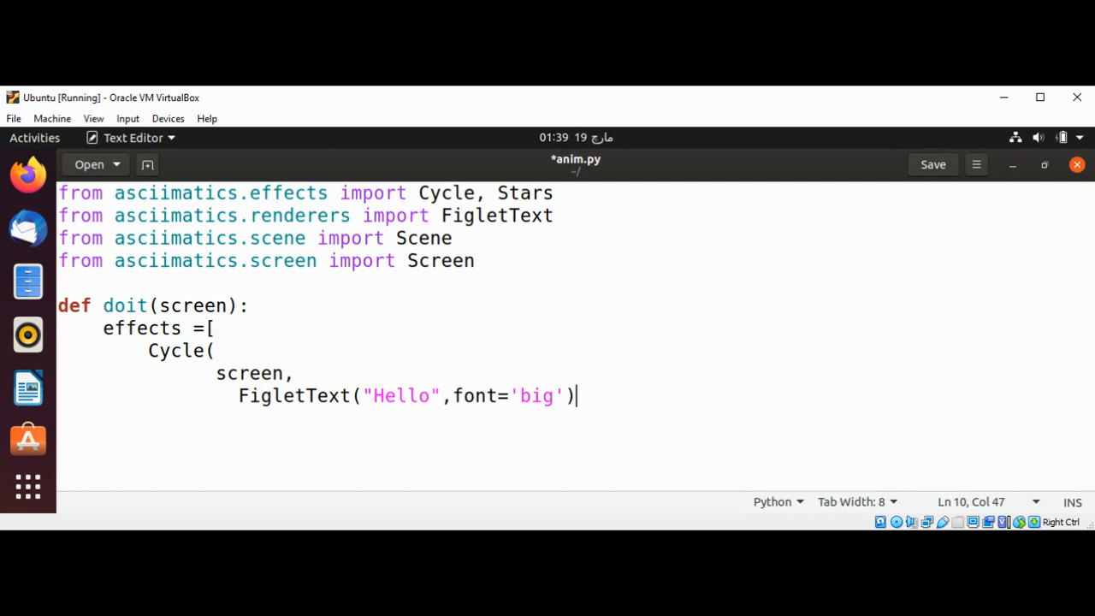
text(,)
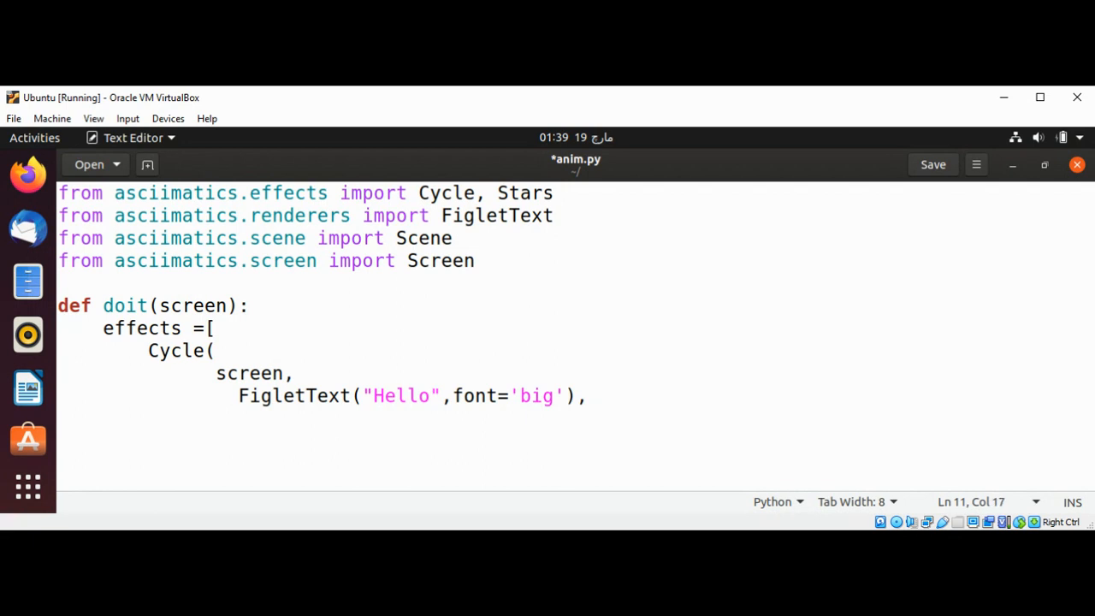
Add the position argument int(screen.height/2-8)) and indent the next line
key(enter)
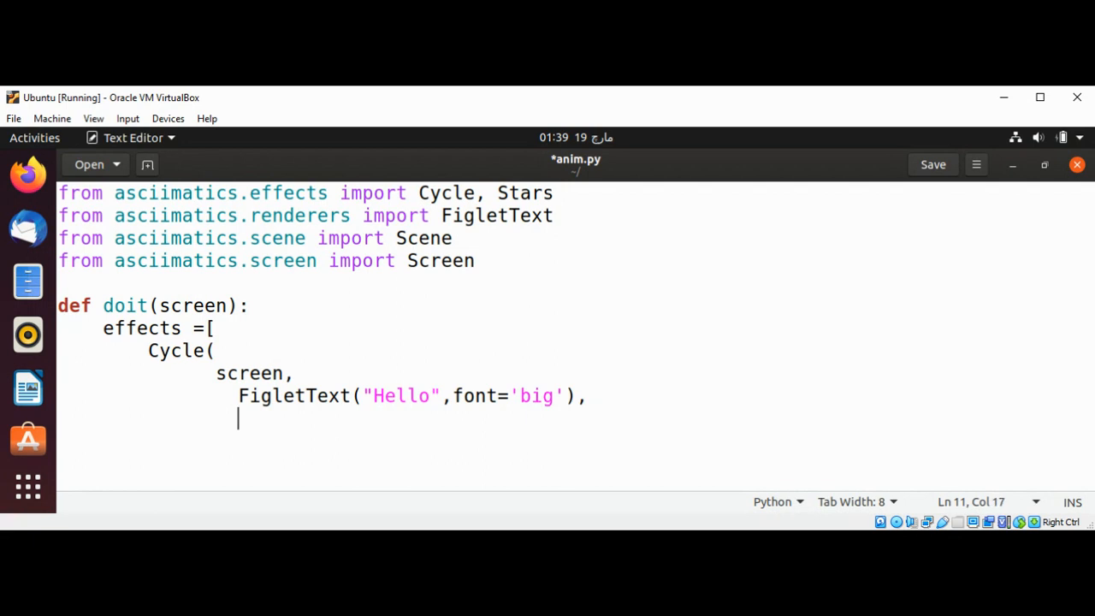
text(int(s)
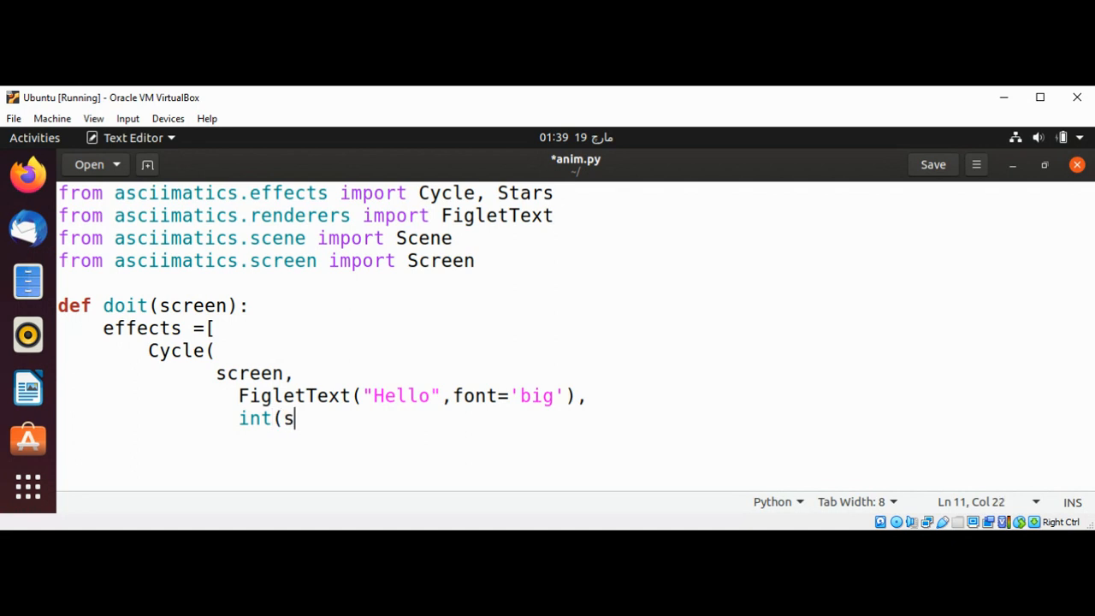
text(creen)
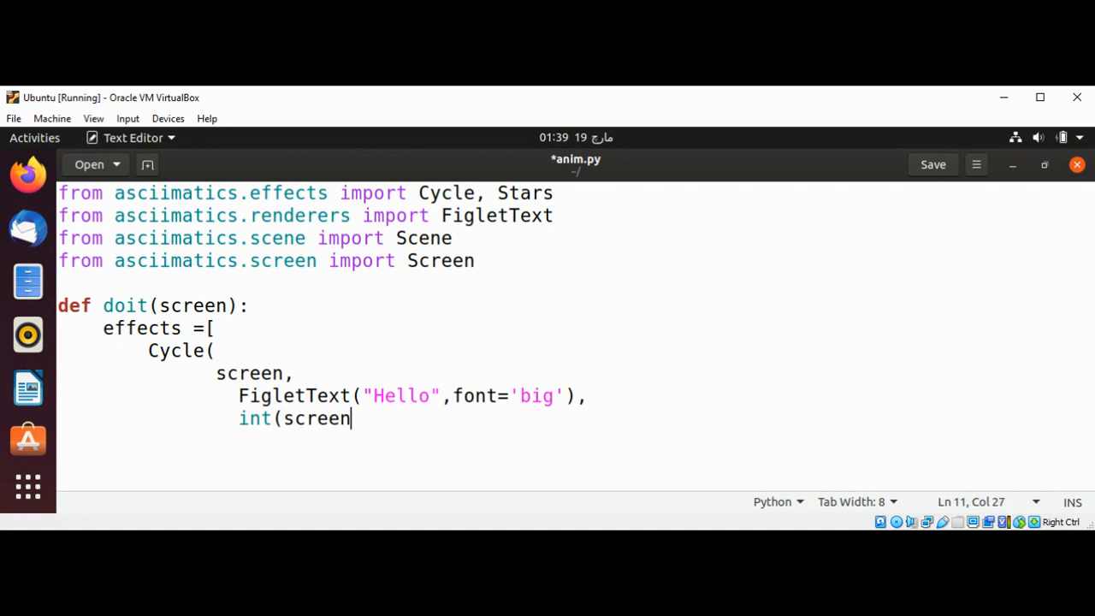
text(.height)
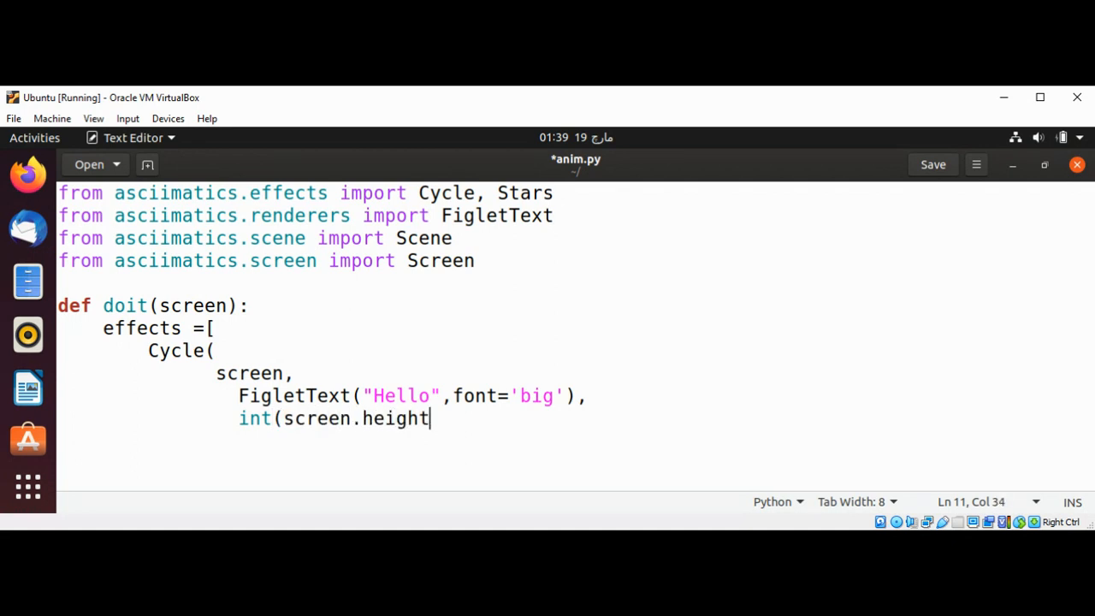
text(/)
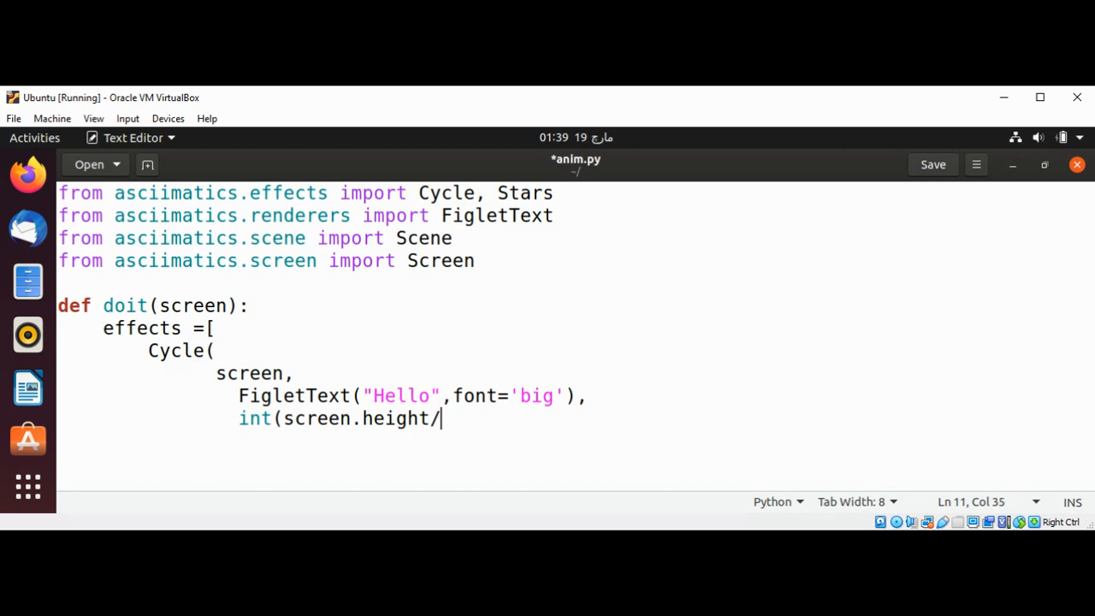
text(2-8)
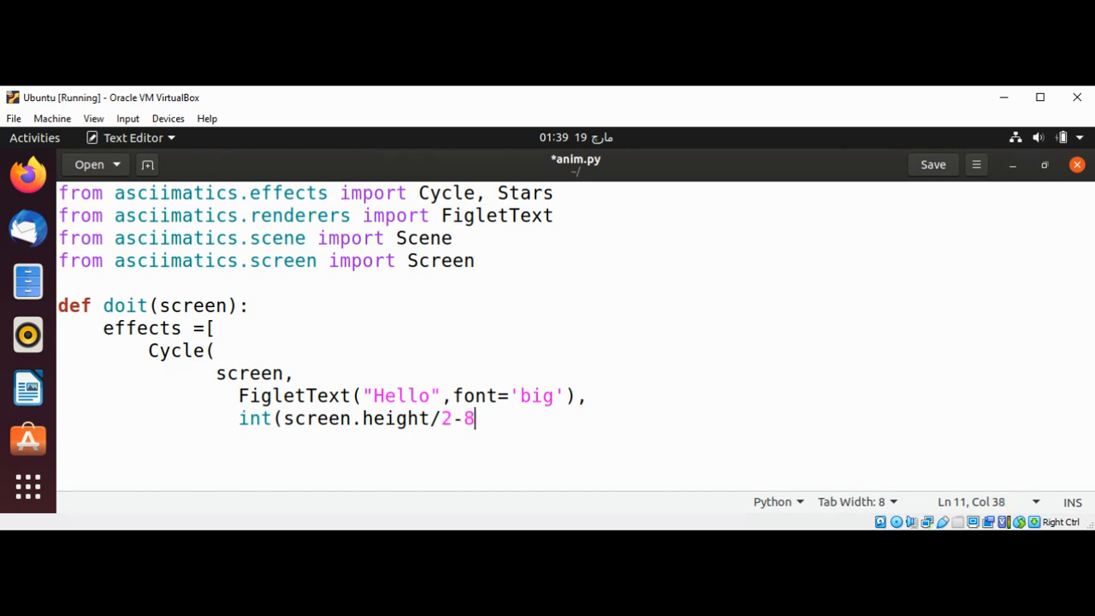
text()),)
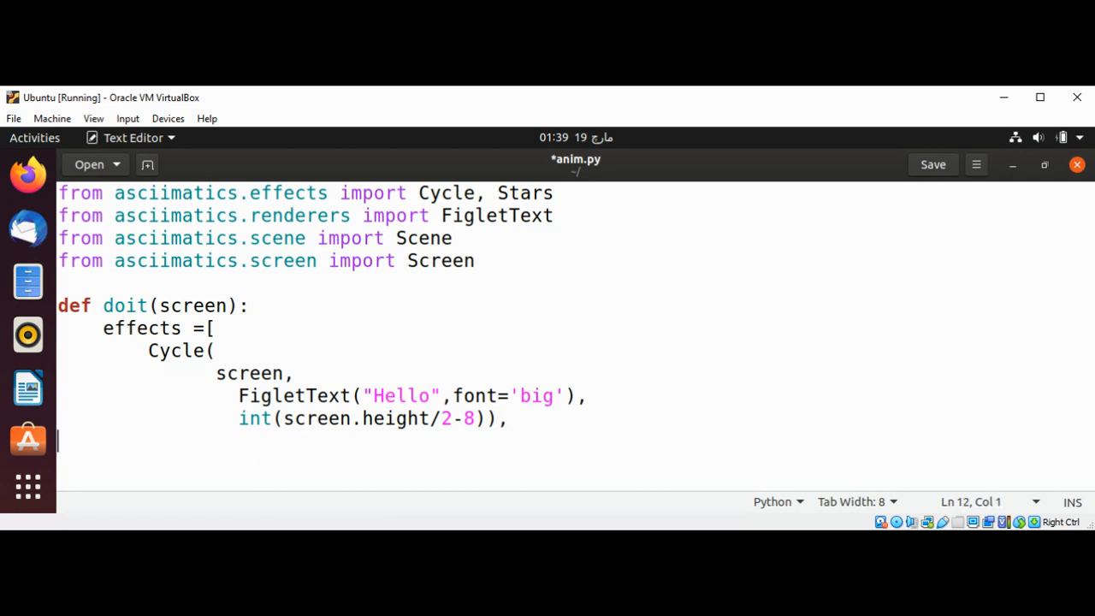
key(Tab)
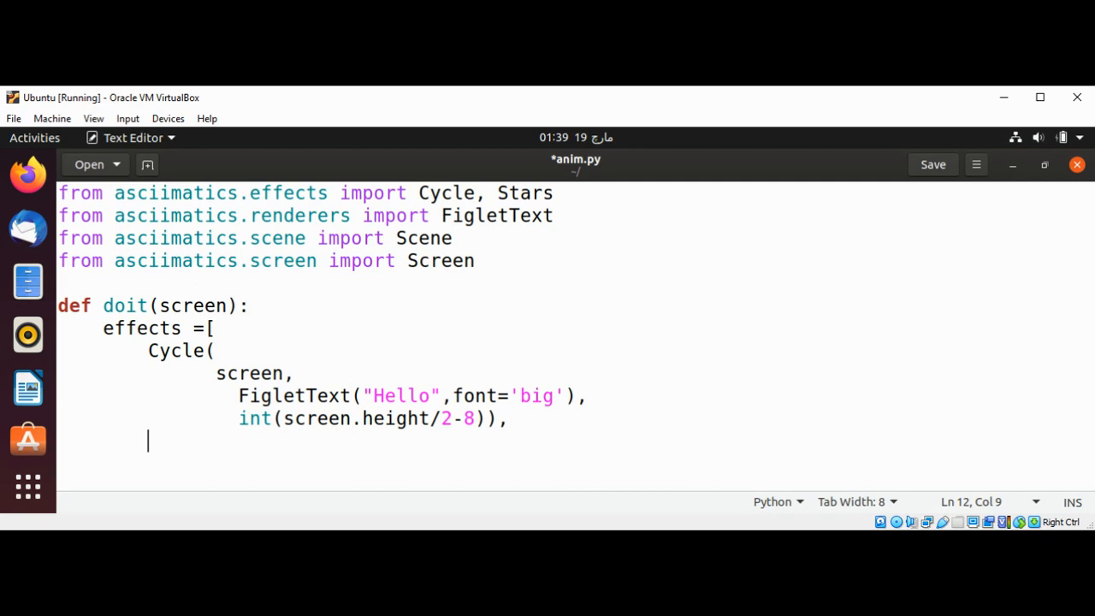
Start a second 'Cycle(' with 'screen,' as its first argument
text(Cycle)
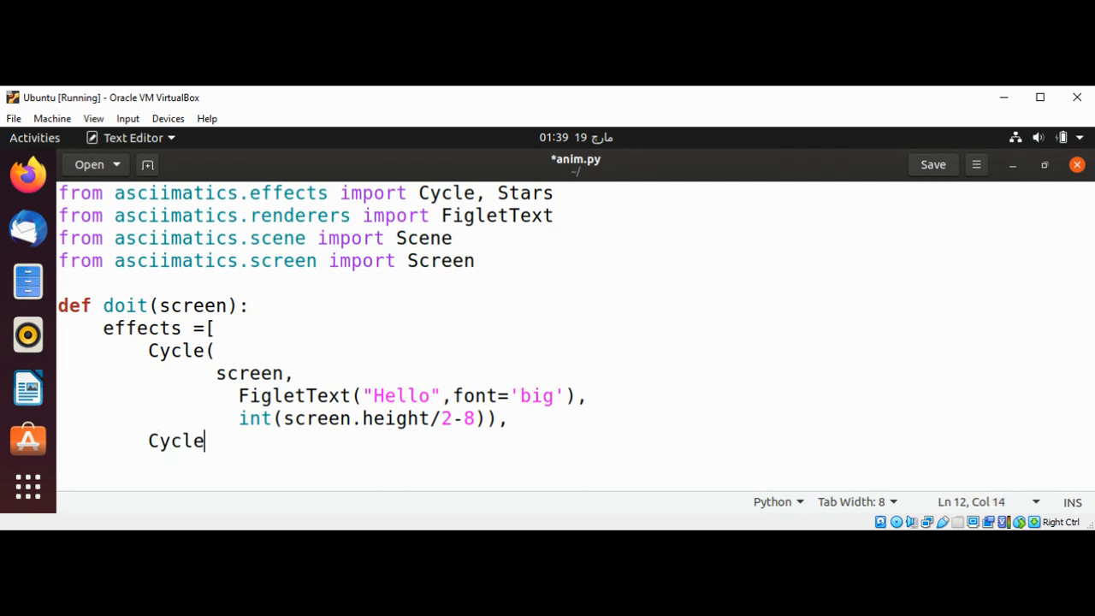
text(()
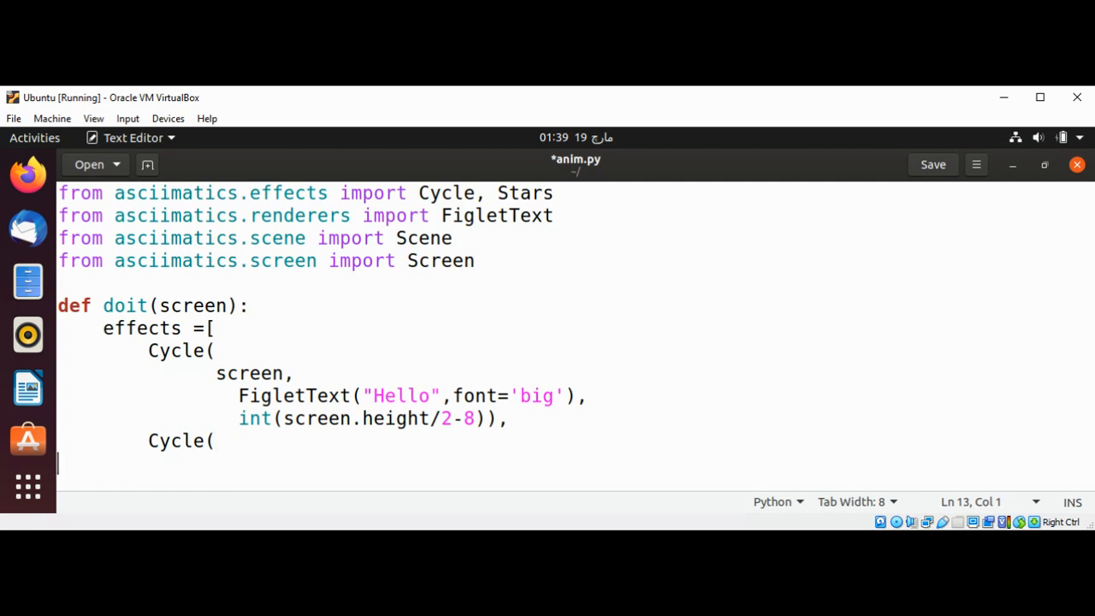
key(tab)
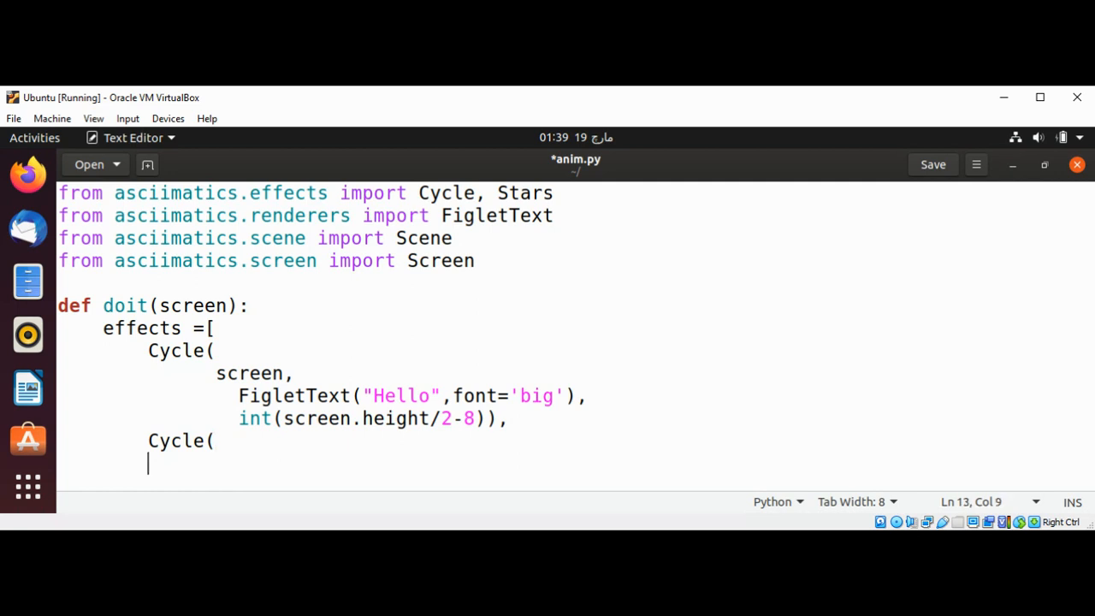
text(s)
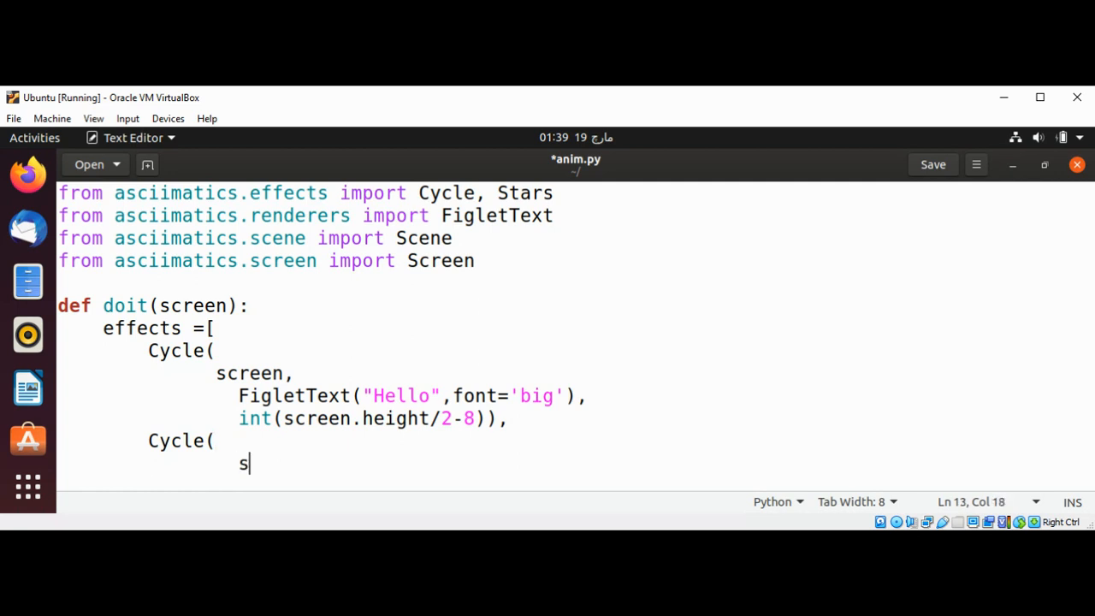
text(cree)
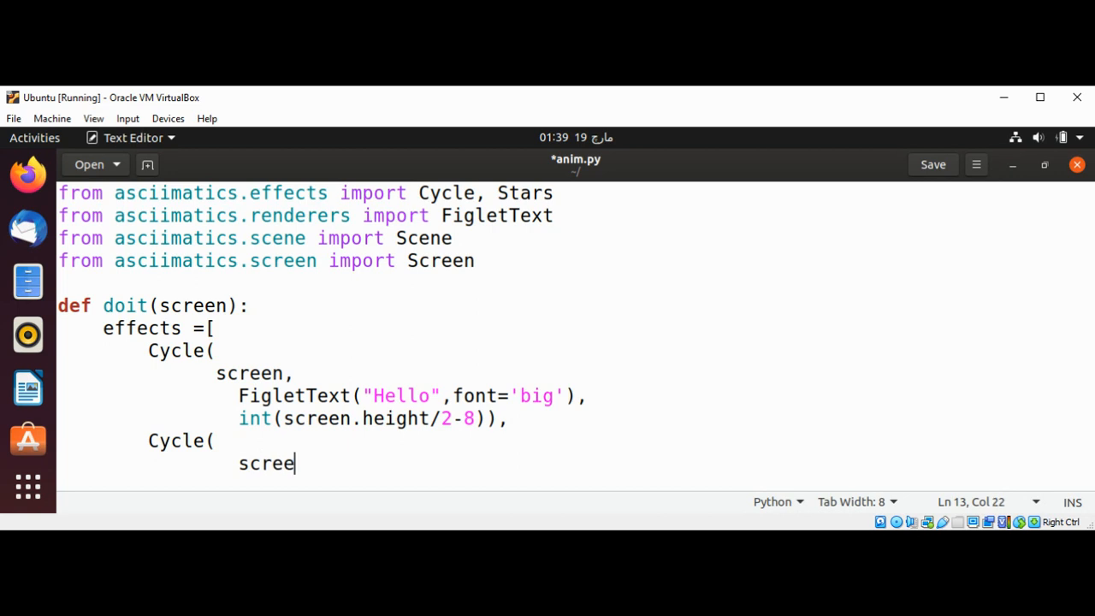
text(n,)
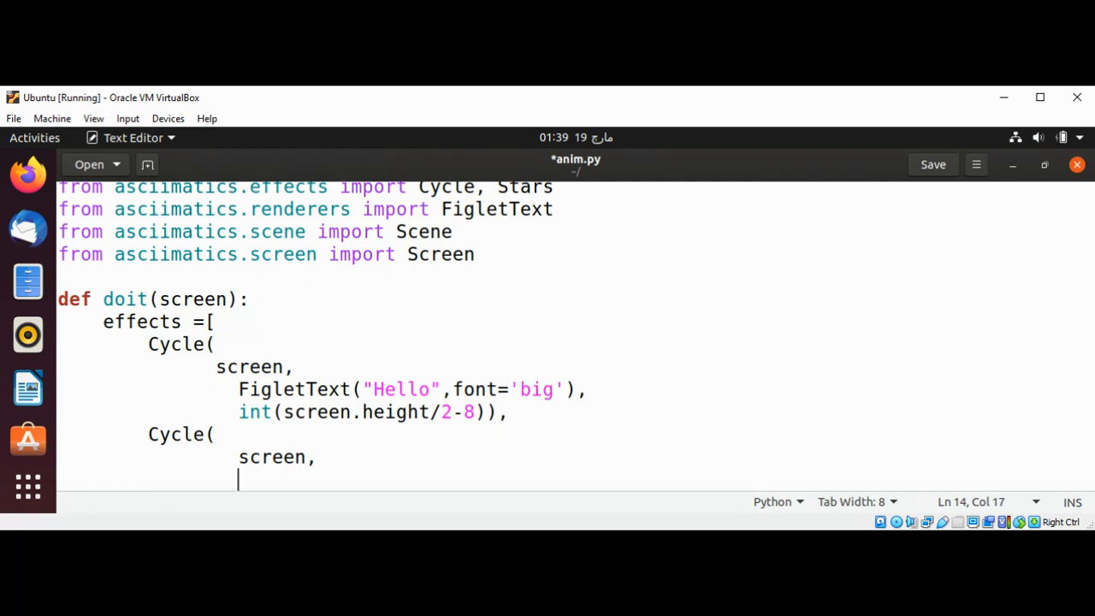
Add FigletText("World!",font='big') as the second argument and start a new line
text(Fig)
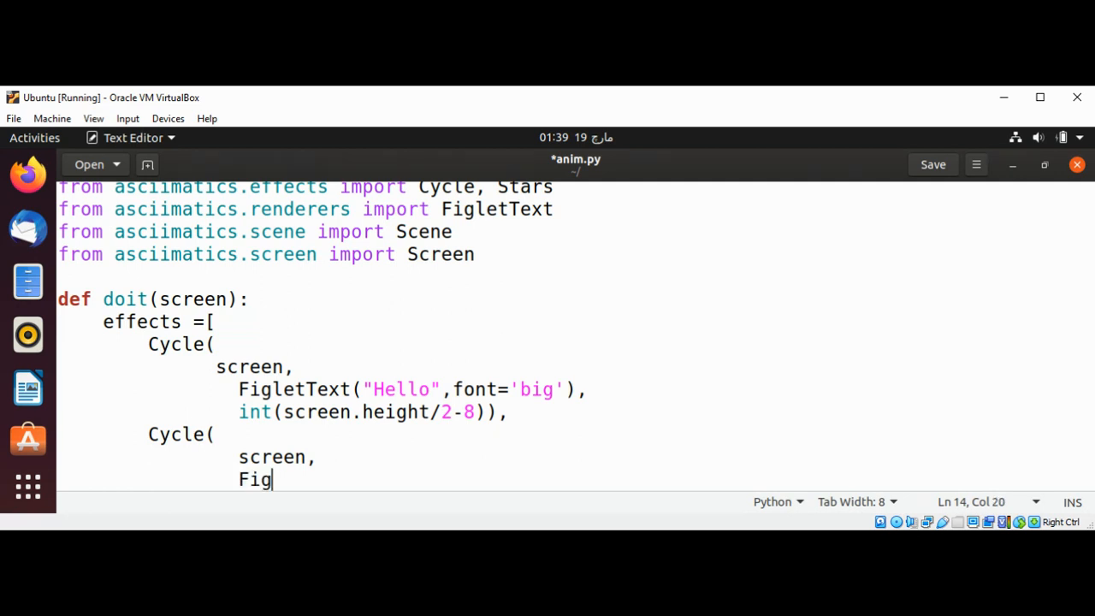
text(letText)
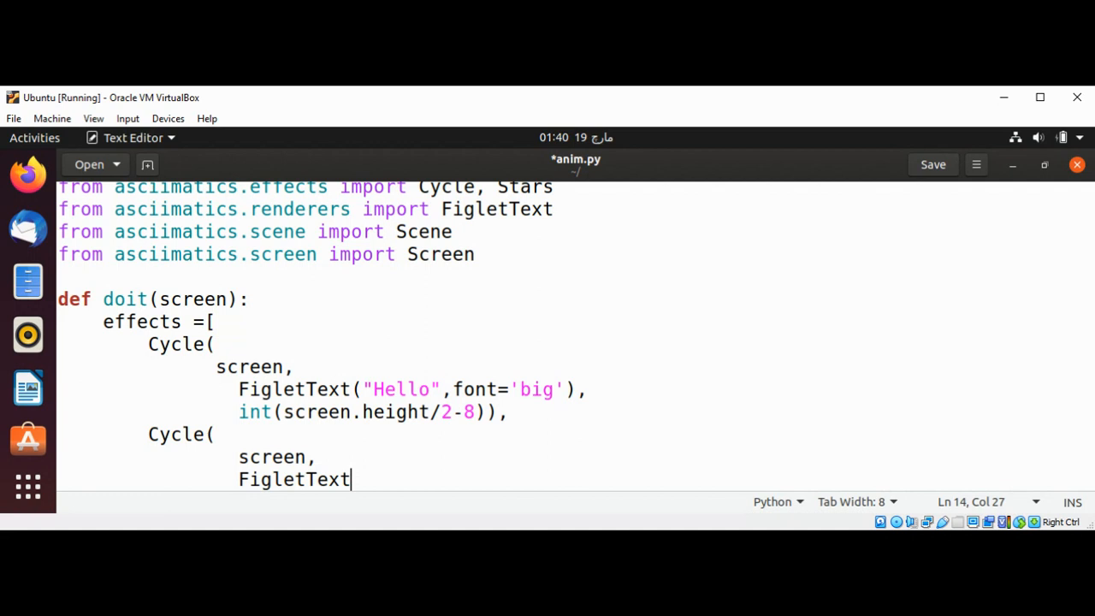
text(()
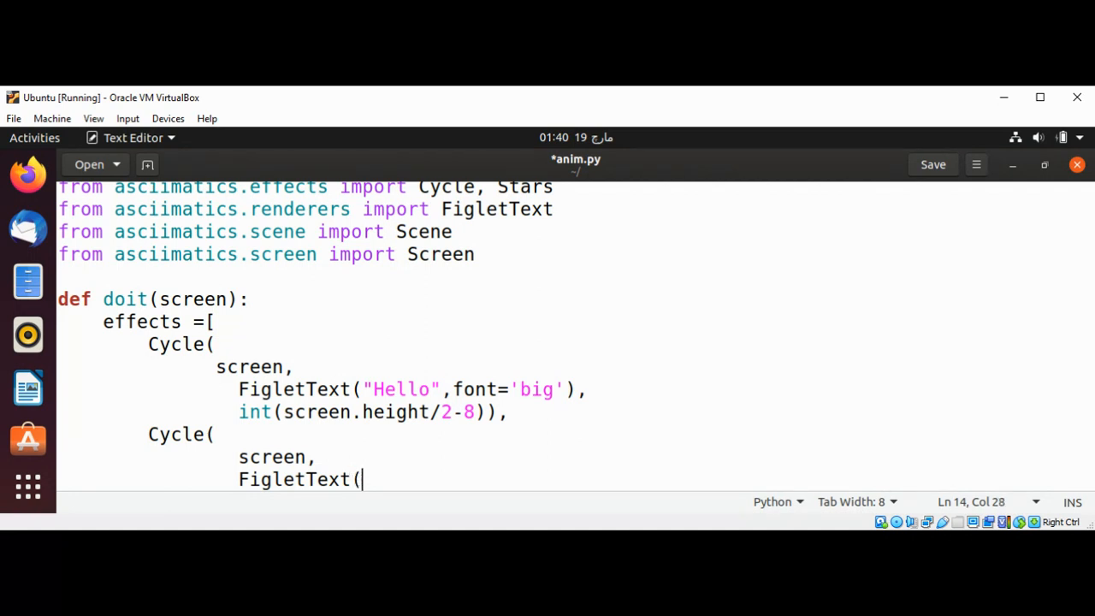
text("W)
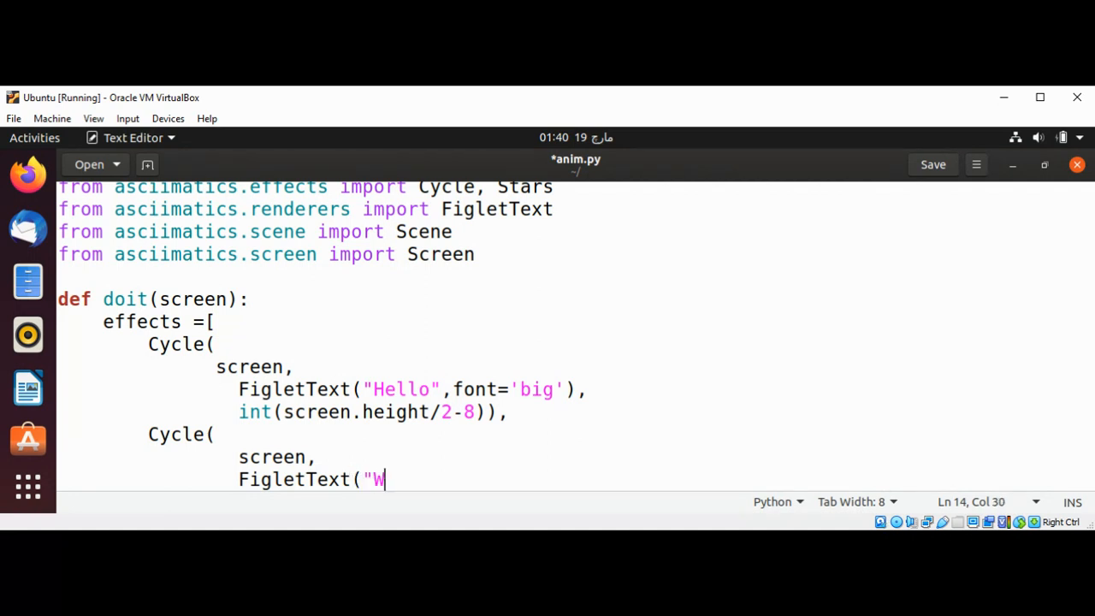
text(orld!)
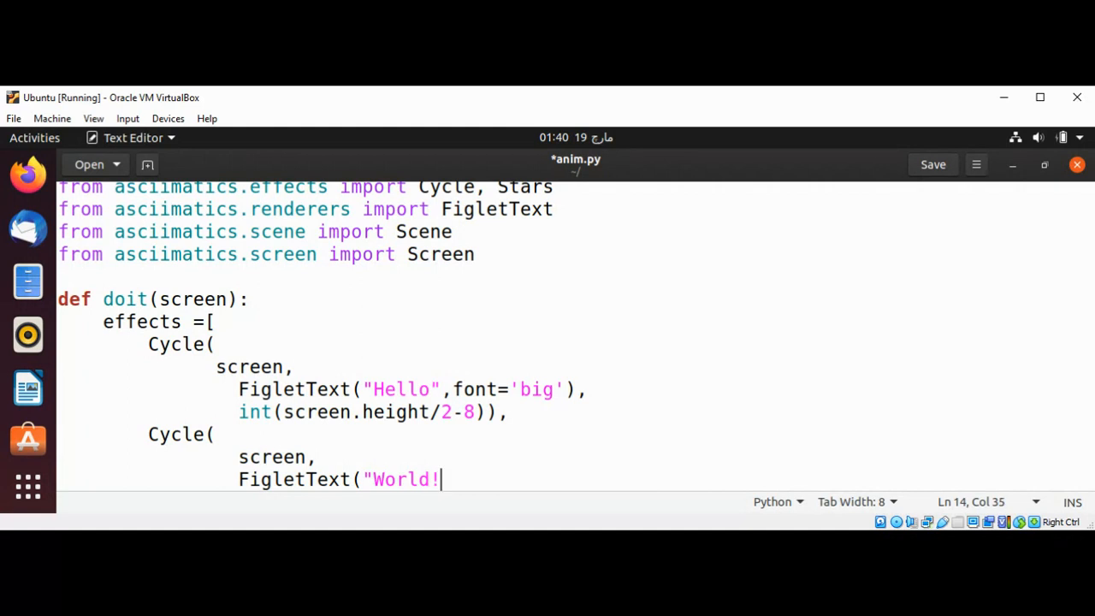
text(")
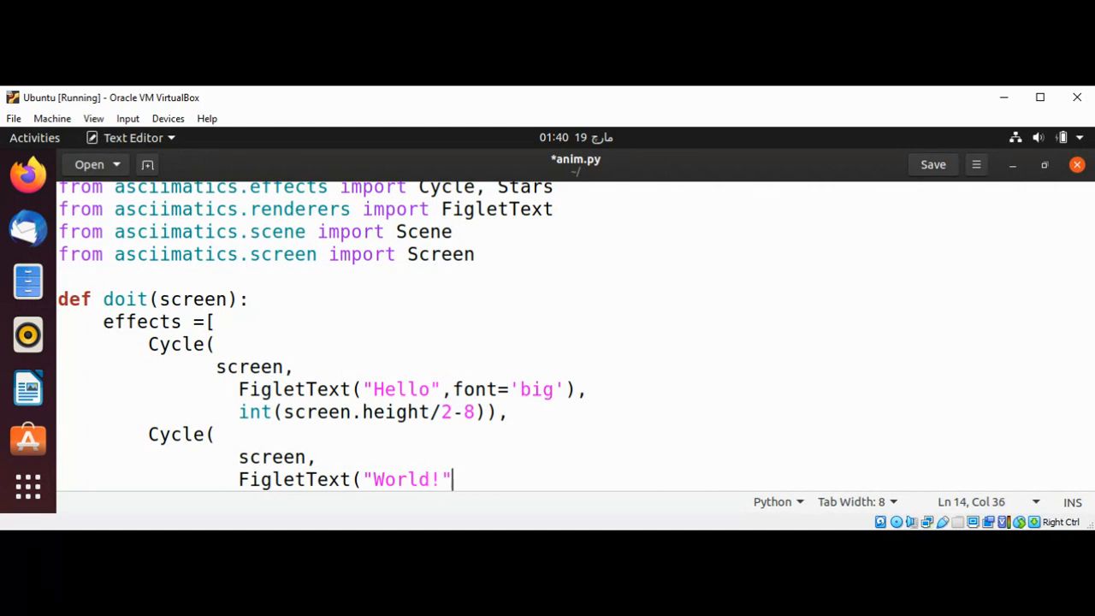
text(,)
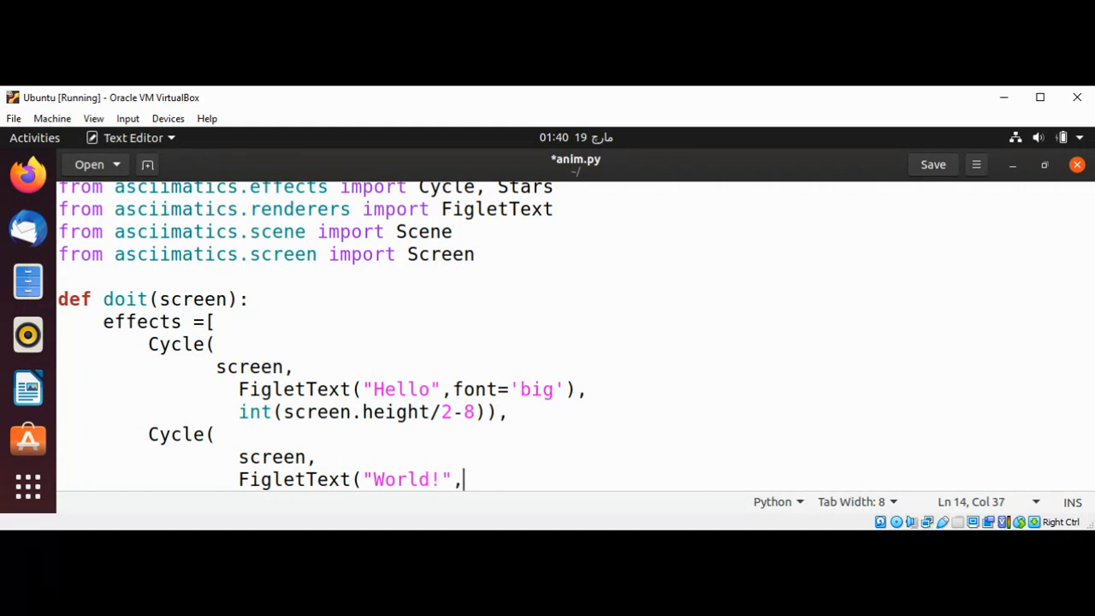
text(font)
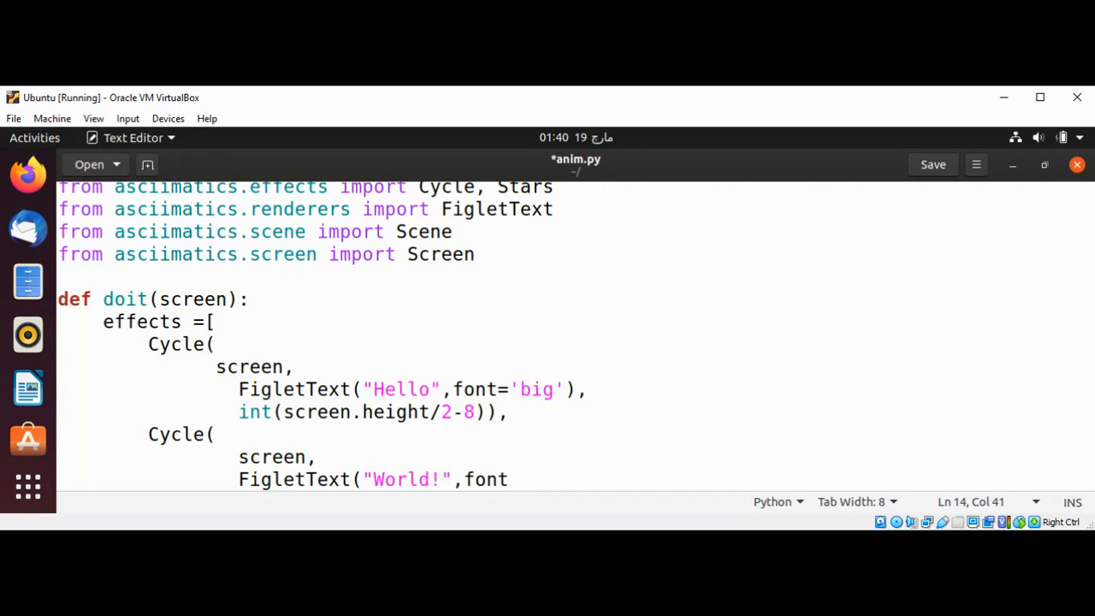
text(=)
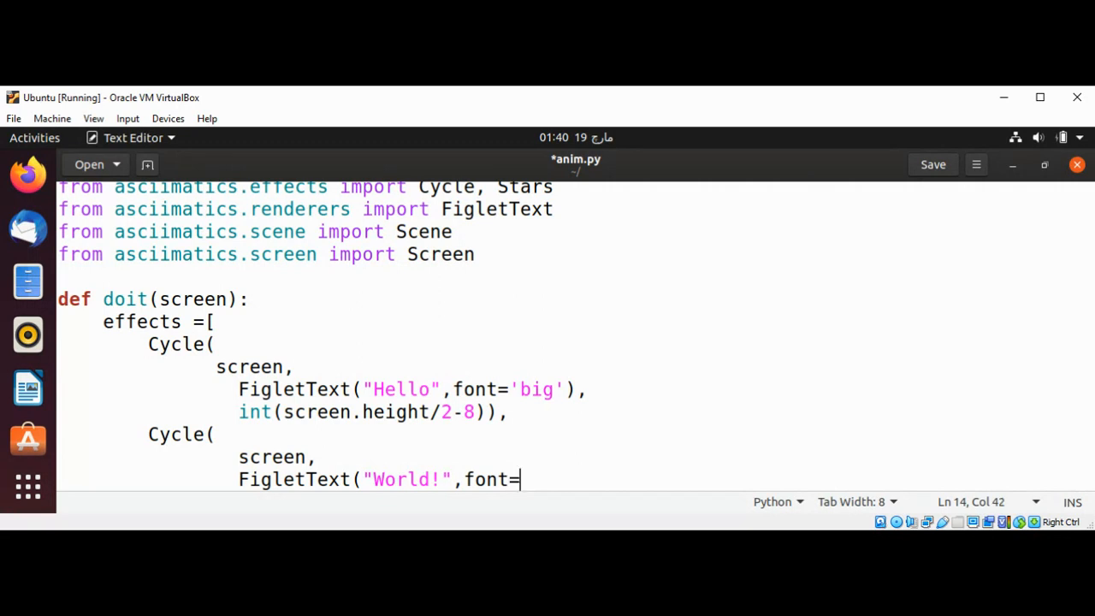
text('bi)
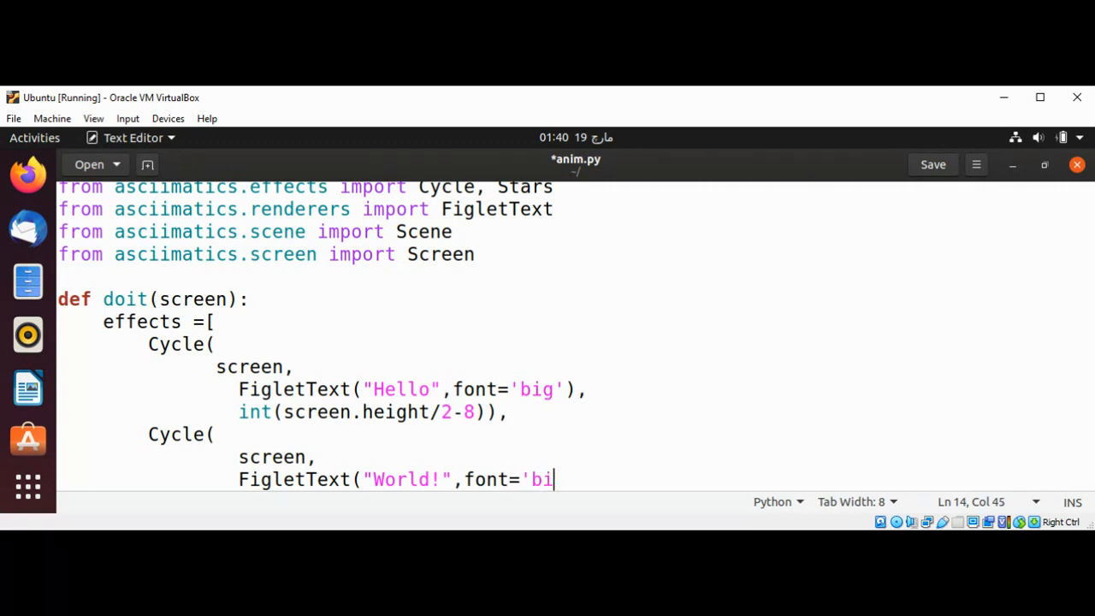
text(g'))
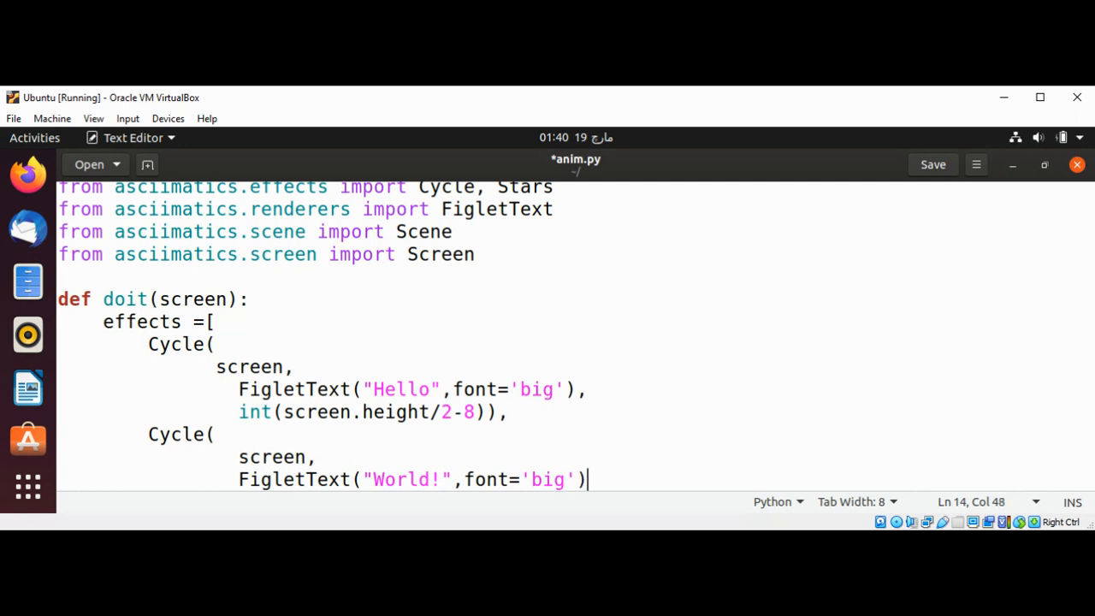
text(,)
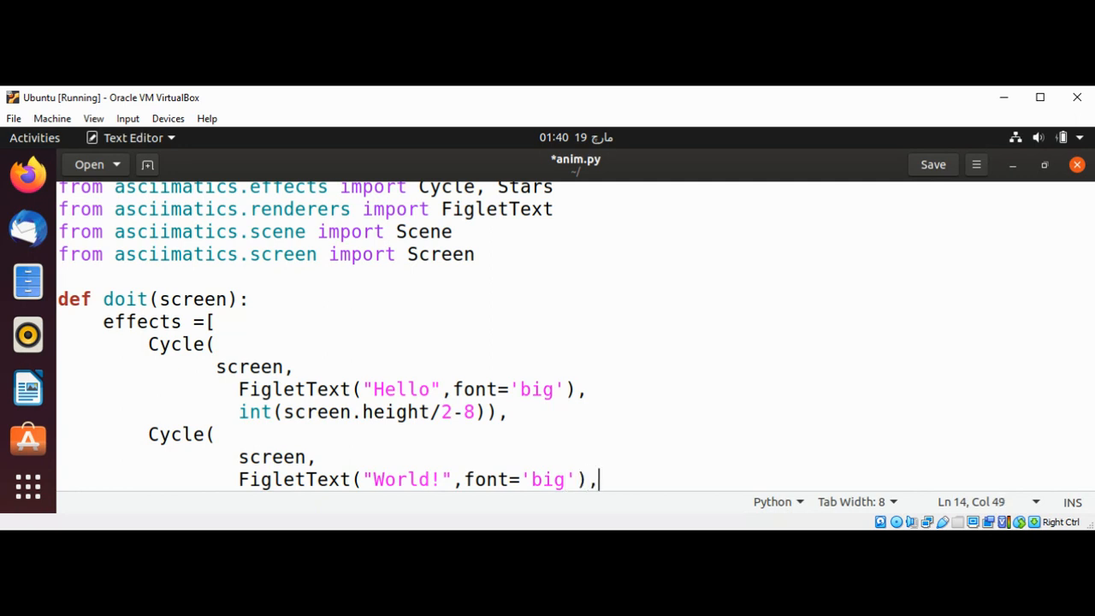
key(Return)
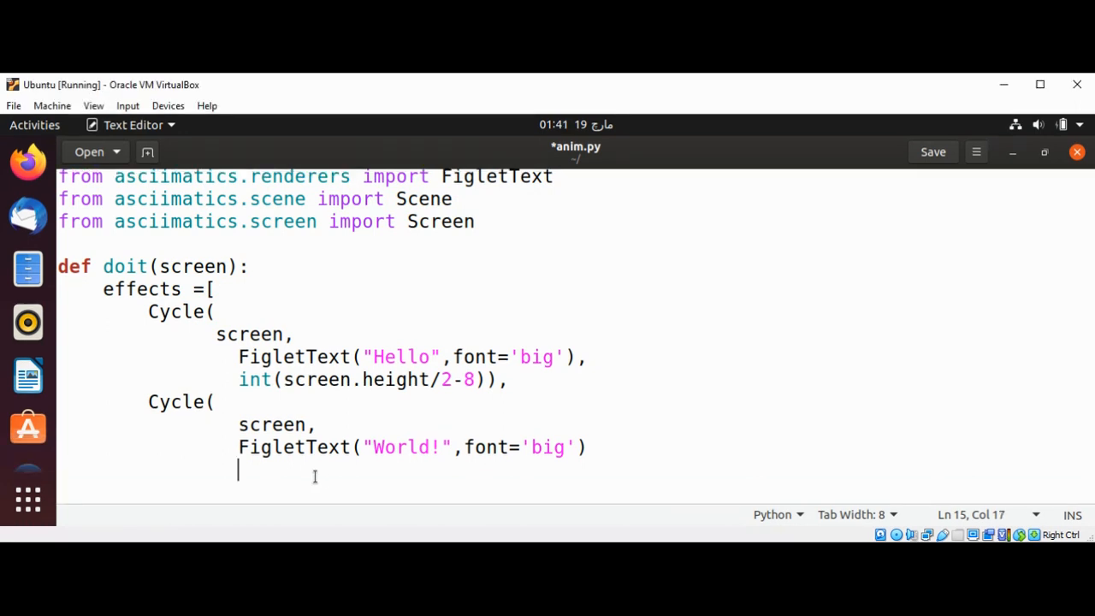
Type int(screen.height /2+3)) to close the second Cycle
text(int)
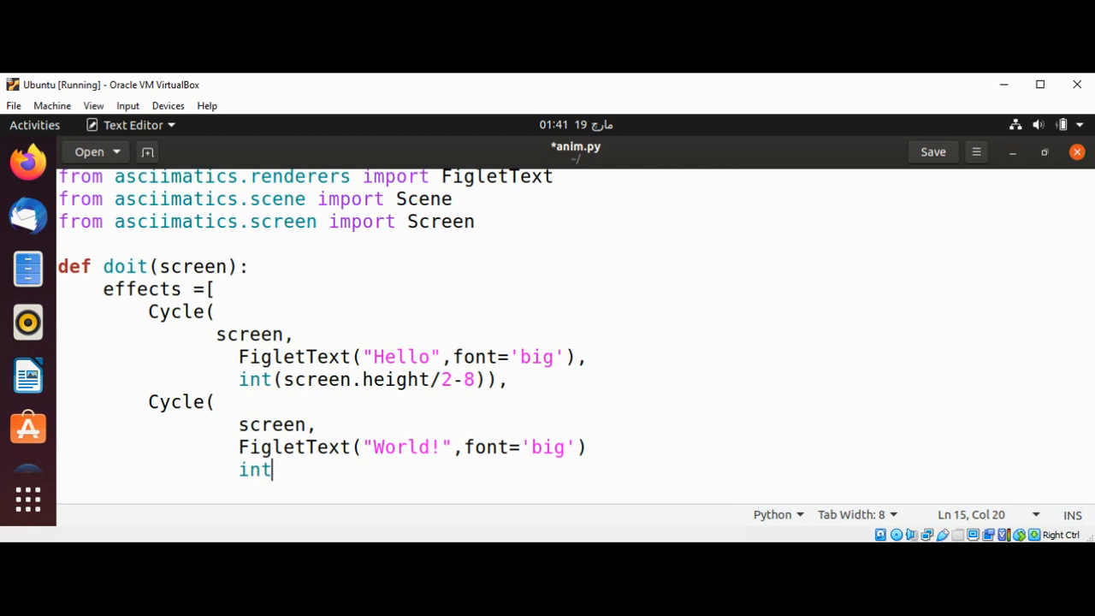
text((sc)
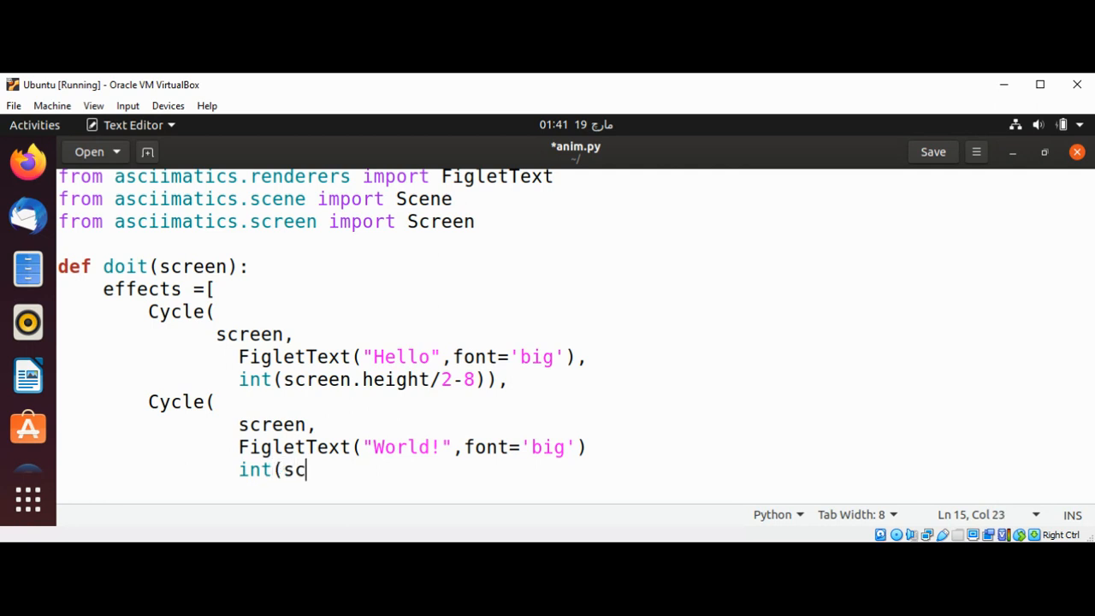
text(reen.height)
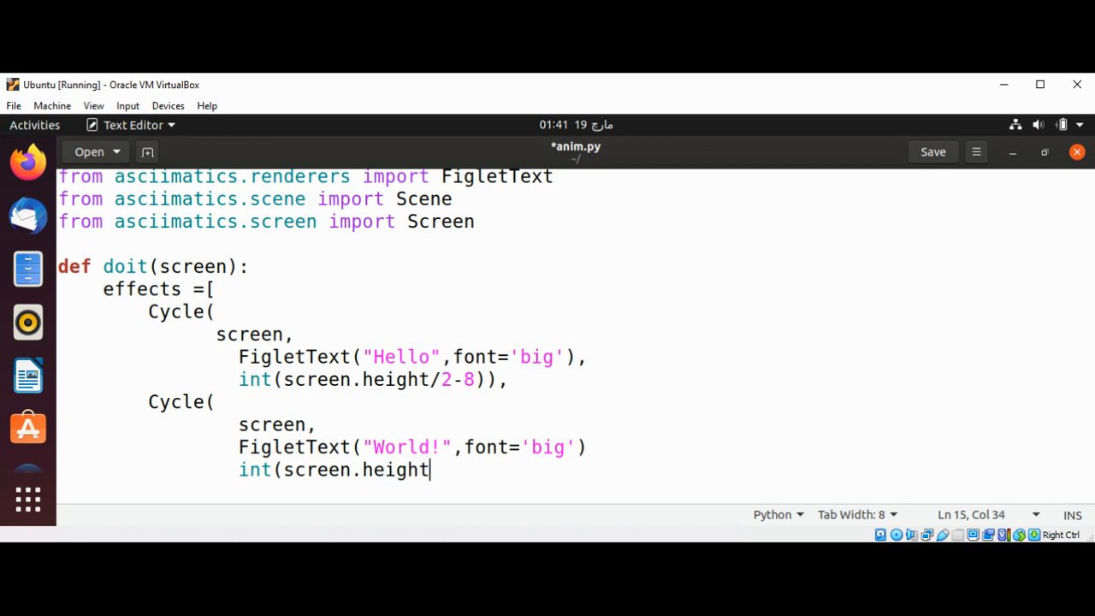
text(/2)
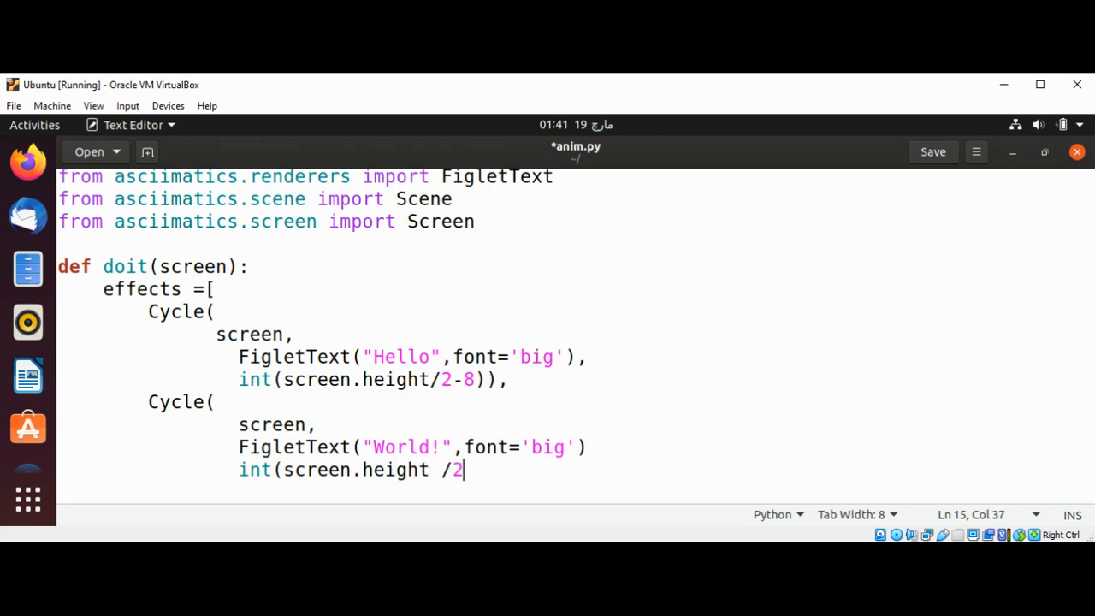
text(+3)
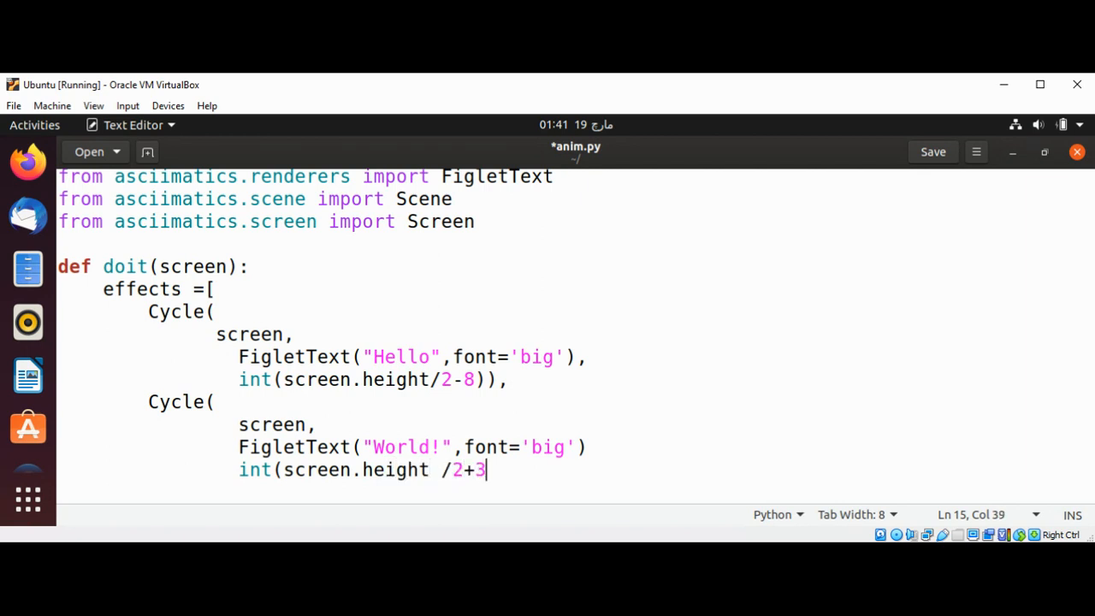
text()),)
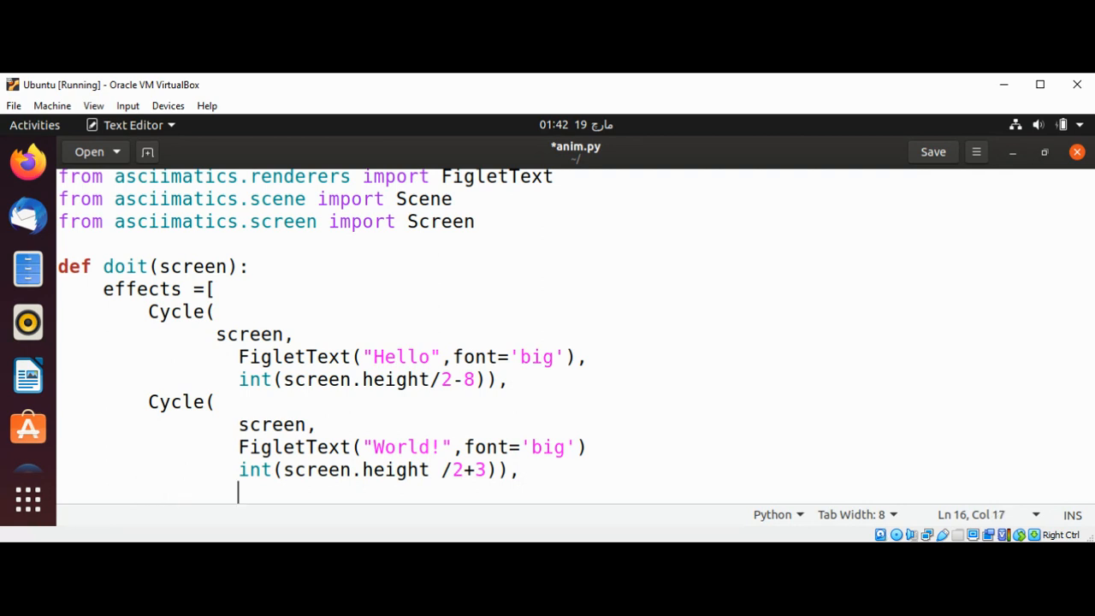
Add Stars(screen,200) to the effects list
text(S)
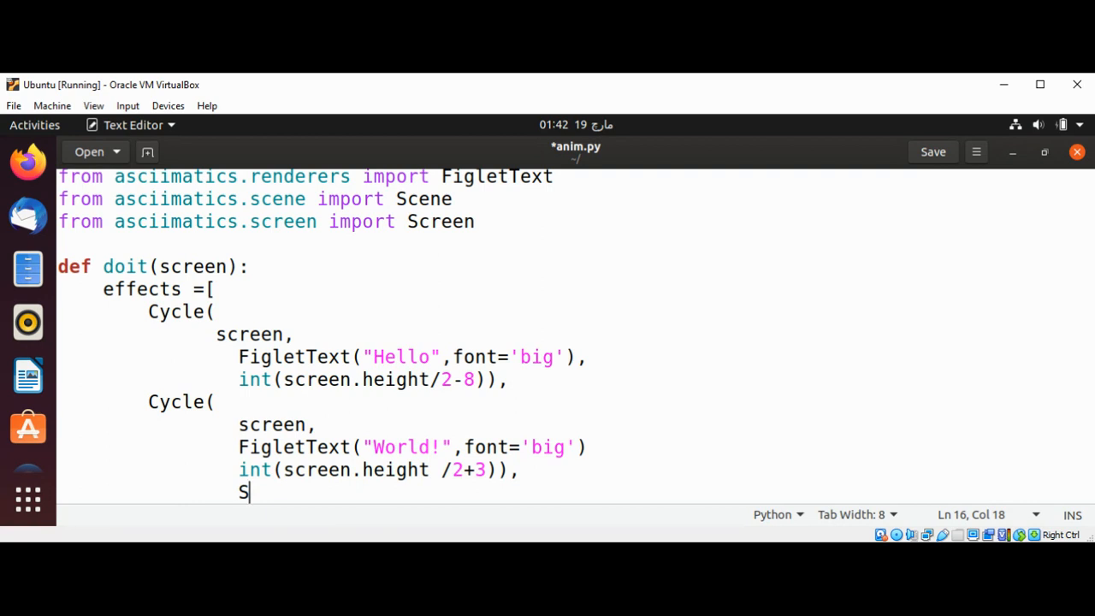
text(tars)
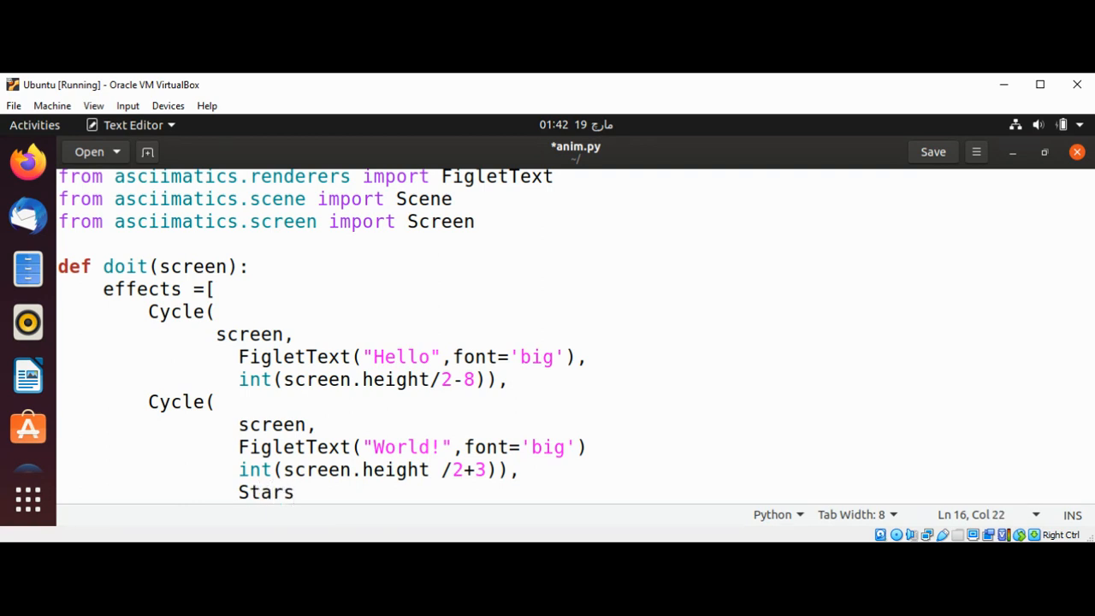
text((scre)
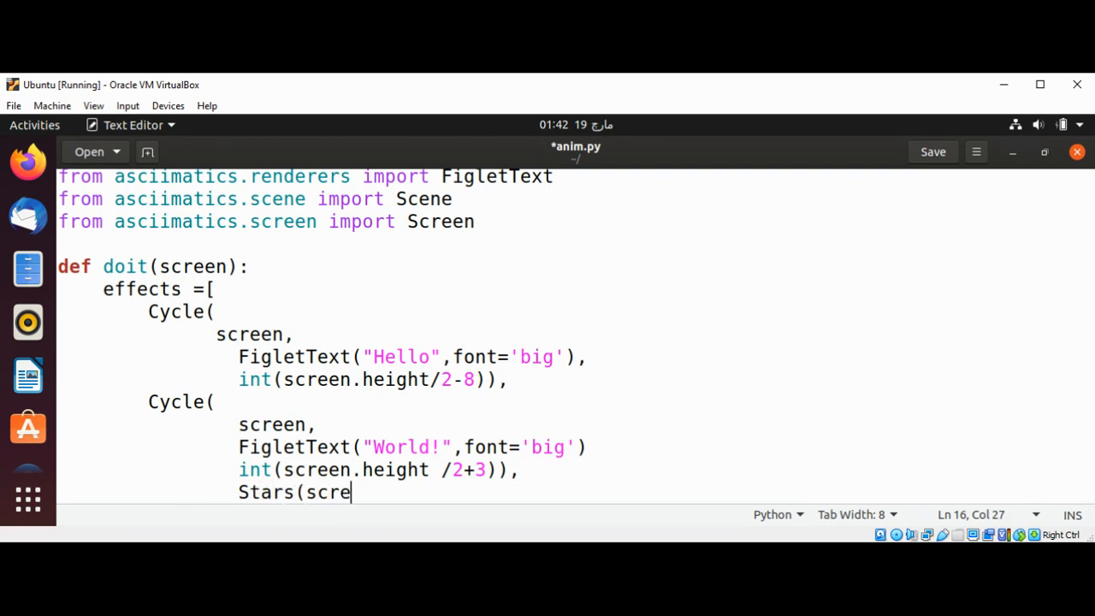
text(en,20)
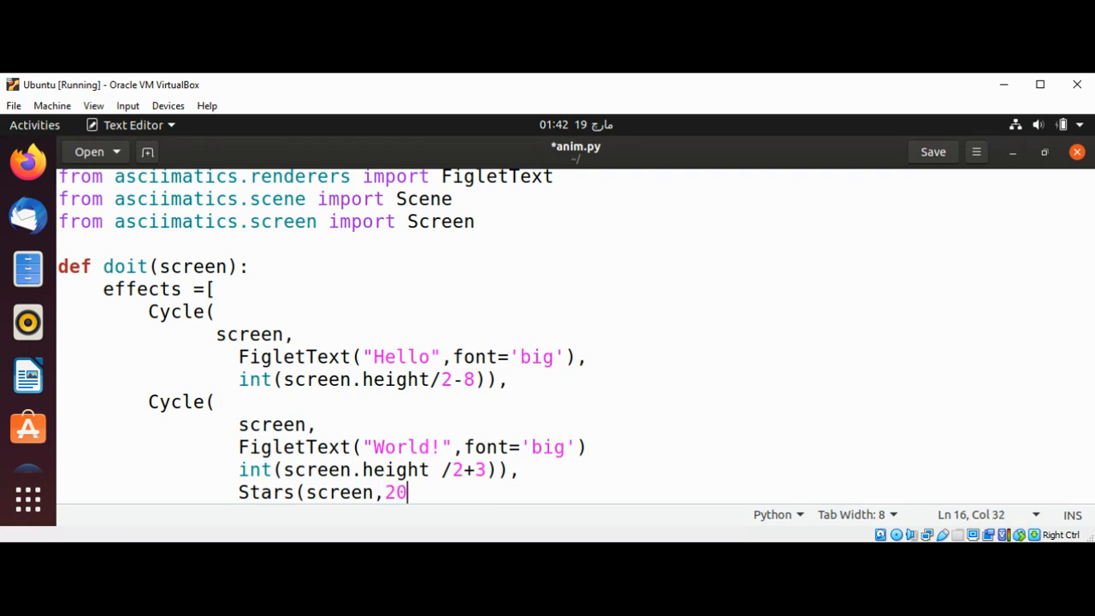
text(0))
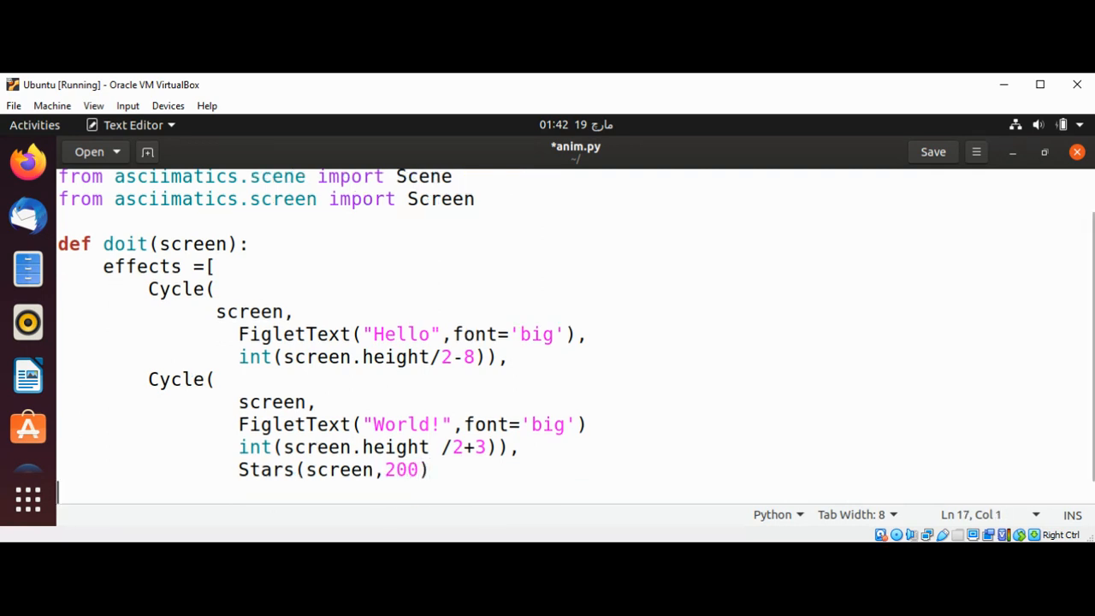
Close the effects list with ']' and place the cursor after the bracket
key(Tab)
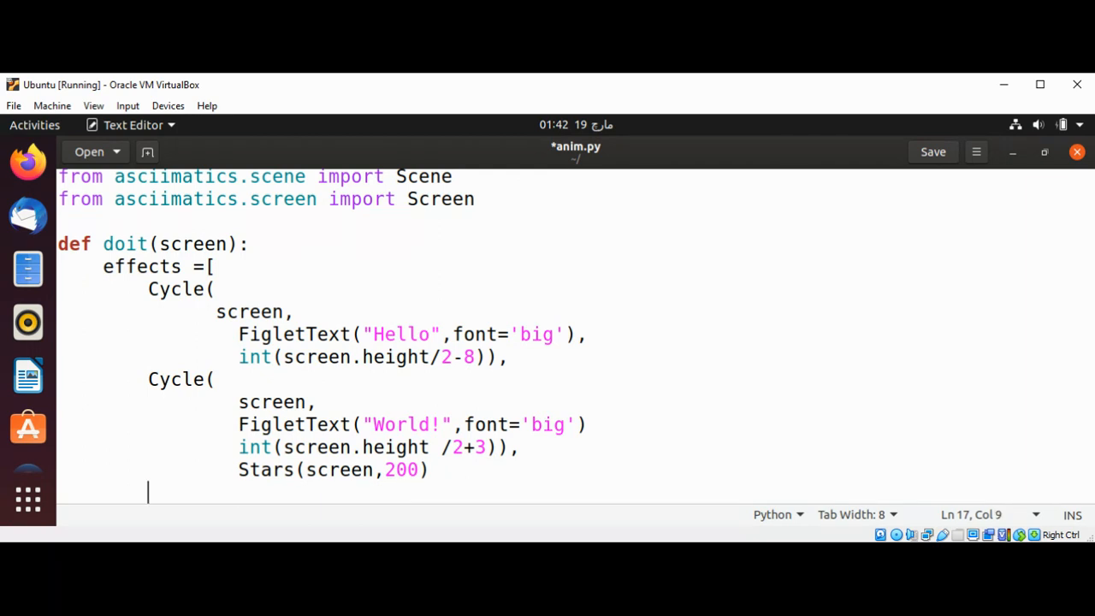
text(])
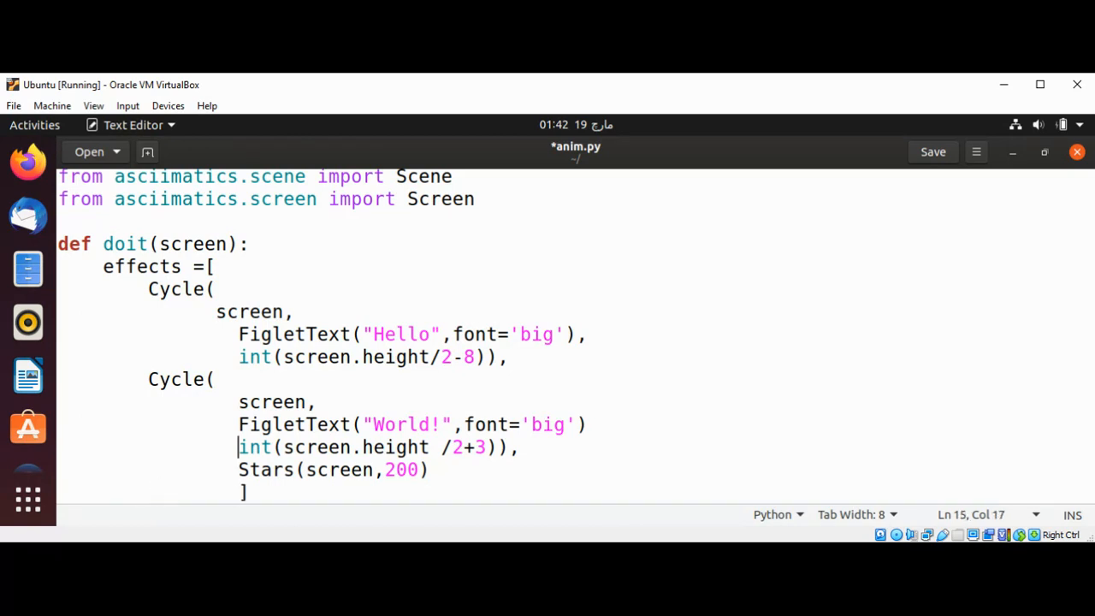
click(240, 356)
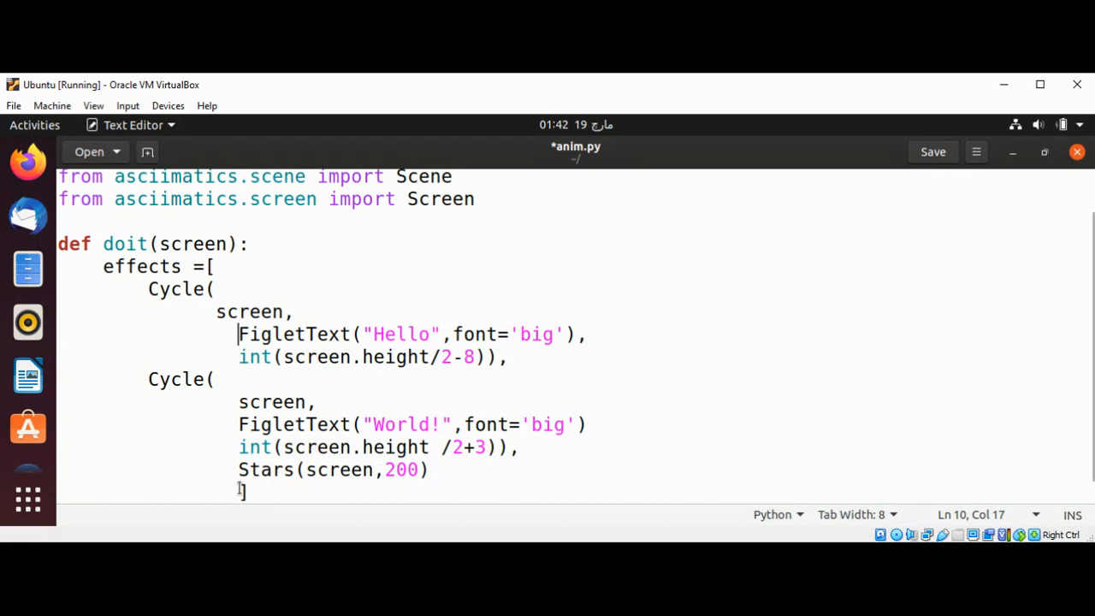
click(243, 489)
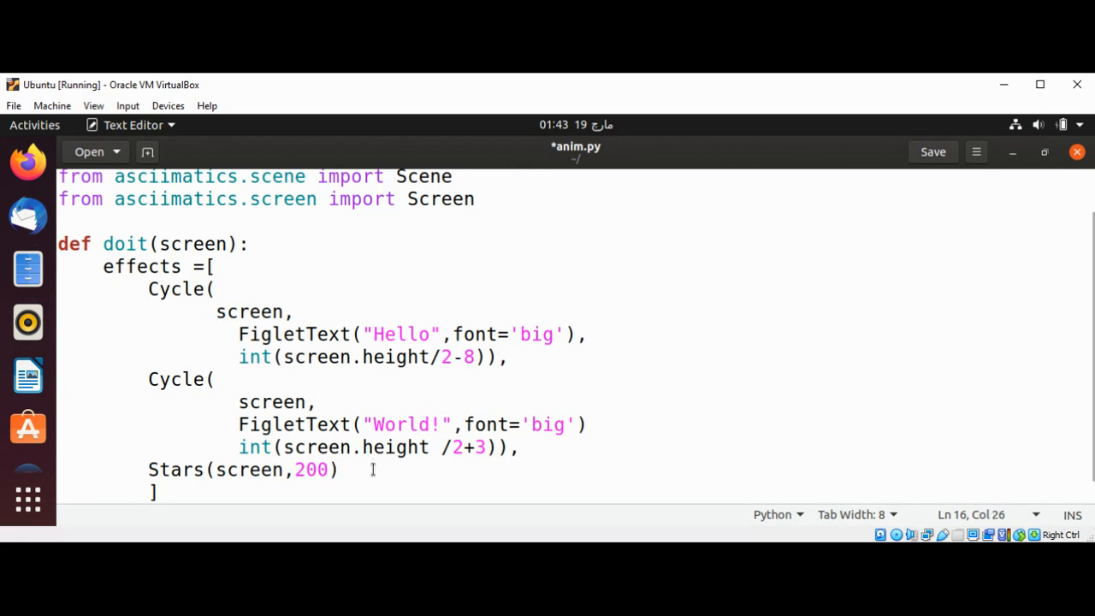
click(340, 468)
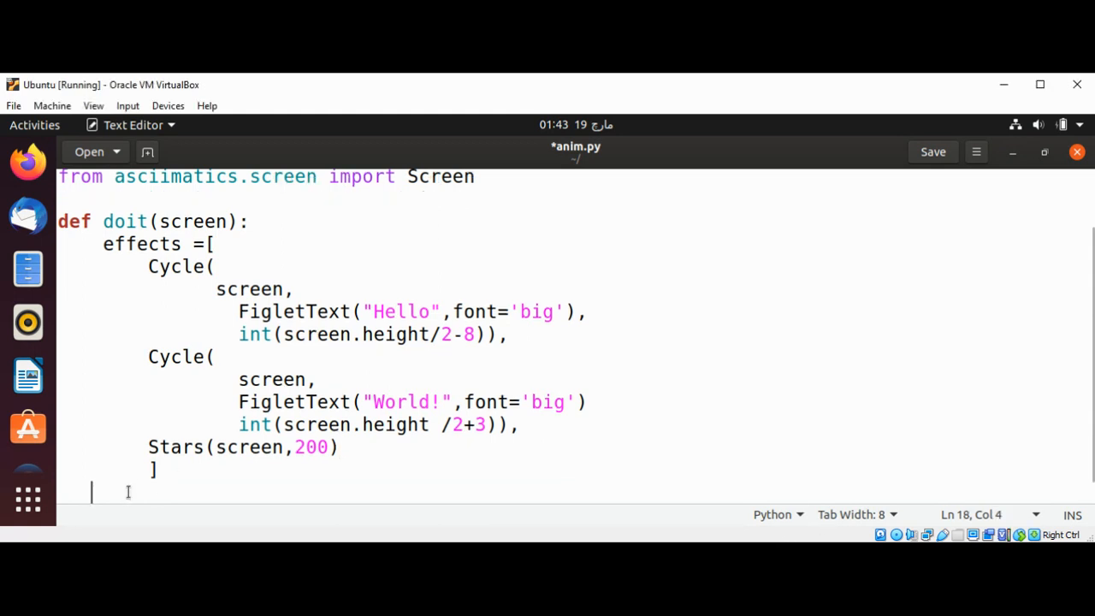
Add screen.play([Scene(effects,5000)]) and begin an unindented 'Screen' line
text(screen)
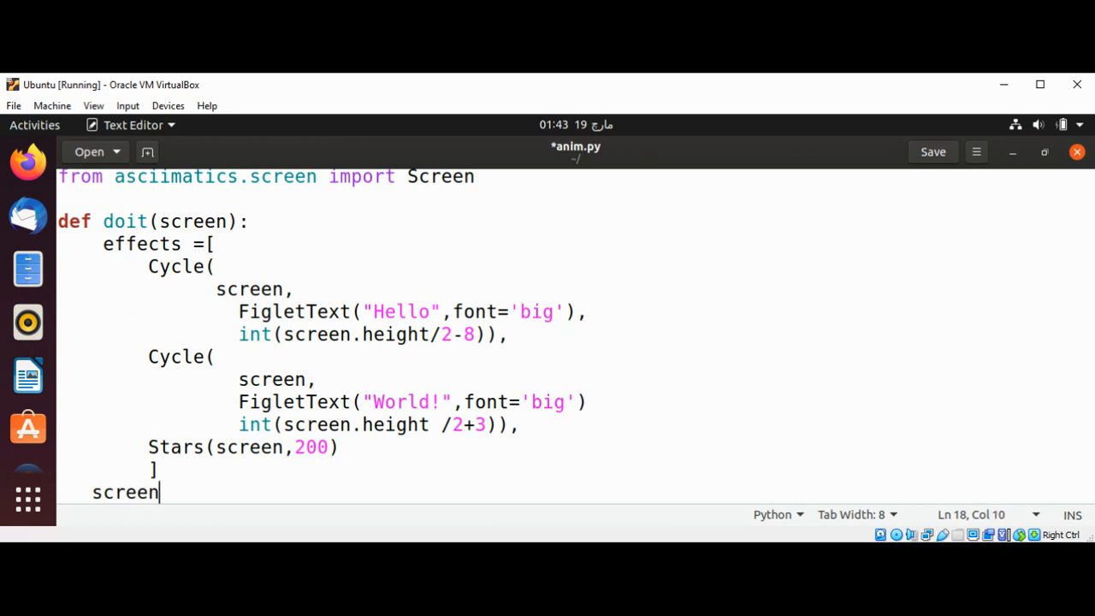
text(.pla)
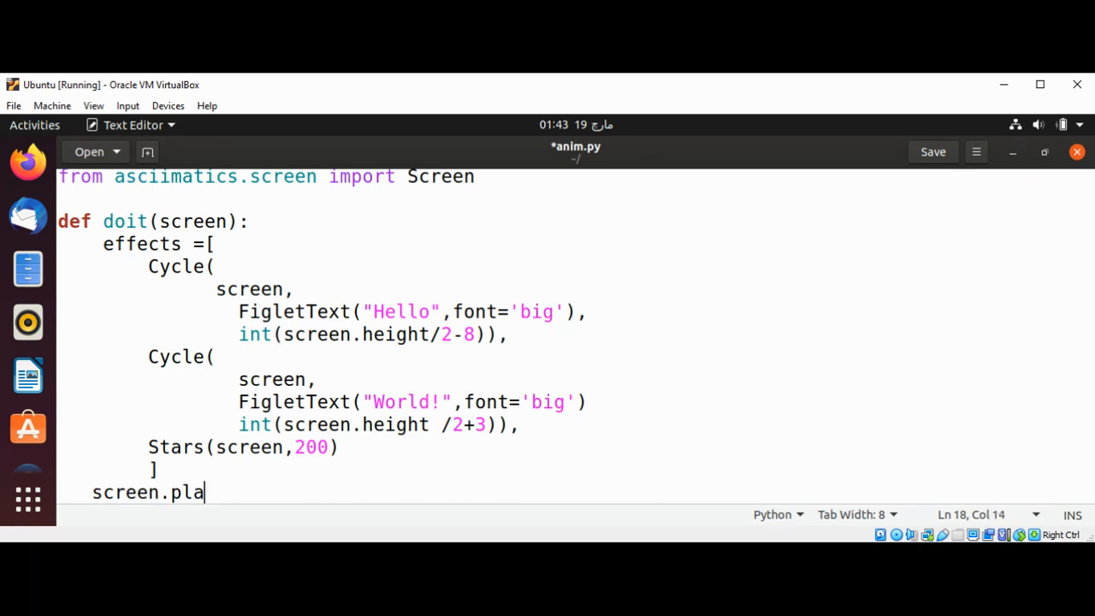
text(y()
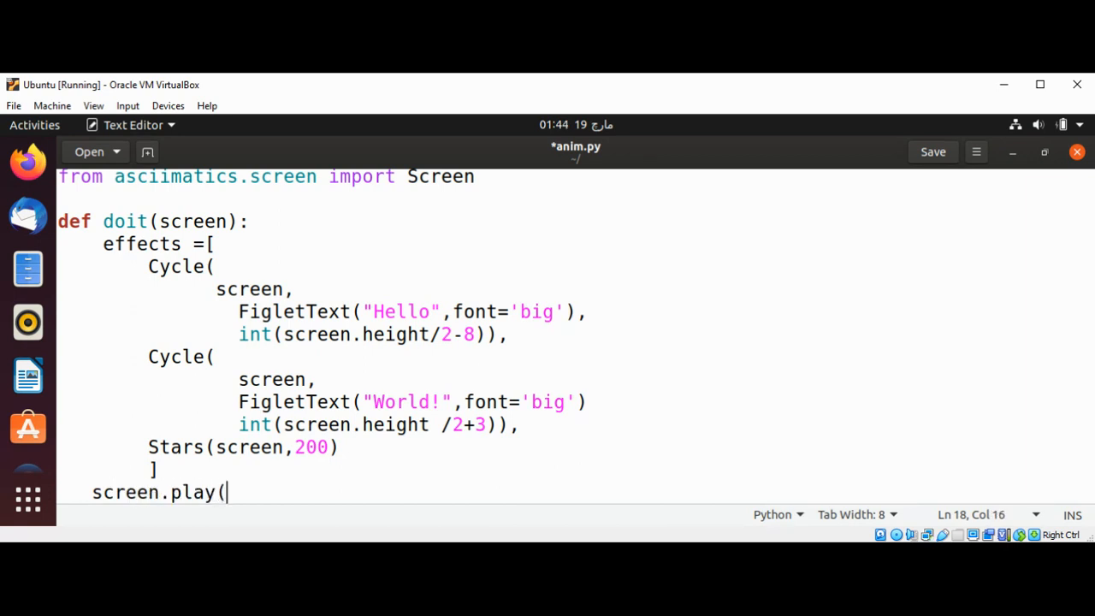
text([)
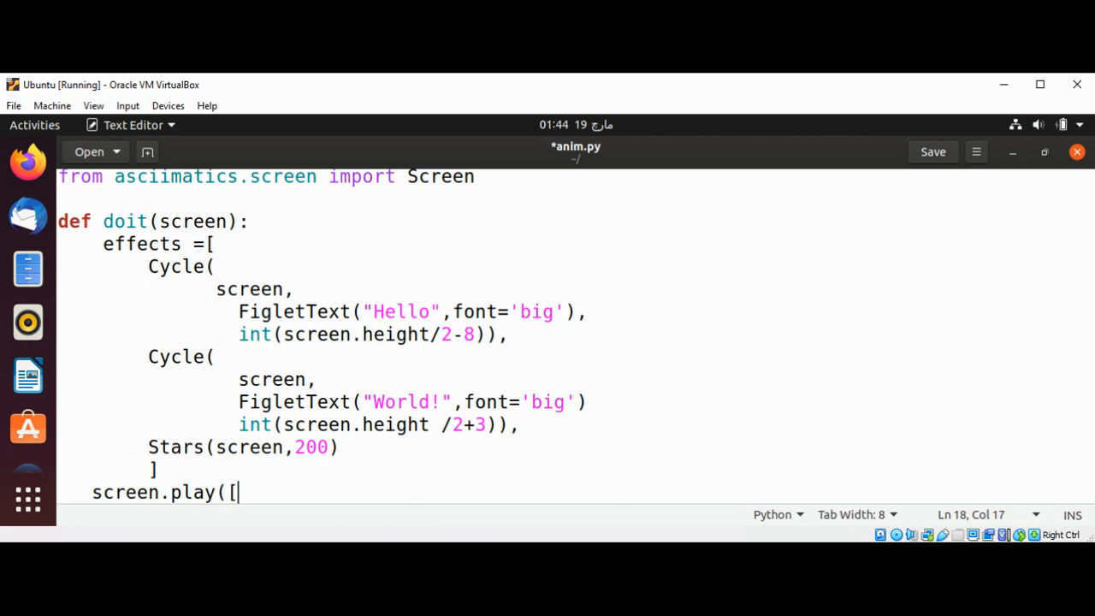
text(Scene)
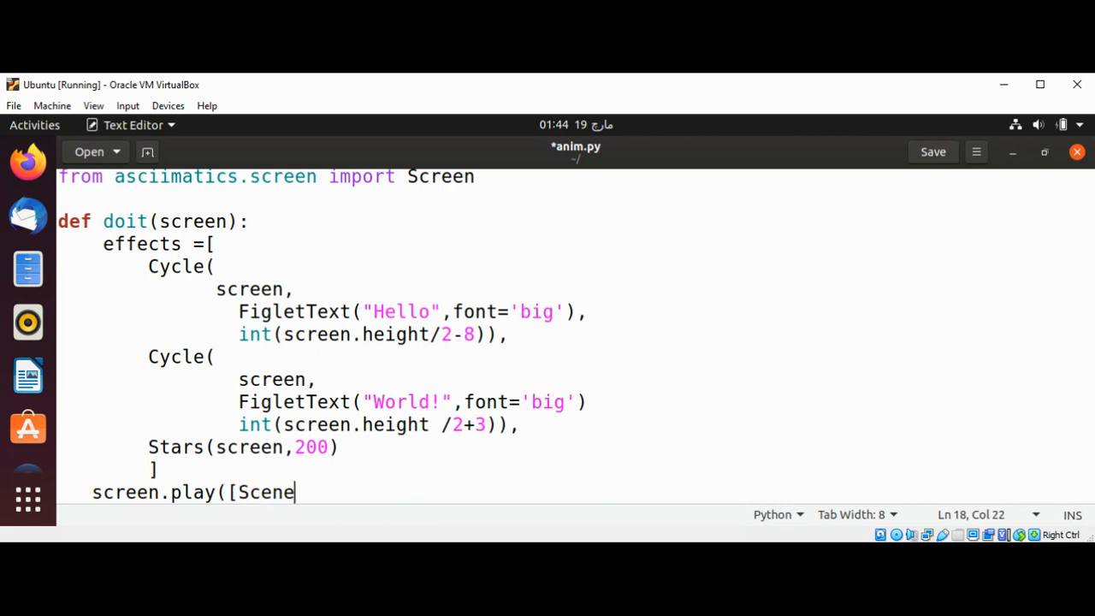
text(()
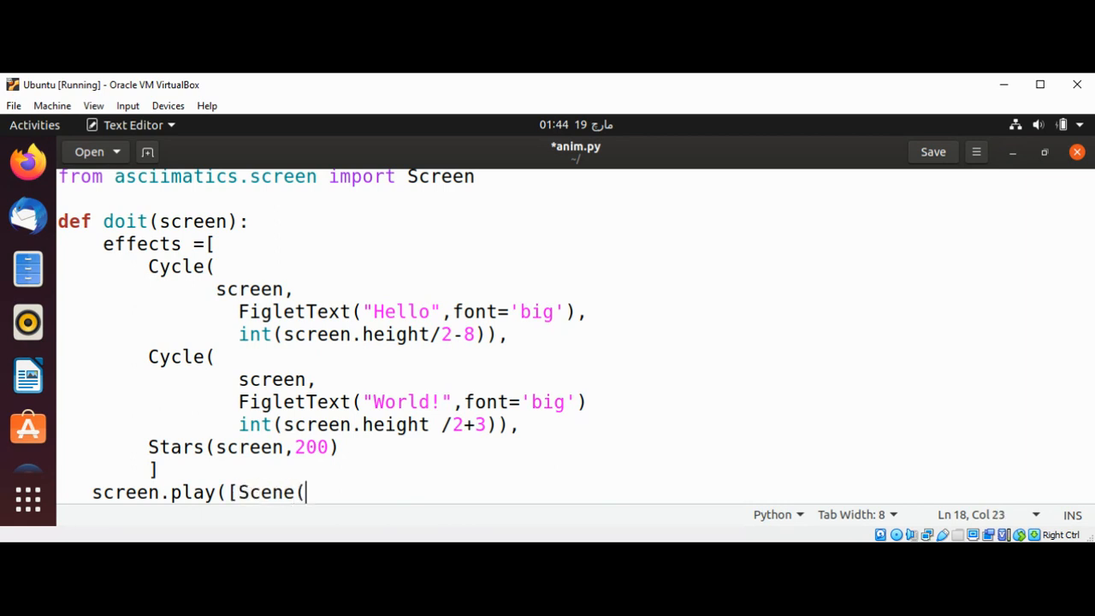
text(effect)
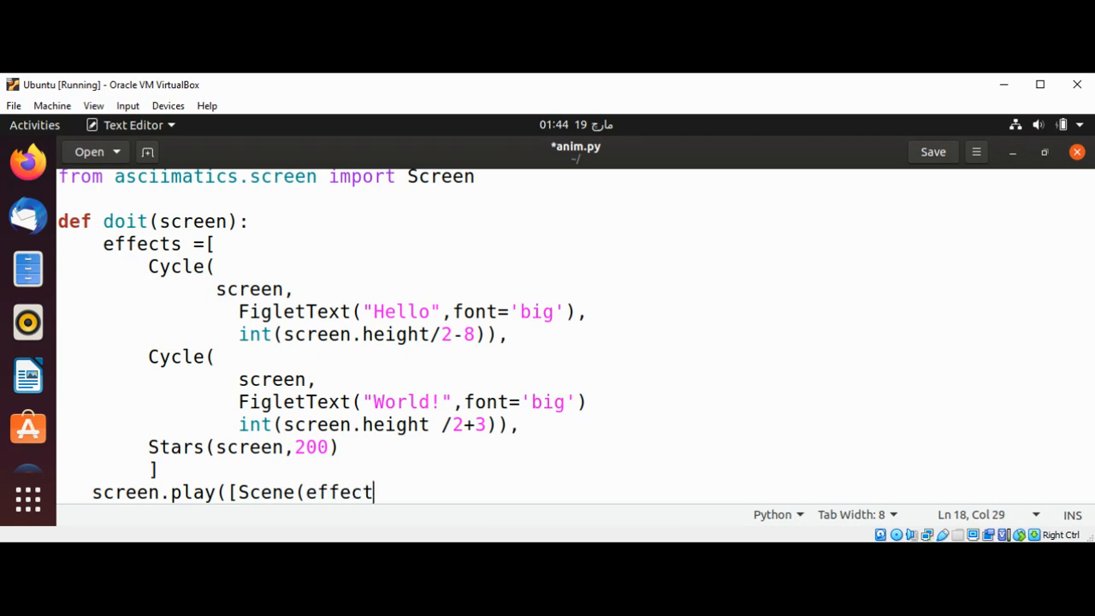
text(s)
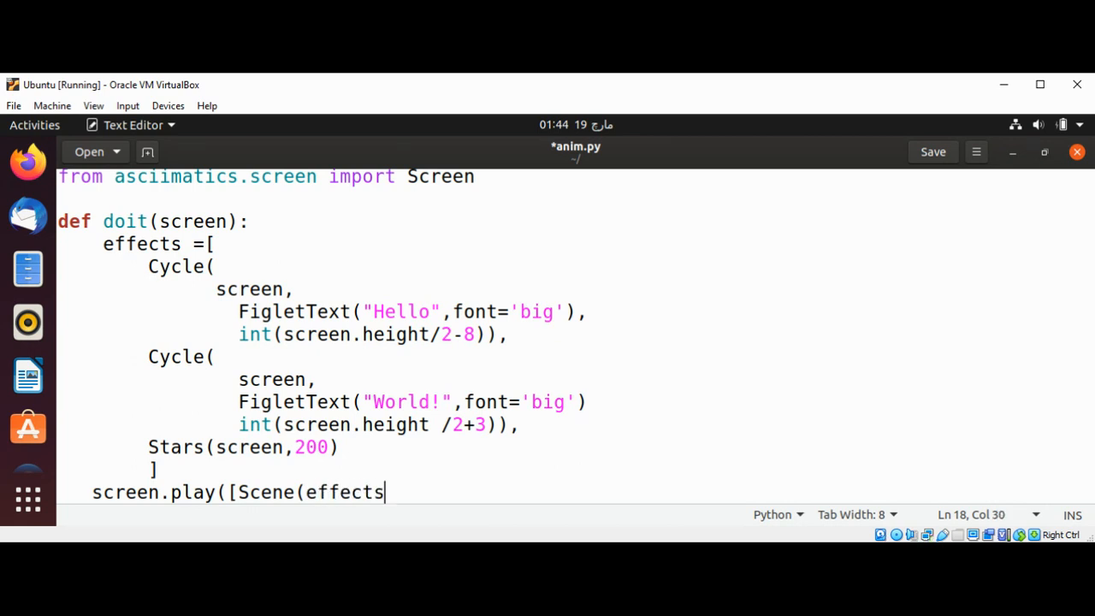
text(,500)
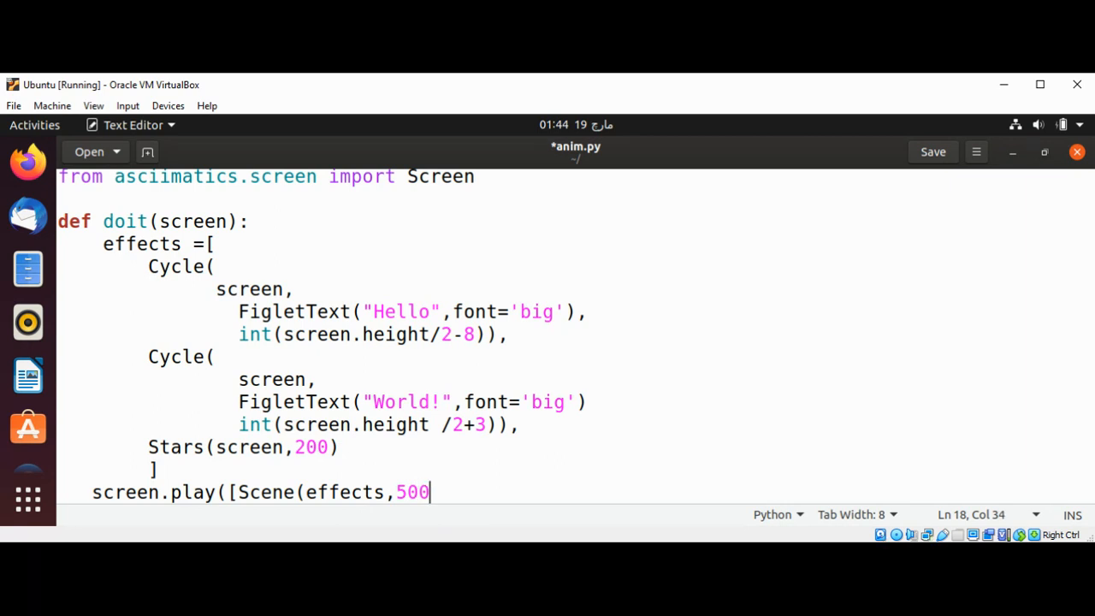
text(0)
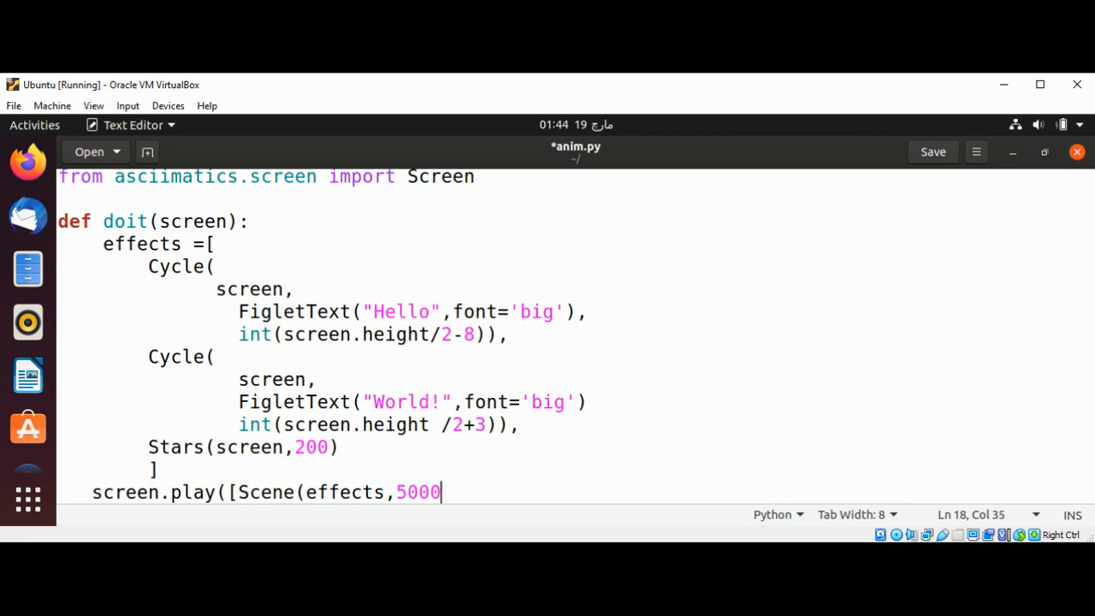
text(]))
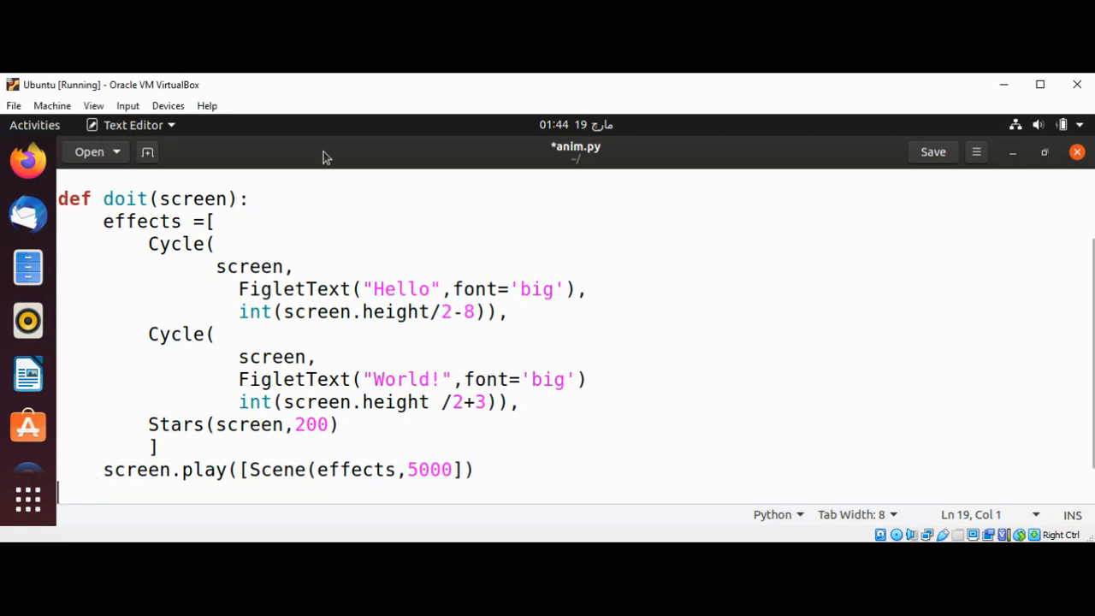
mouse_move(324, 89)
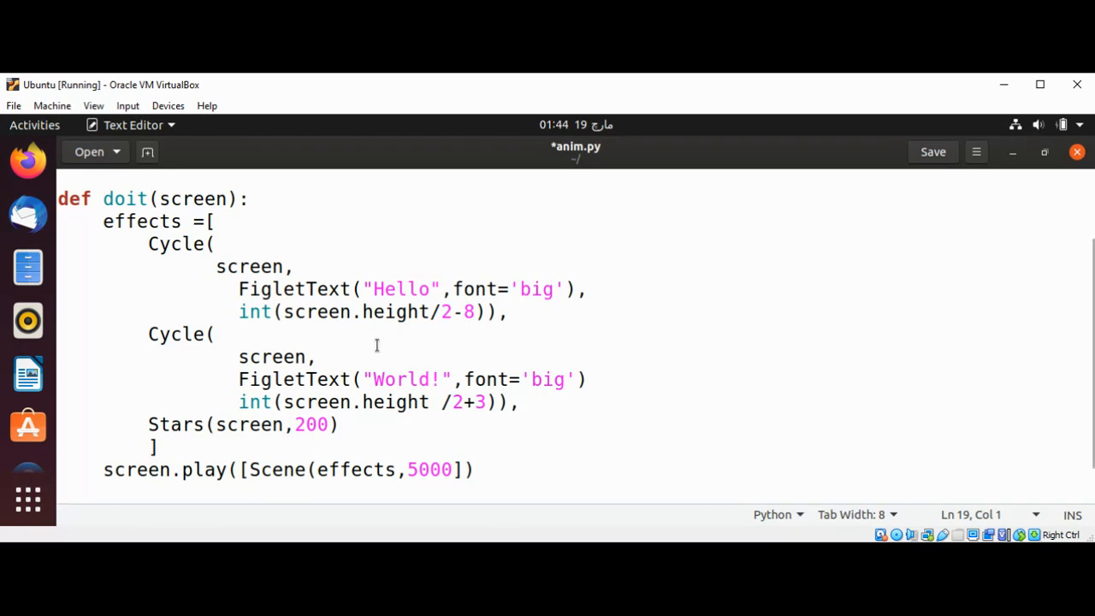
text(Screen)
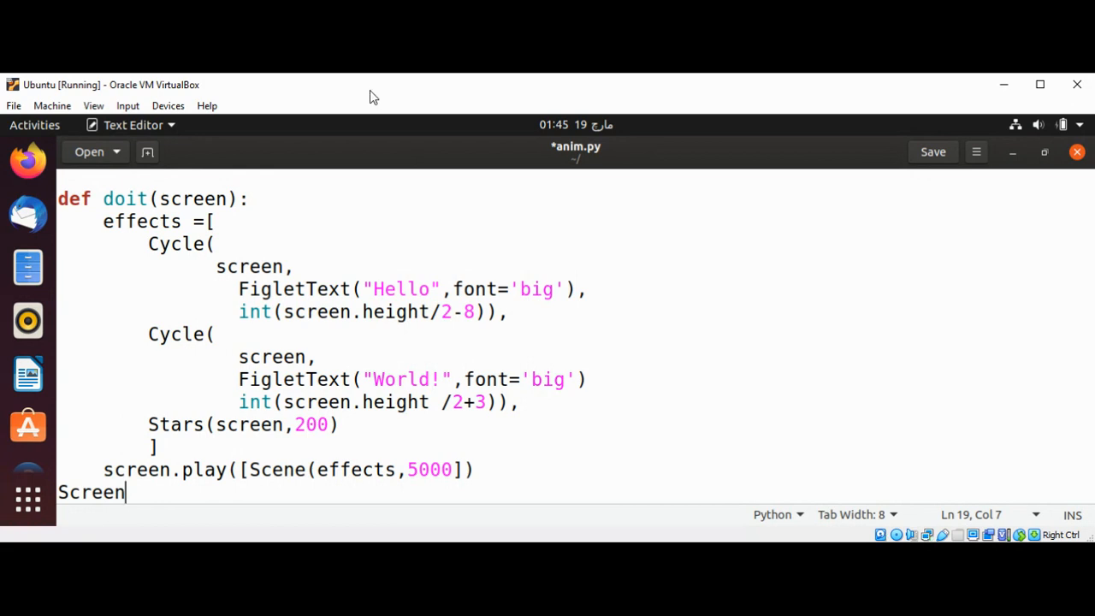
End anim.py with the unindented line Screen.wrapper(doit) and save the file
text(.)
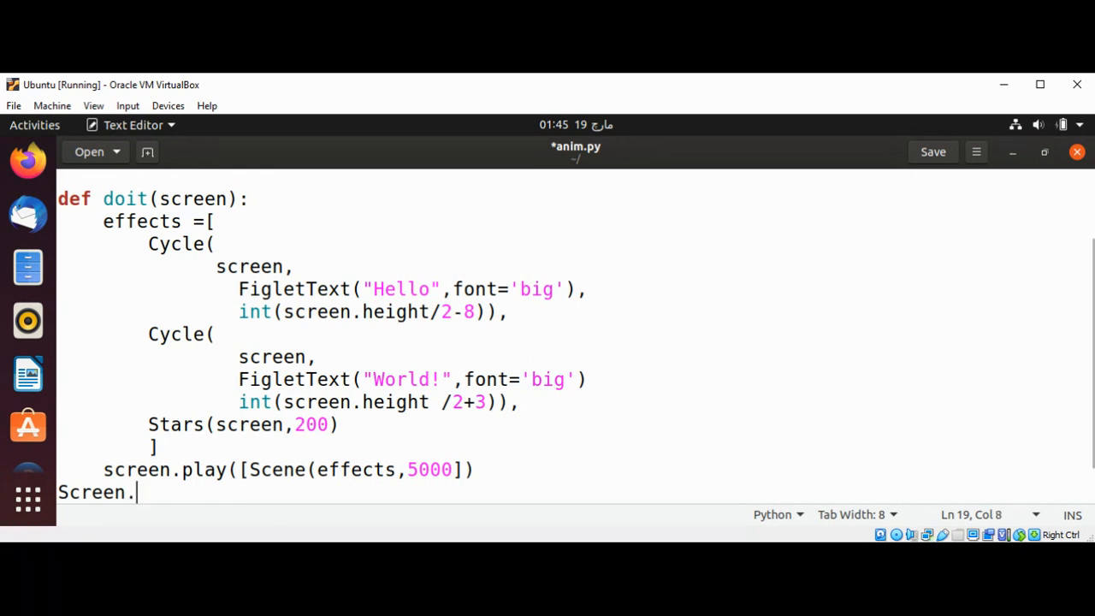
text(wrapper)
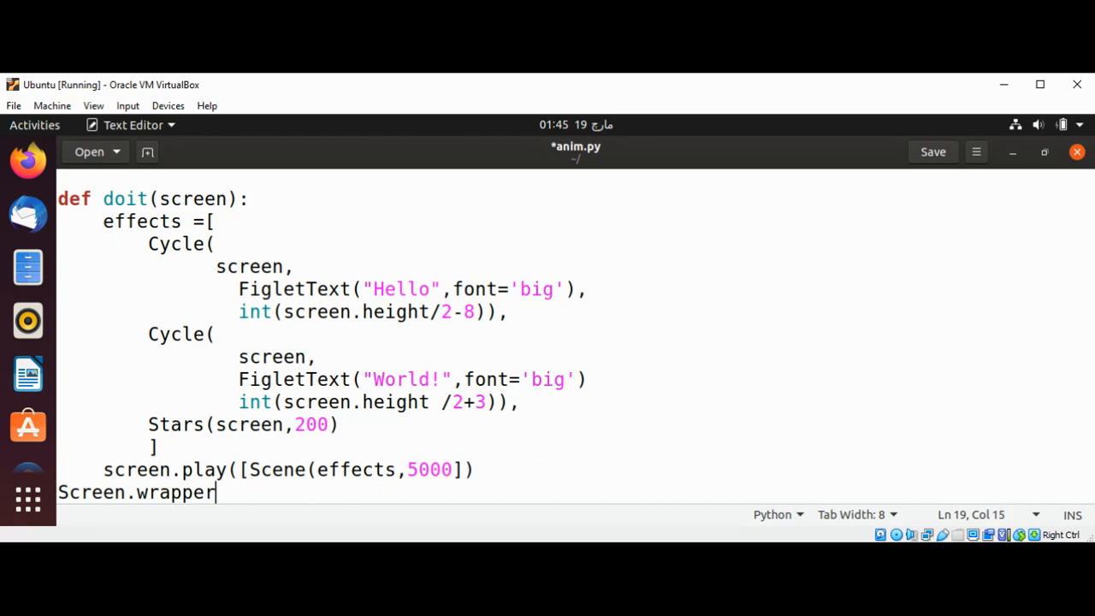
text((d)
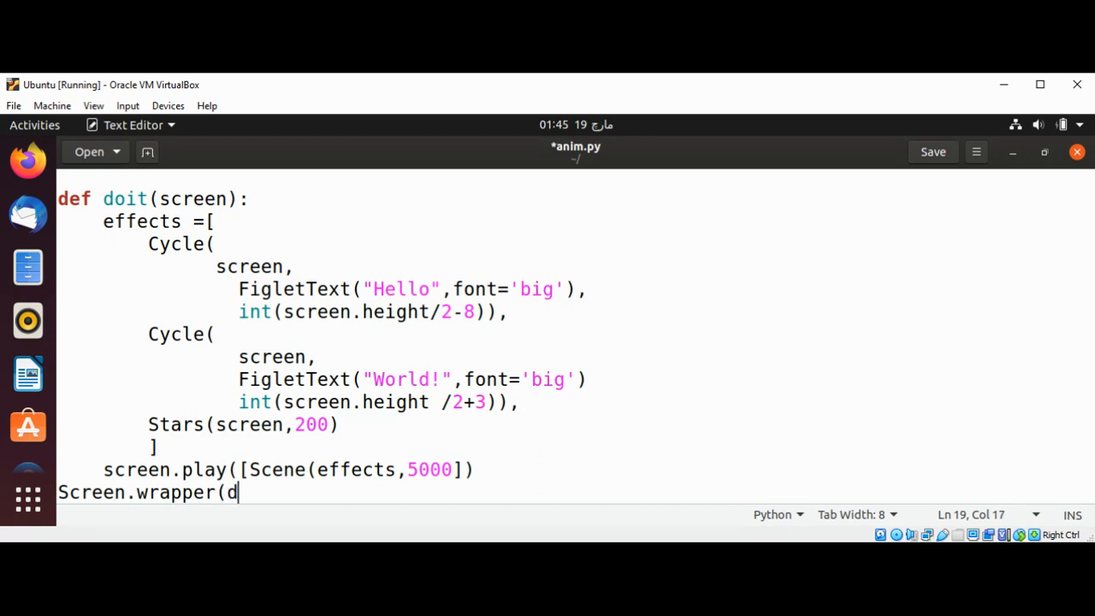
text(oit))
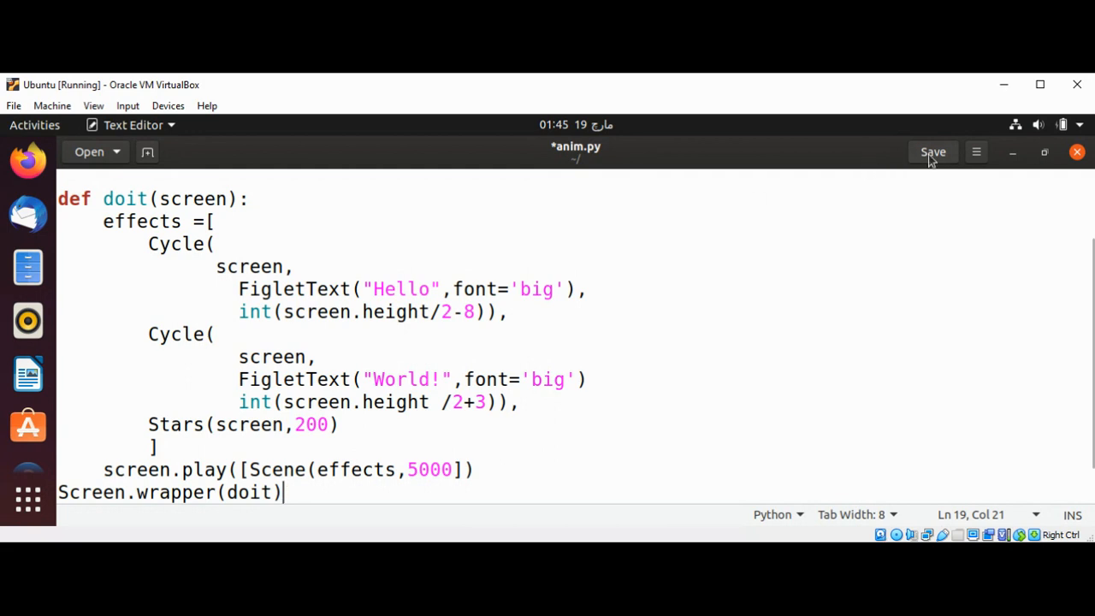
click(932, 152)
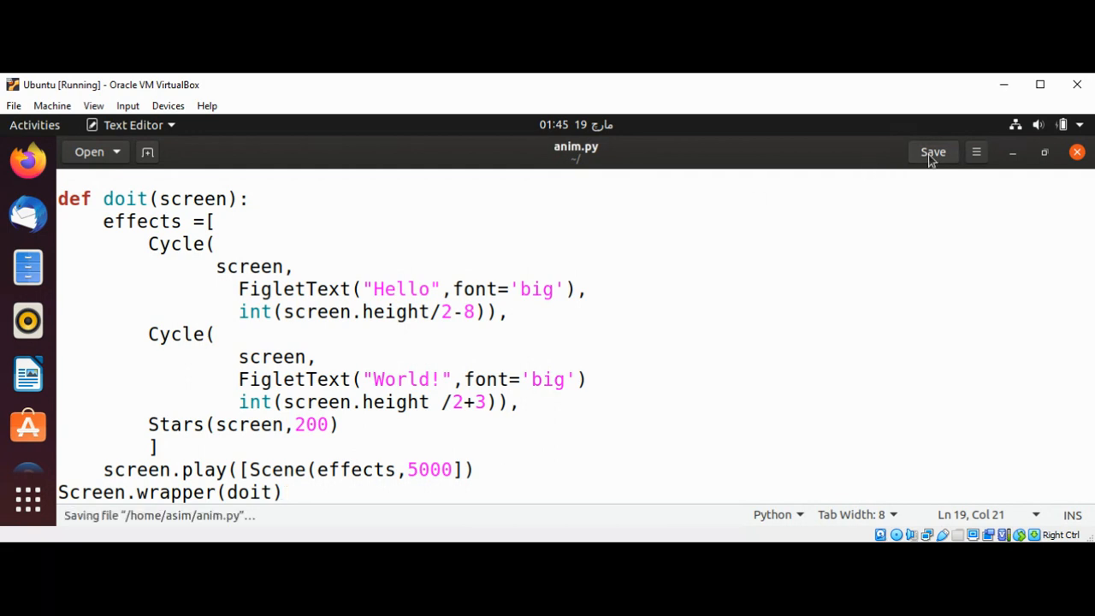
click(932, 152)
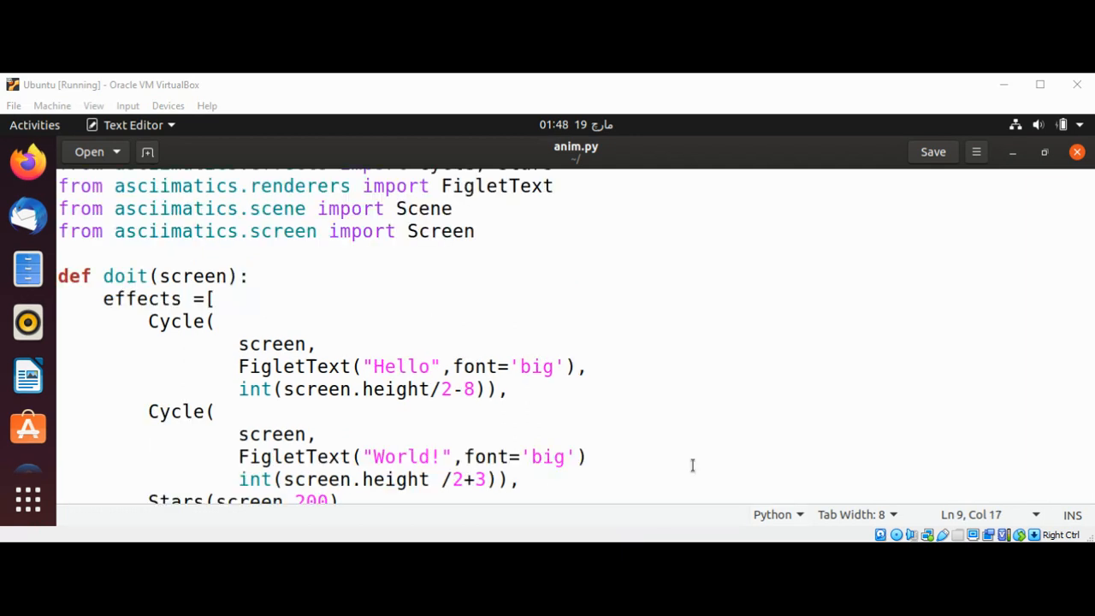
Add the missing comma after the World! FigletText call, save, and fix the screen.play closing brackets
click(588, 456)
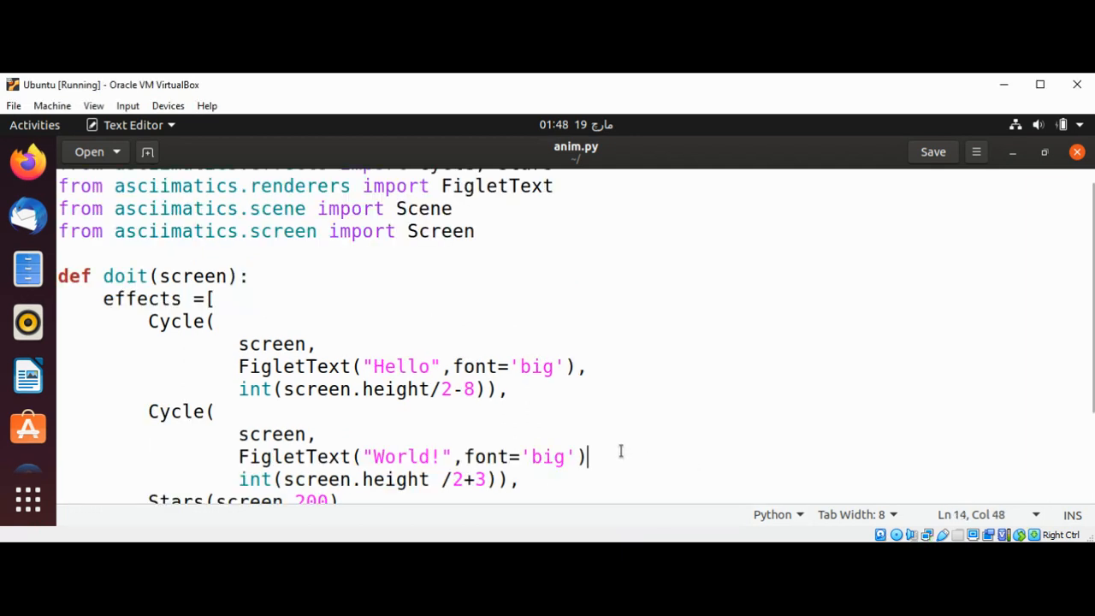
text(,)
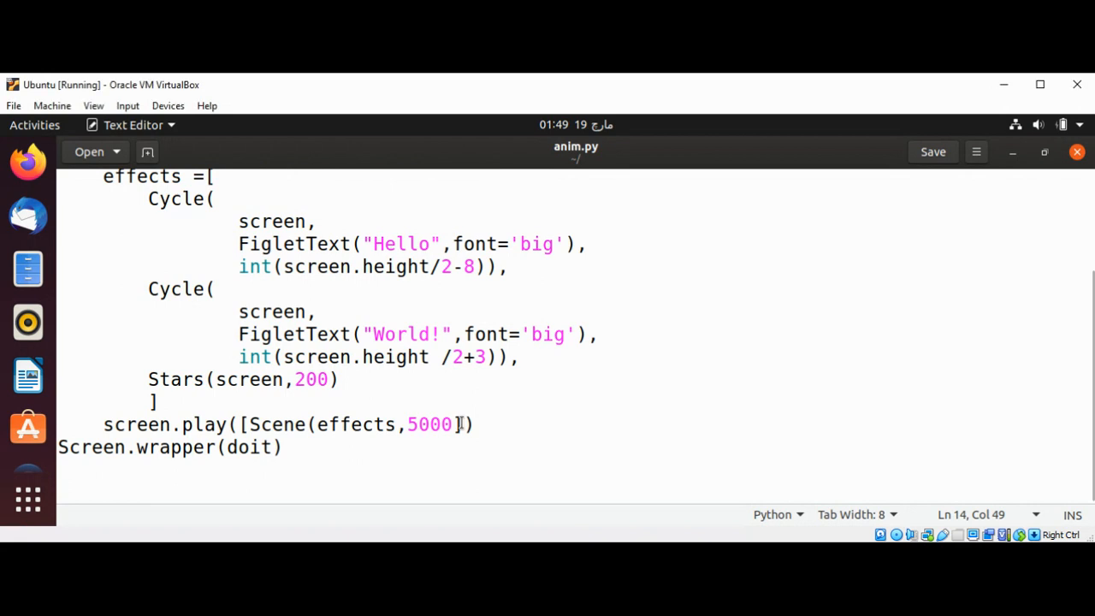
key(BackSpace)
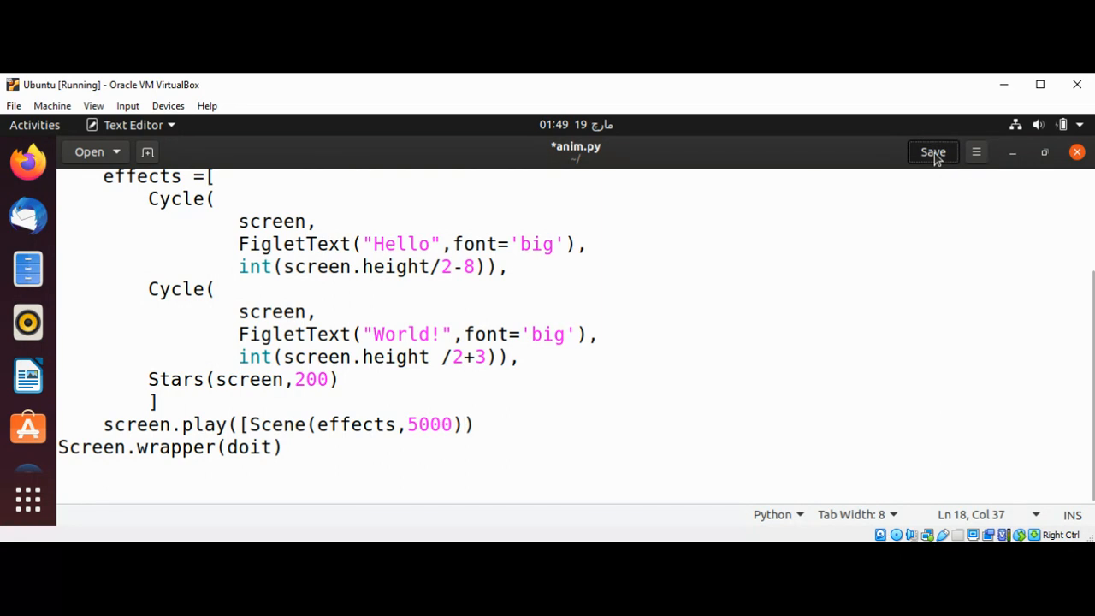
click(933, 151)
text(])
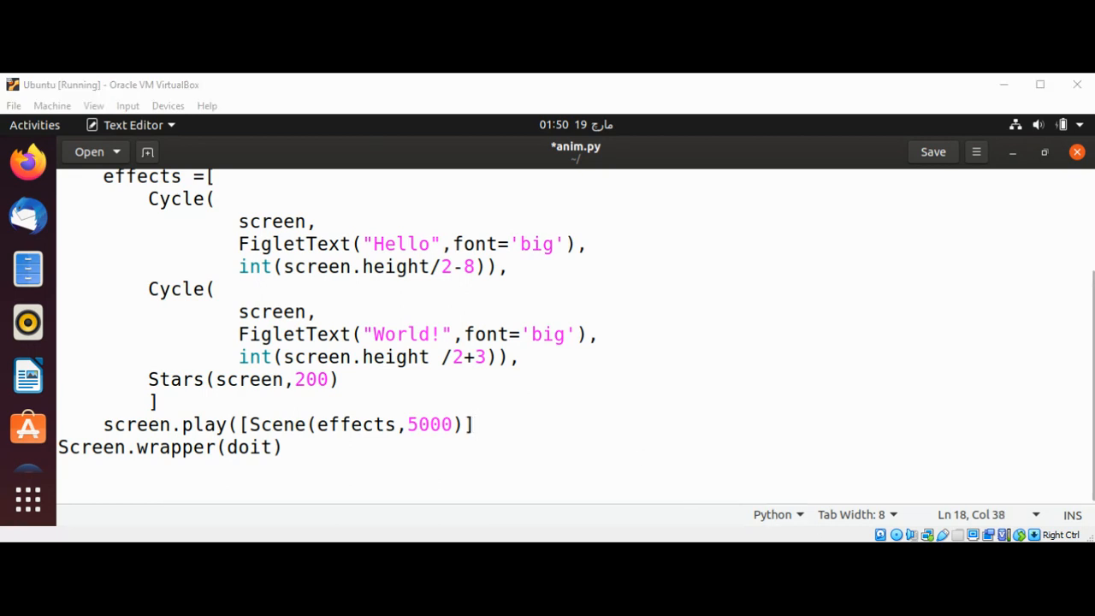
click(284, 447)
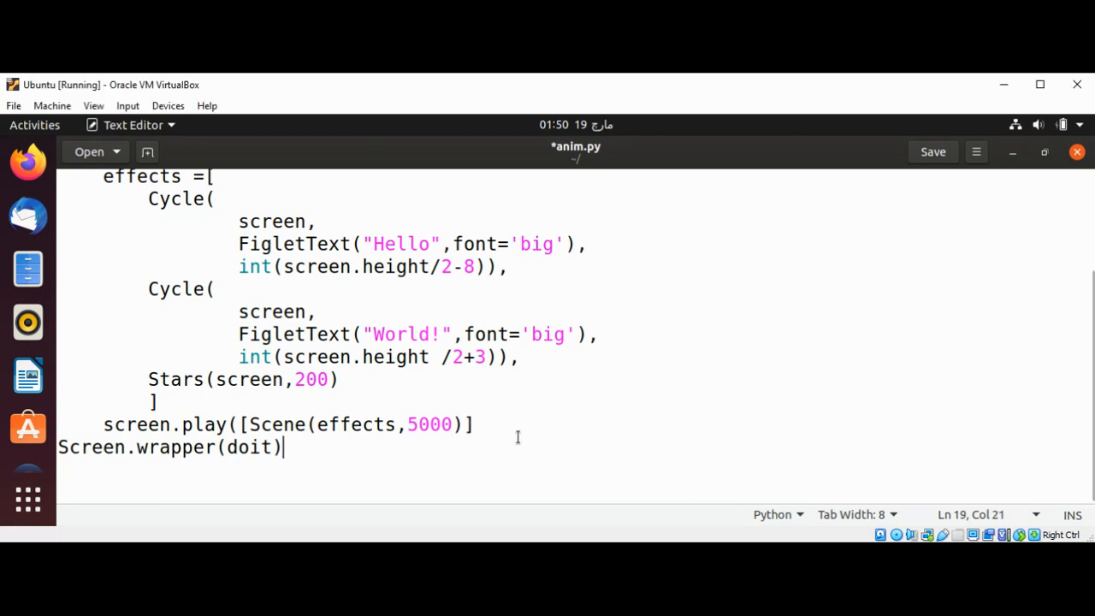
mouse_move(511, 430)
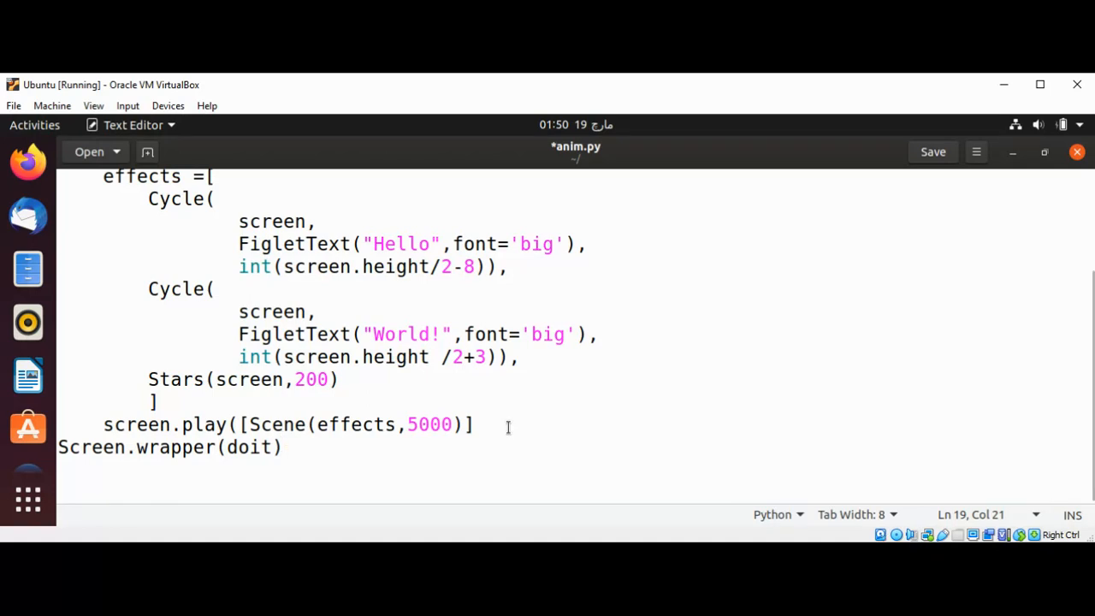
text(]))
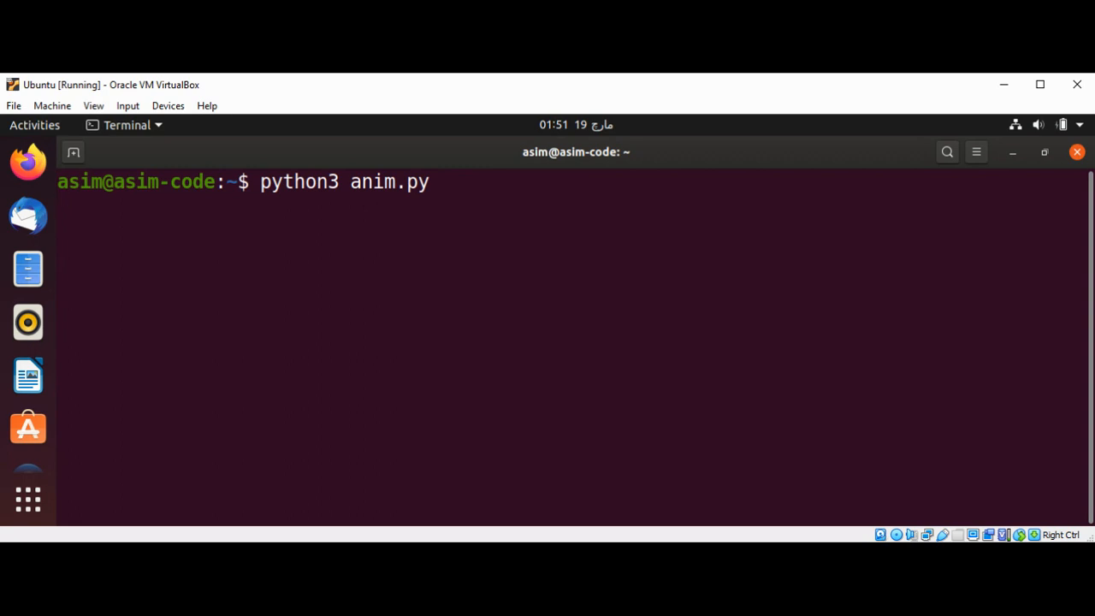
Execute python3 anim.py in the terminal to start the animation
key(Return)
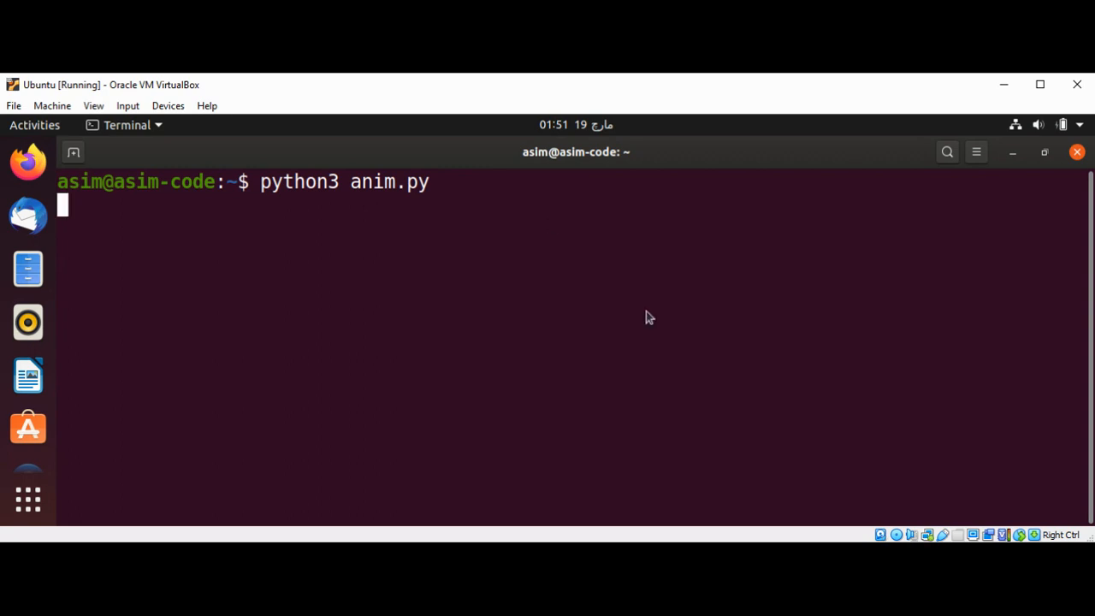